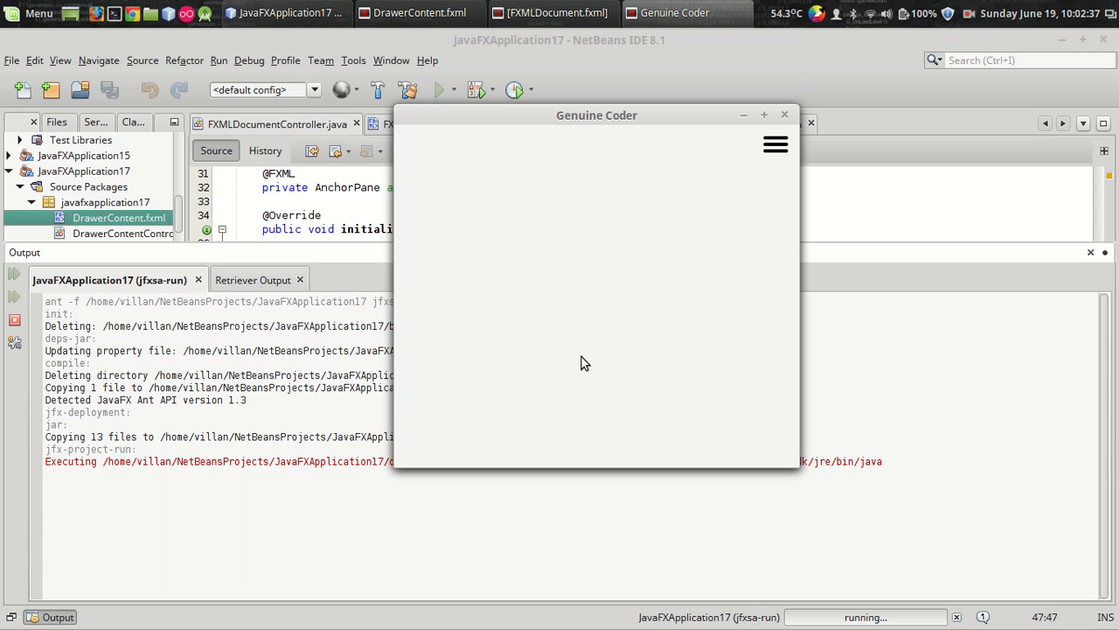
{"action": "mouse_move", "coordinate": [584, 163]}
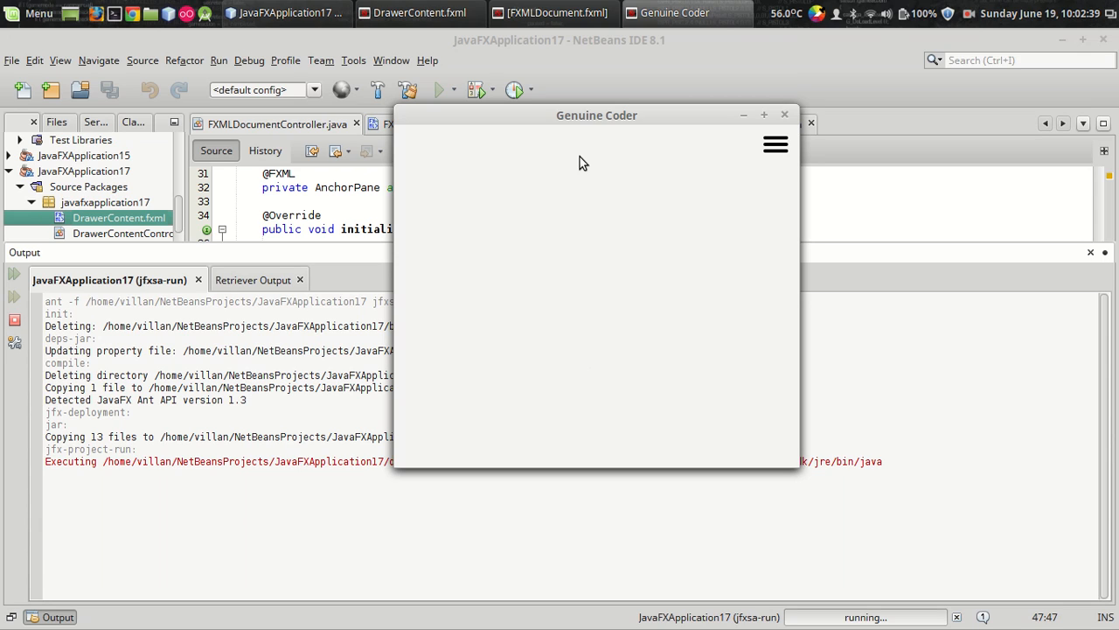
{"action": "mouse_move", "coordinate": [578, 141]}
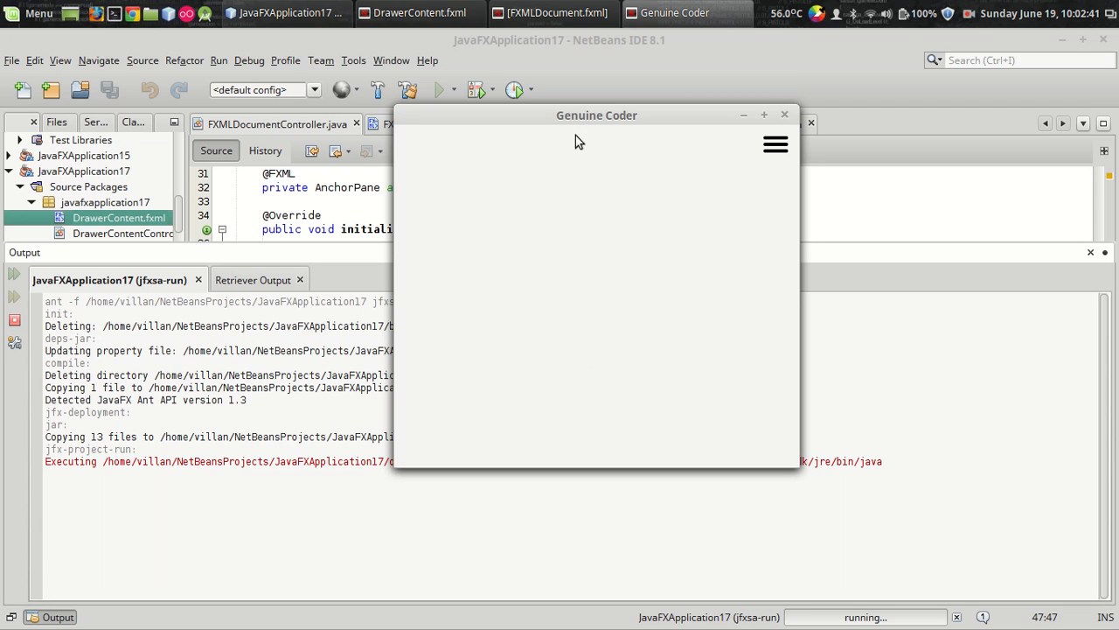
Reposition the running drawer demo, open its hamburger drawer, and recolor the pane blue.
{"action": "left_click_drag", "start_coordinate": [596, 114], "coordinate": [564, 113]}
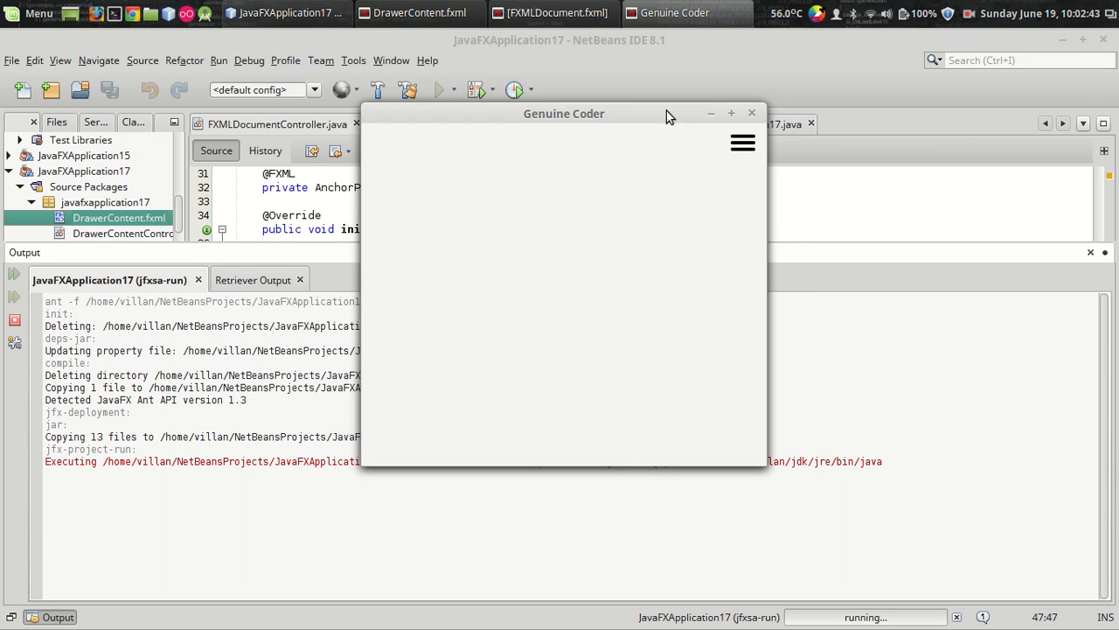
{"action": "left_click_drag", "start_coordinate": [563, 114], "coordinate": [591, 118]}
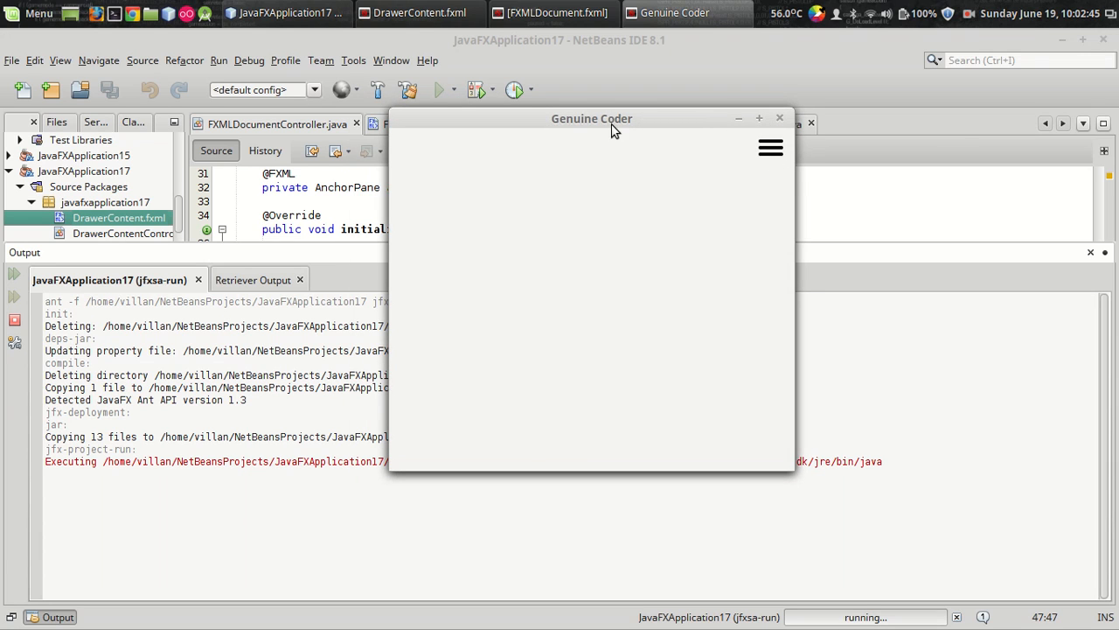
{"action": "left_click_drag", "start_coordinate": [591, 118], "coordinate": [604, 122]}
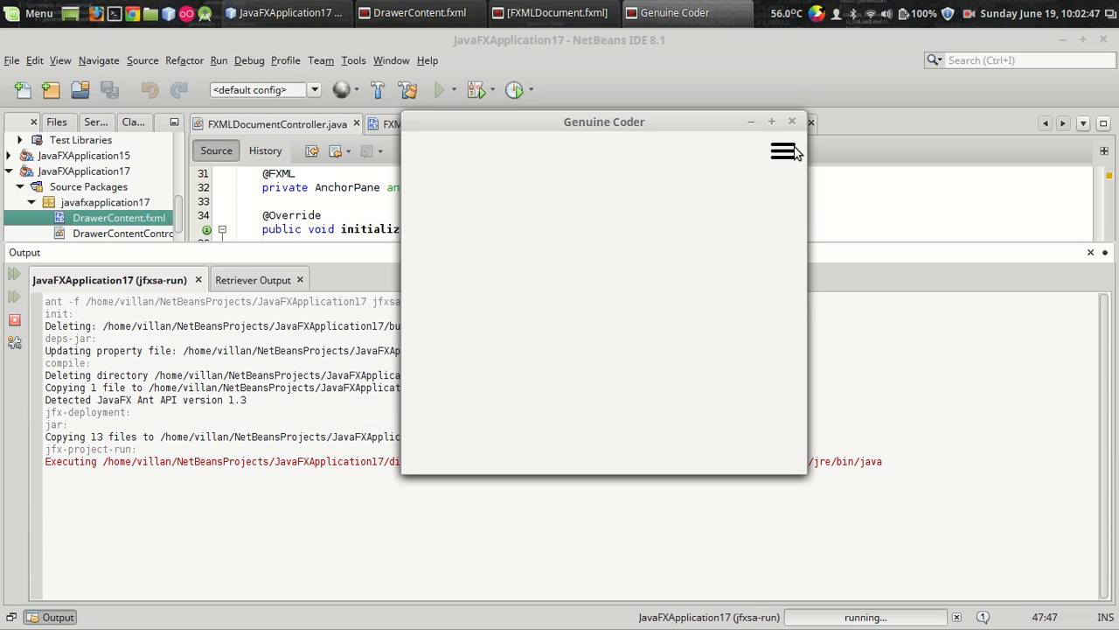
{"action": "mouse_move", "coordinate": [785, 162]}
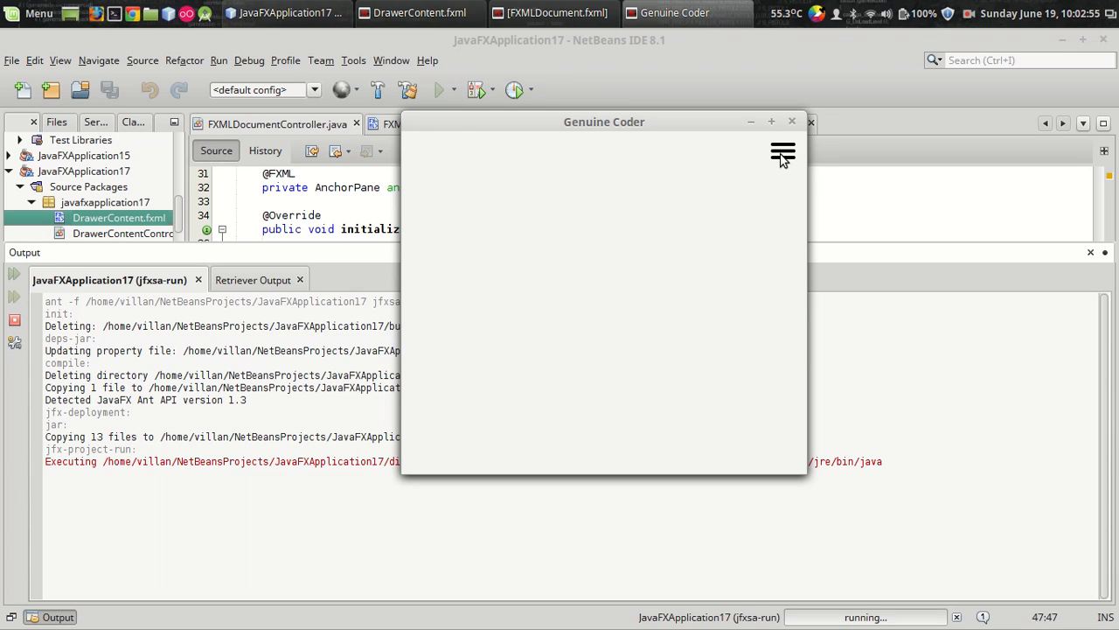
{"action": "left_click", "coordinate": [782, 153]}
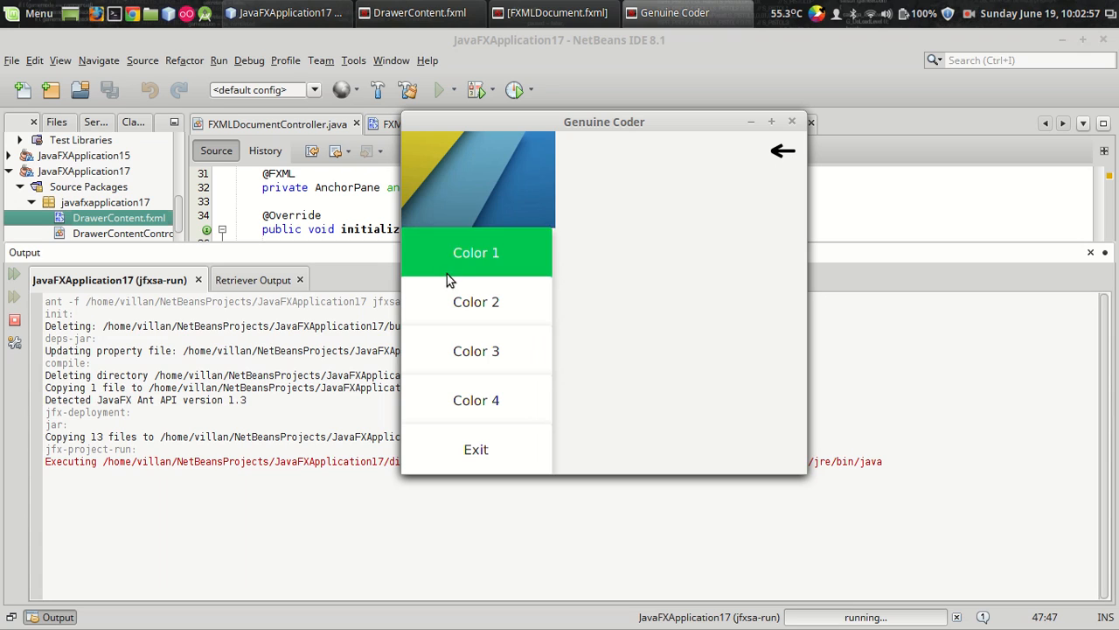
{"action": "mouse_move", "coordinate": [498, 256]}
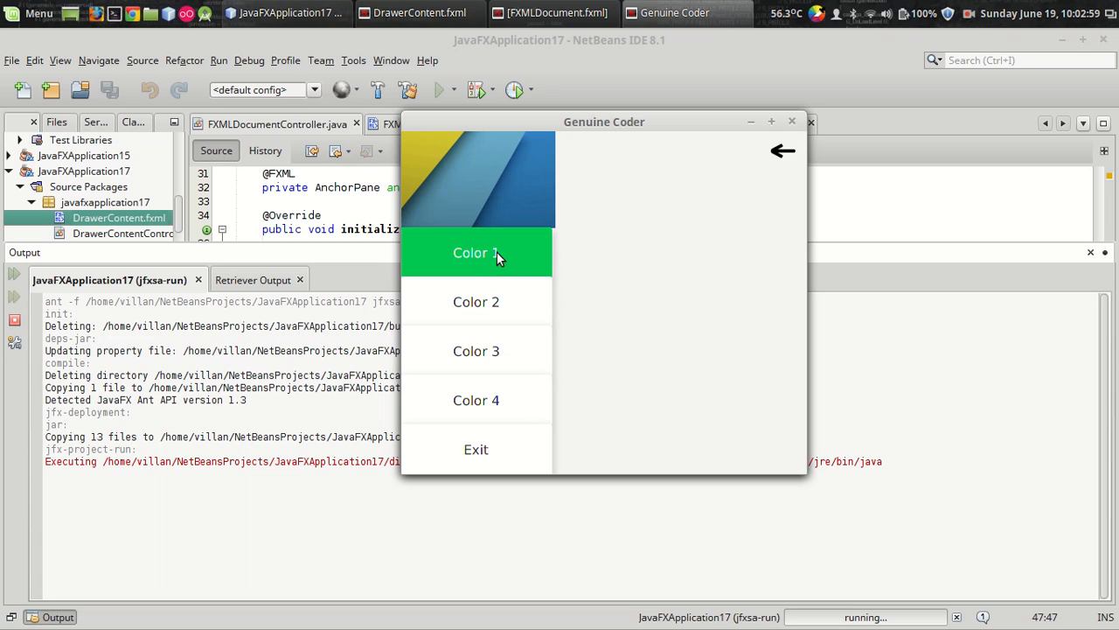
{"action": "left_click", "coordinate": [475, 302]}
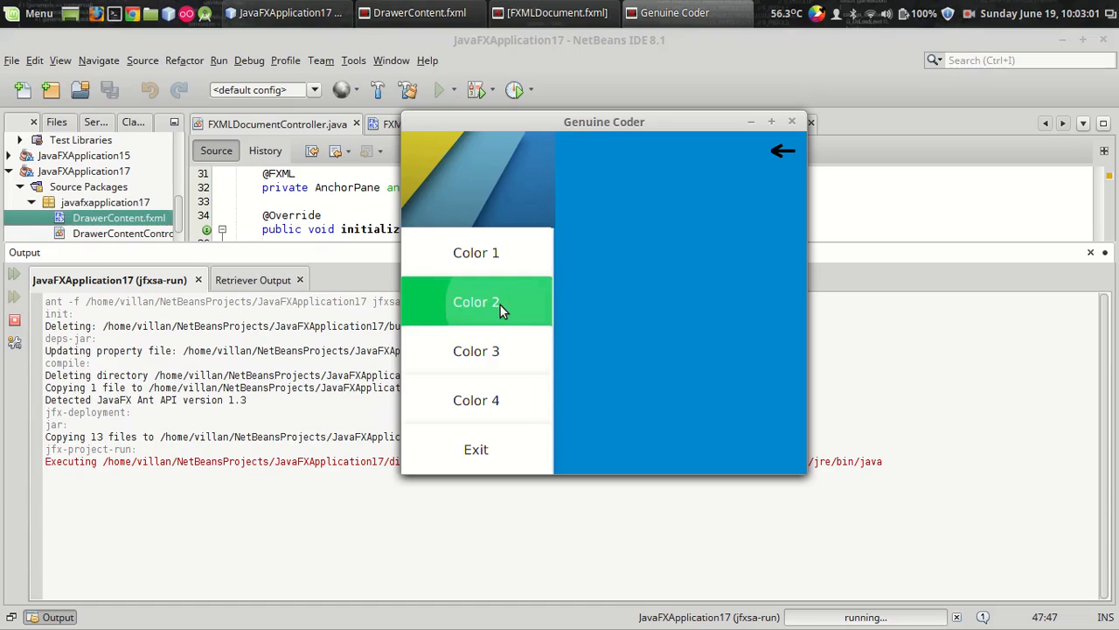
{"action": "left_click", "coordinate": [476, 400]}
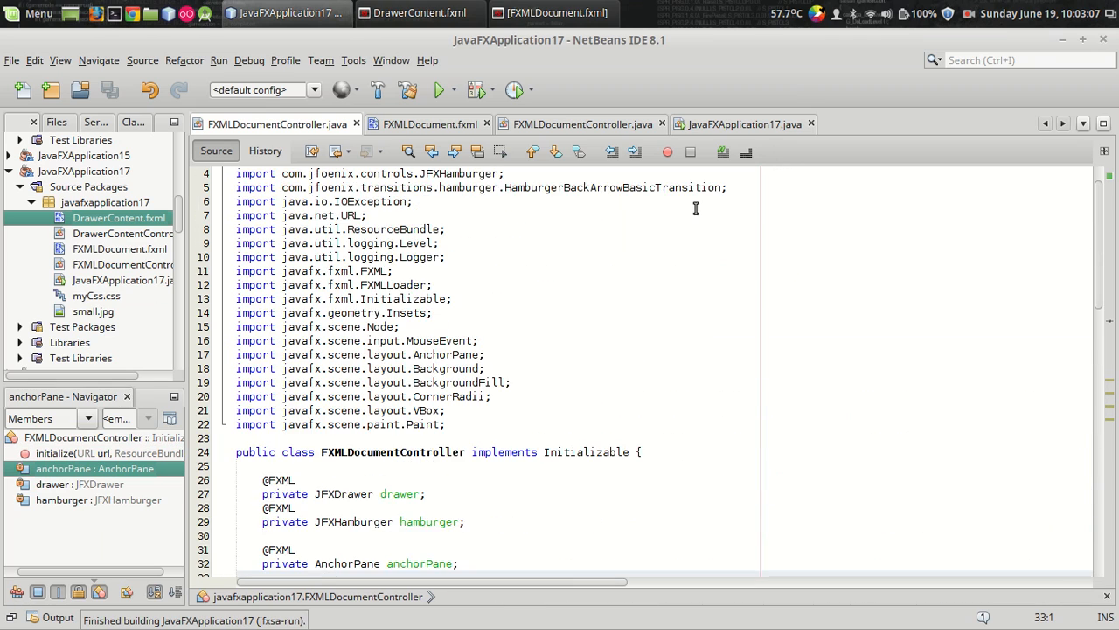
{"action": "scroll", "scroll_direction": "up", "scroll_amount": 3}
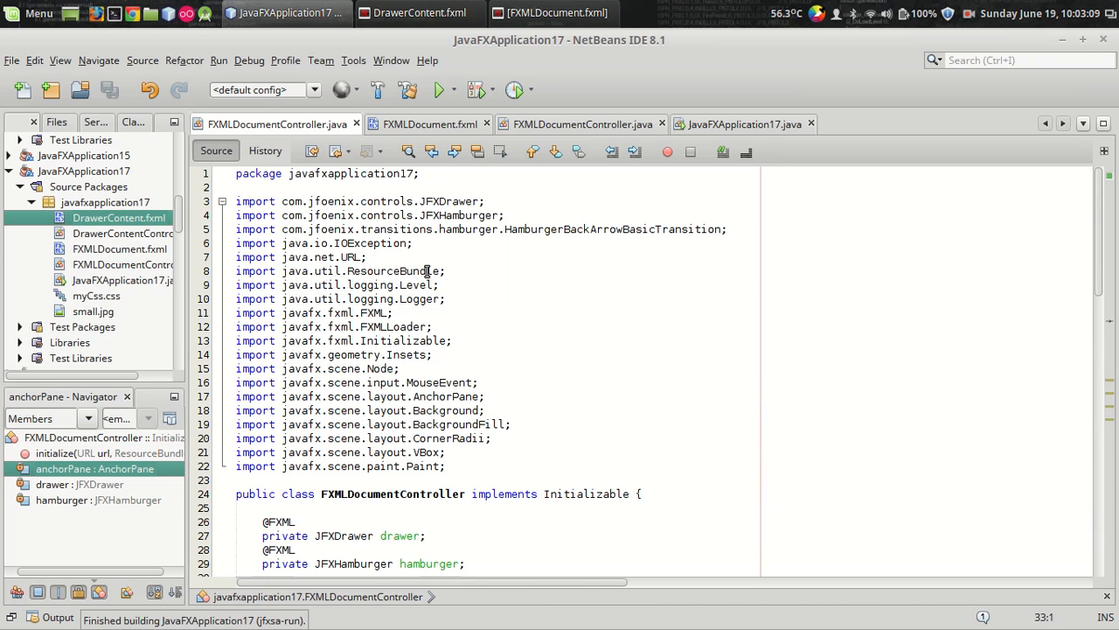
{"action": "scroll", "scroll_direction": "down", "scroll_amount": 3}
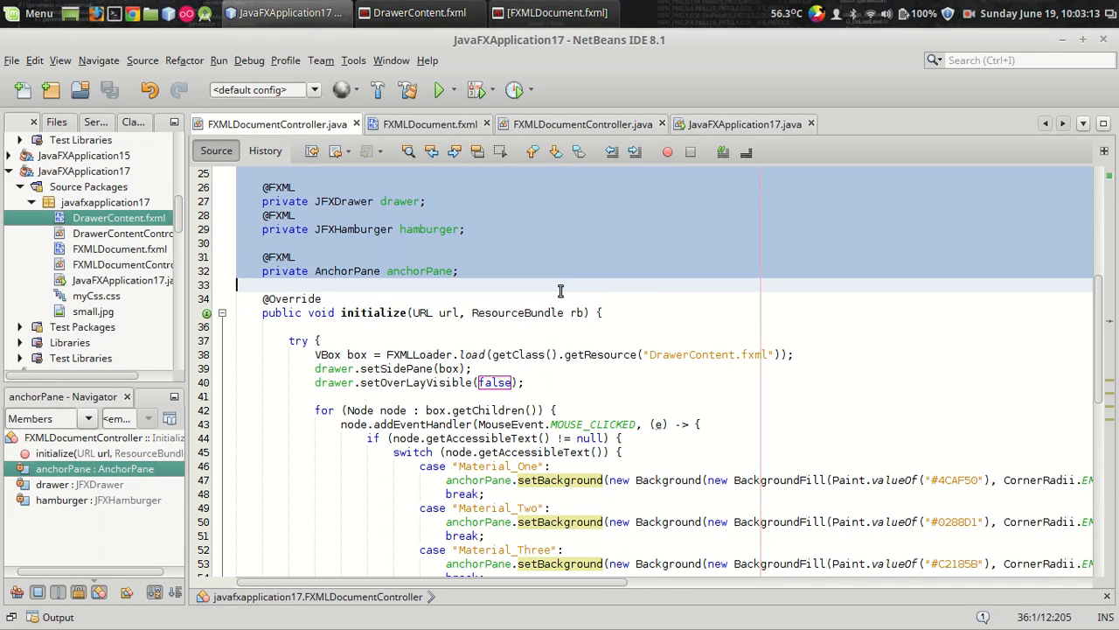
{"action": "scroll", "scroll_direction": "down", "scroll_amount": 3}
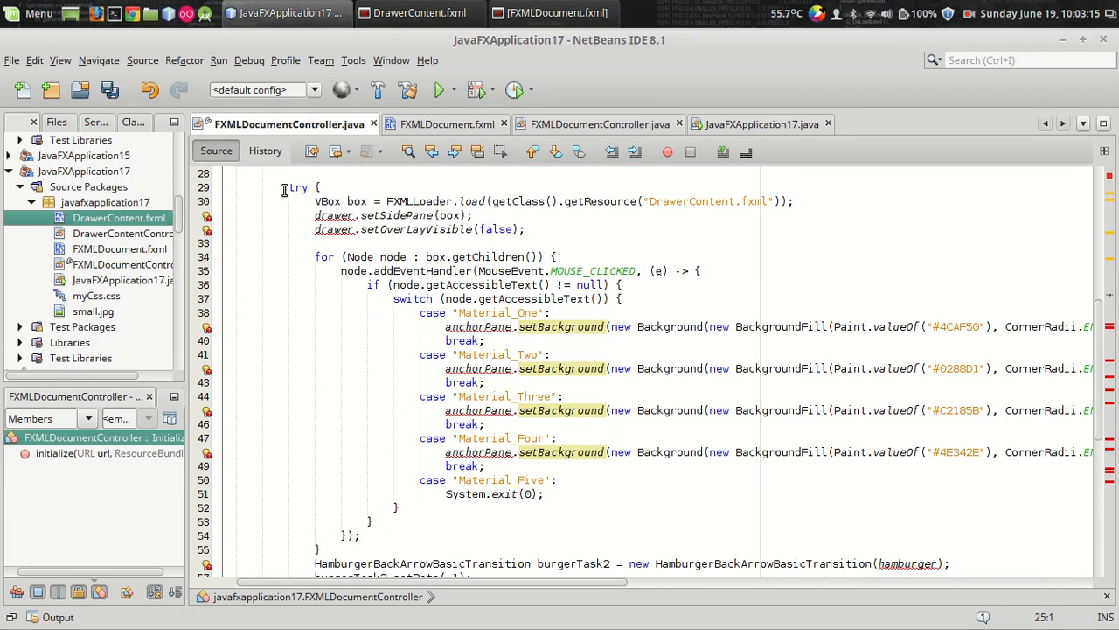
{"action": "scroll", "scroll_direction": "down", "scroll_amount": 3}
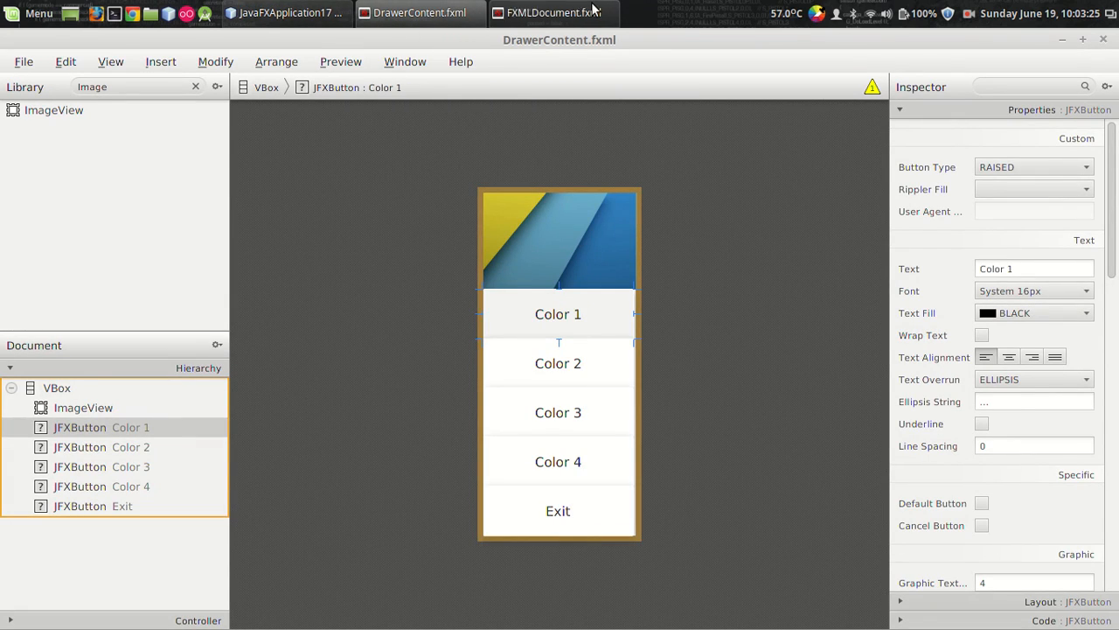
In FXMLDocument.fxml, delete the old JFXDrawer and JFXHamburger and place a new hamburger top right.
{"action": "left_click", "coordinate": [553, 12]}
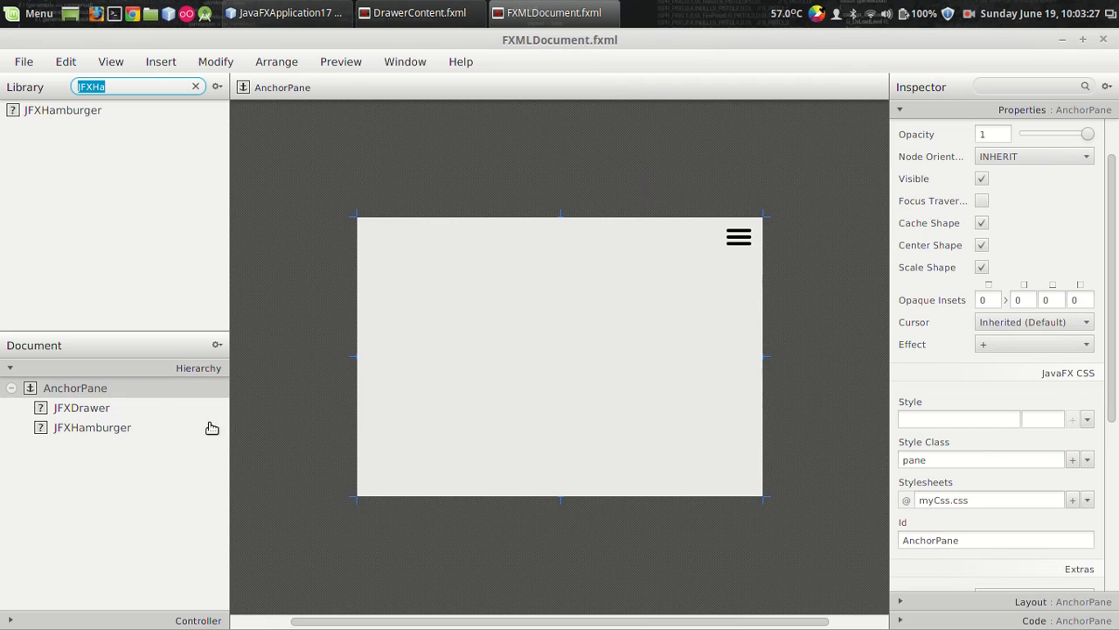
{"action": "left_click", "coordinate": [81, 408]}
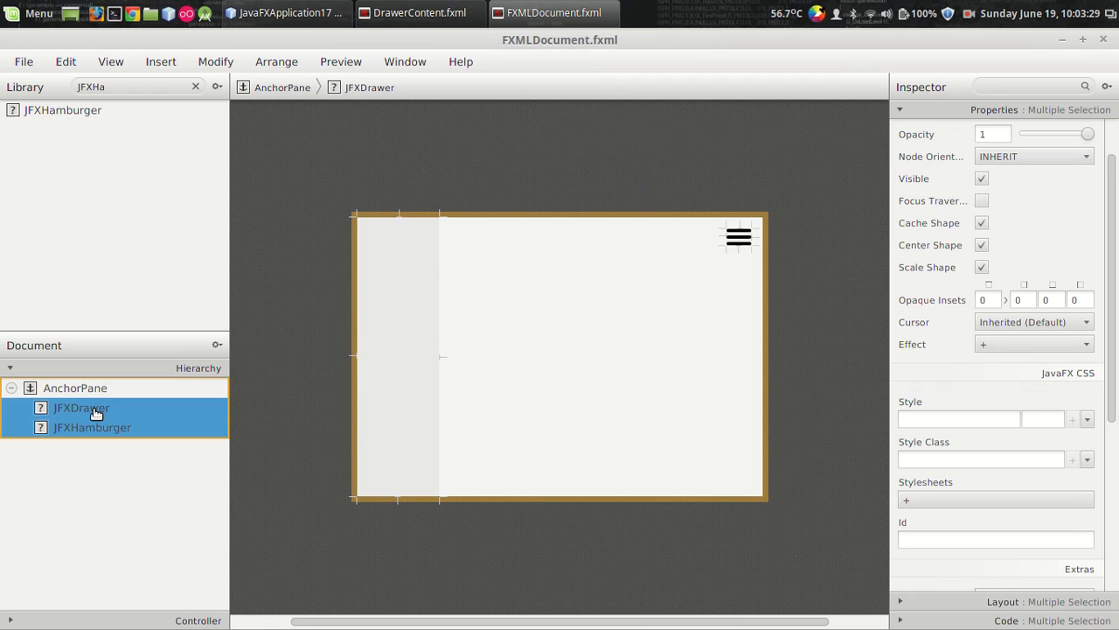
{"action": "key", "text": "Delete"}
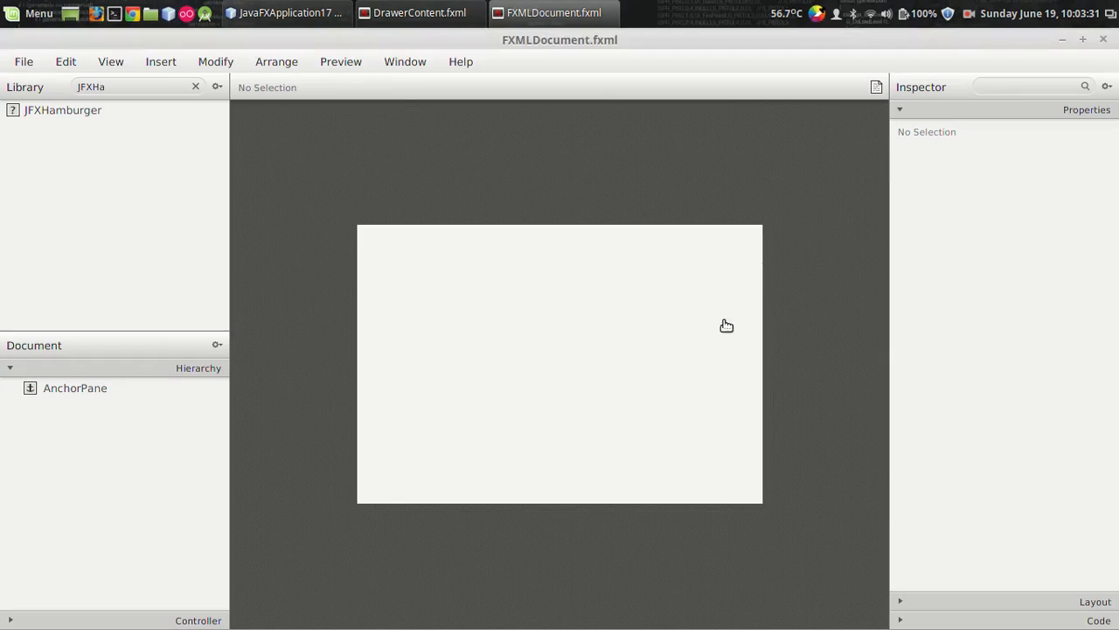
{"action": "mouse_move", "coordinate": [77, 116]}
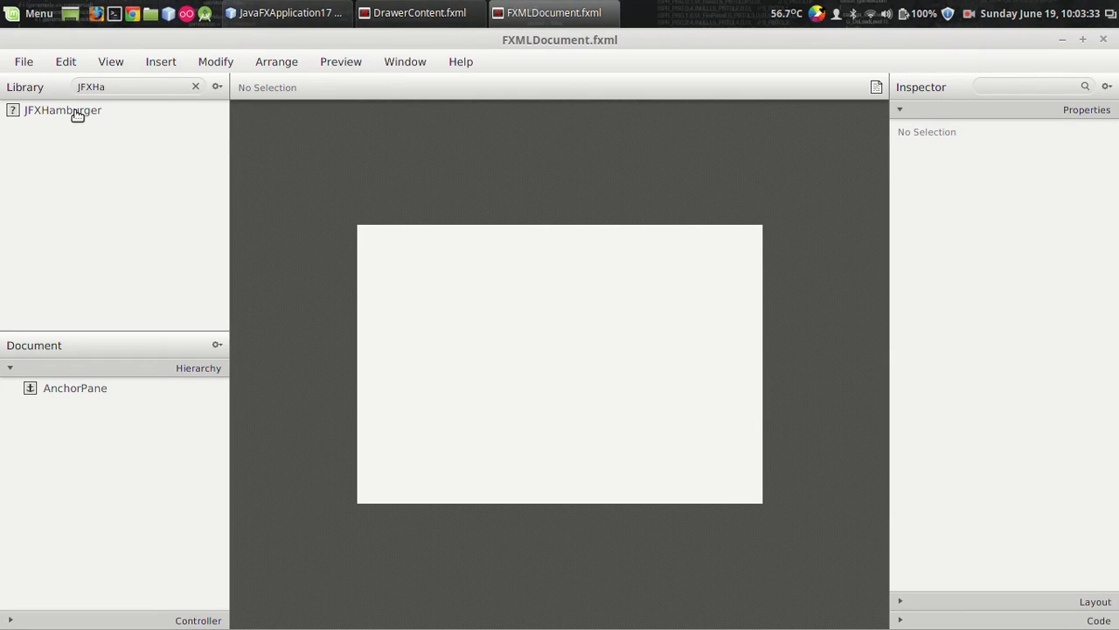
{"action": "left_click_drag", "start_coordinate": [62, 109], "coordinate": [717, 248]}
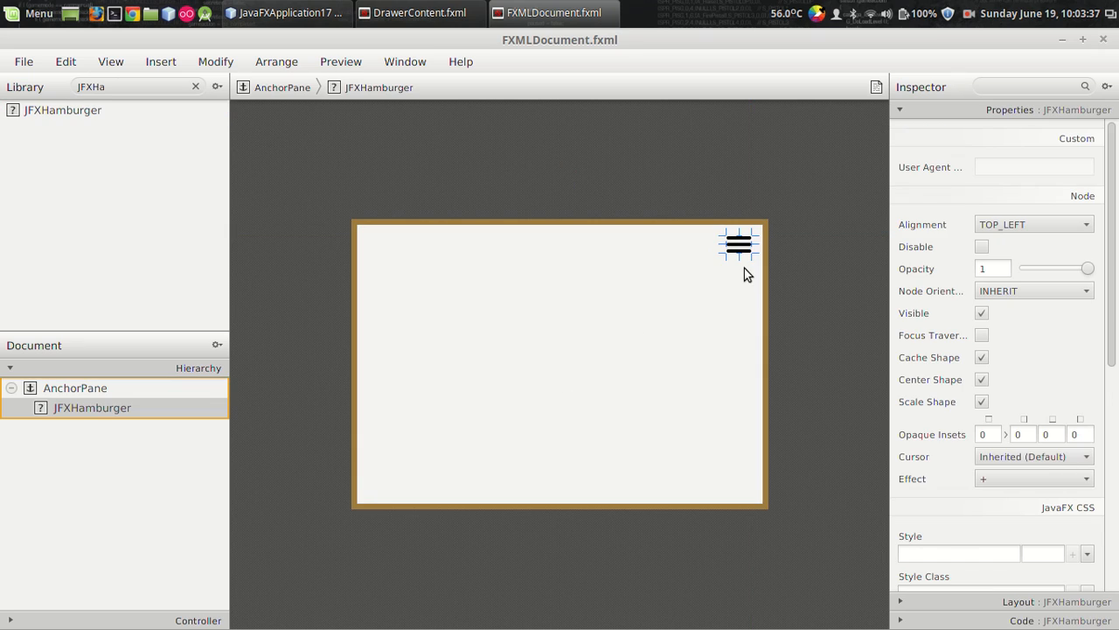
{"action": "mouse_move", "coordinate": [961, 204]}
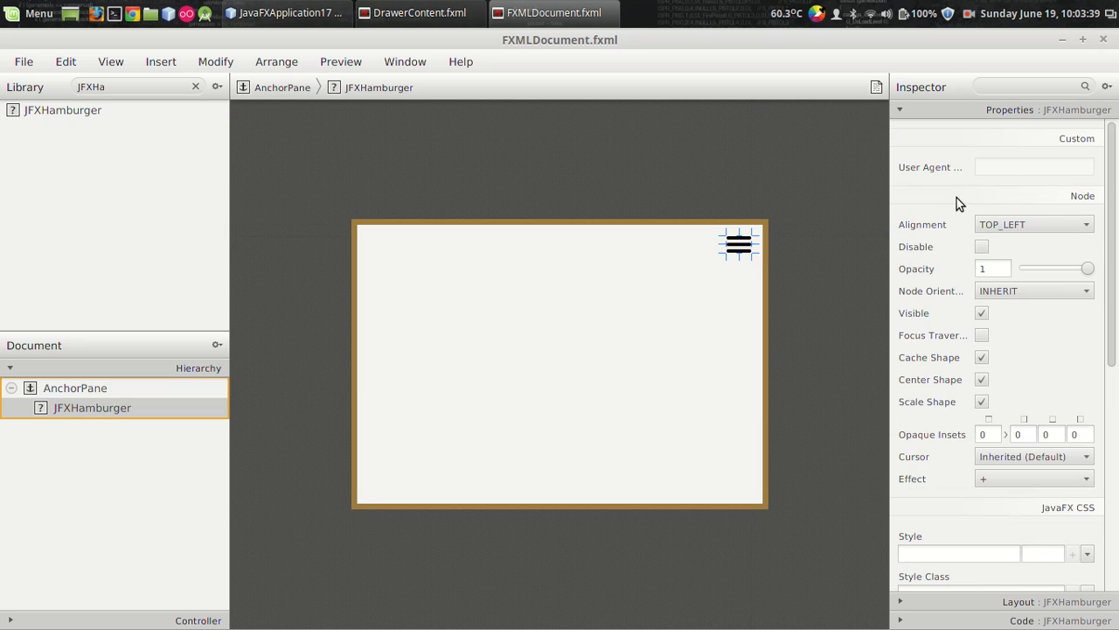
{"action": "mouse_move", "coordinate": [550, 240]}
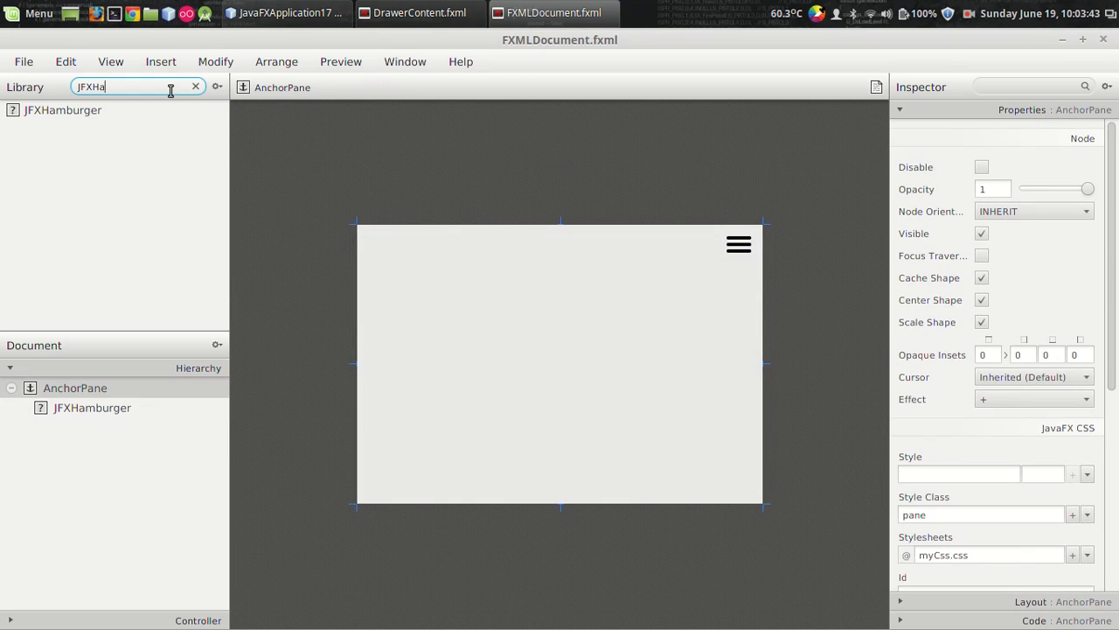
Search the Library for 'JFXDra' and pick the JFXDrawer component.
{"action": "key", "text": "BackSpace"}
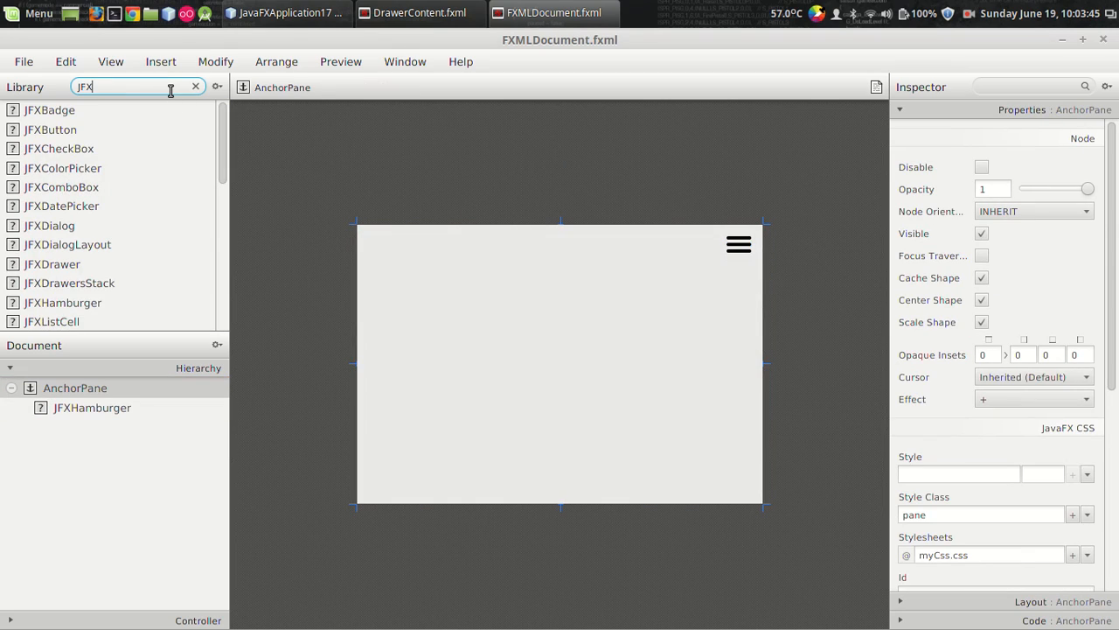
{"action": "type", "text": "Dra"}
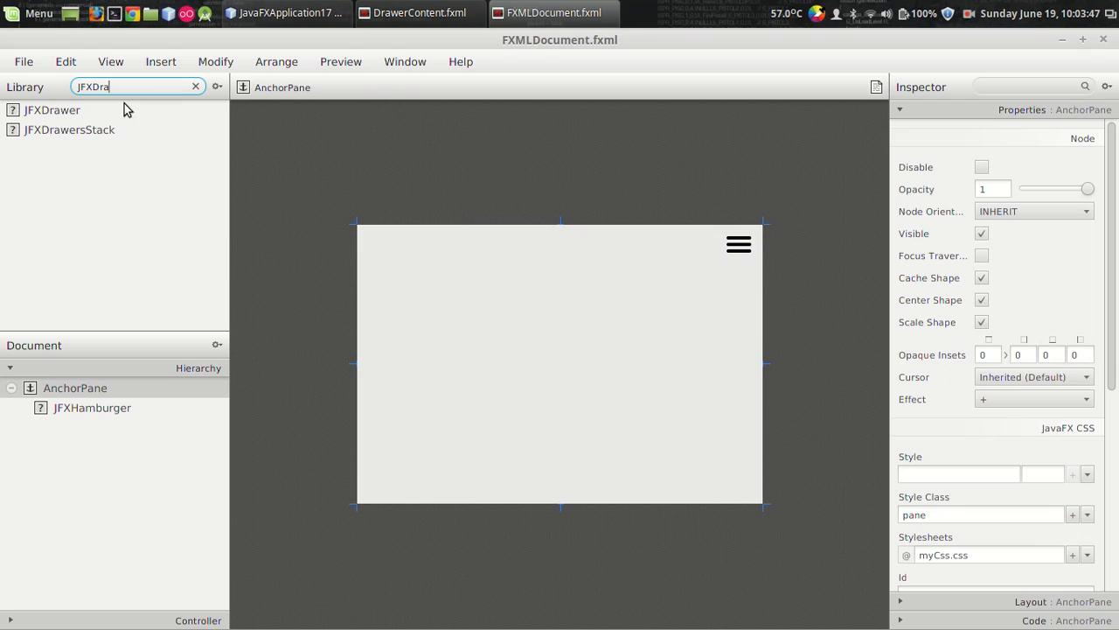
{"action": "mouse_move", "coordinate": [71, 110]}
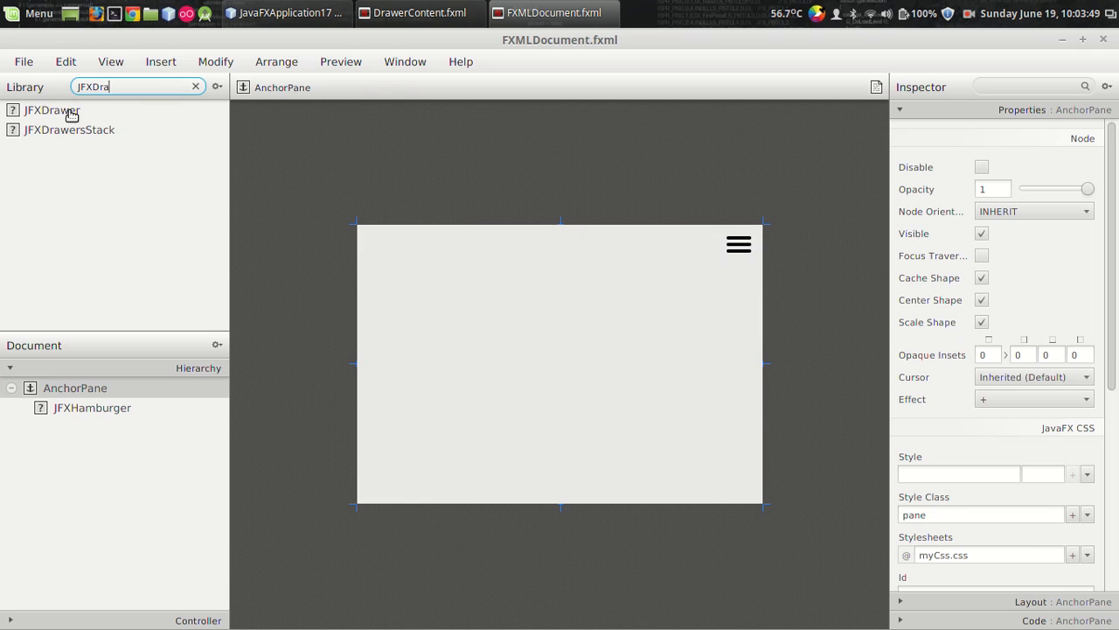
{"action": "left_click", "coordinate": [53, 110]}
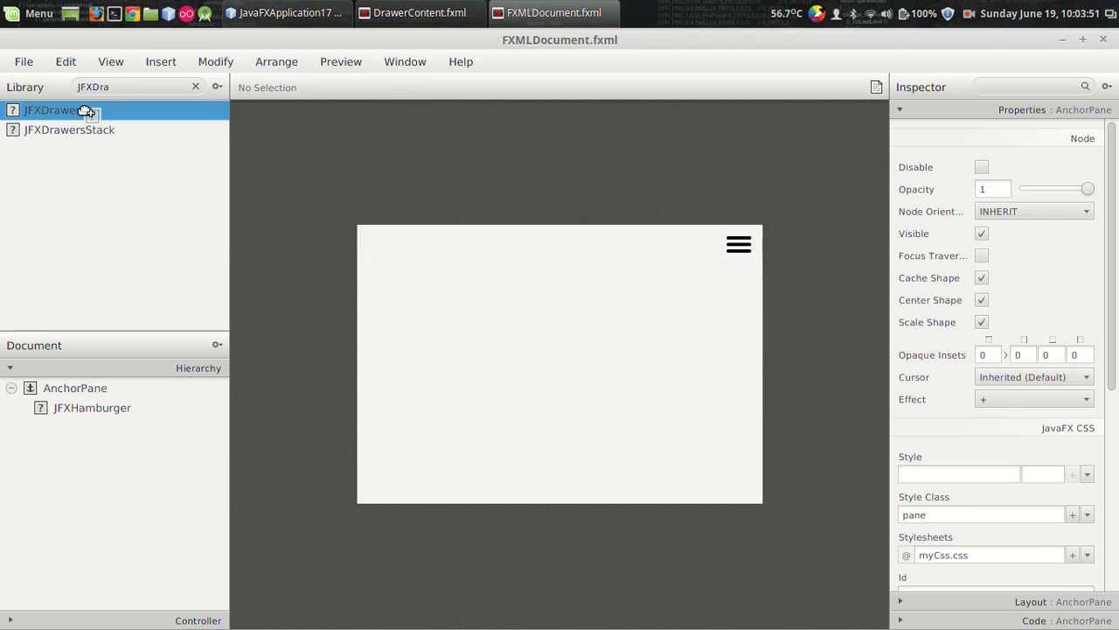
Add a JFXDrawer to the AnchorPane with Default Drawer Size 100, keeping direction LEFT.
{"action": "left_click_drag", "start_coordinate": [52, 109], "coordinate": [356, 239]}
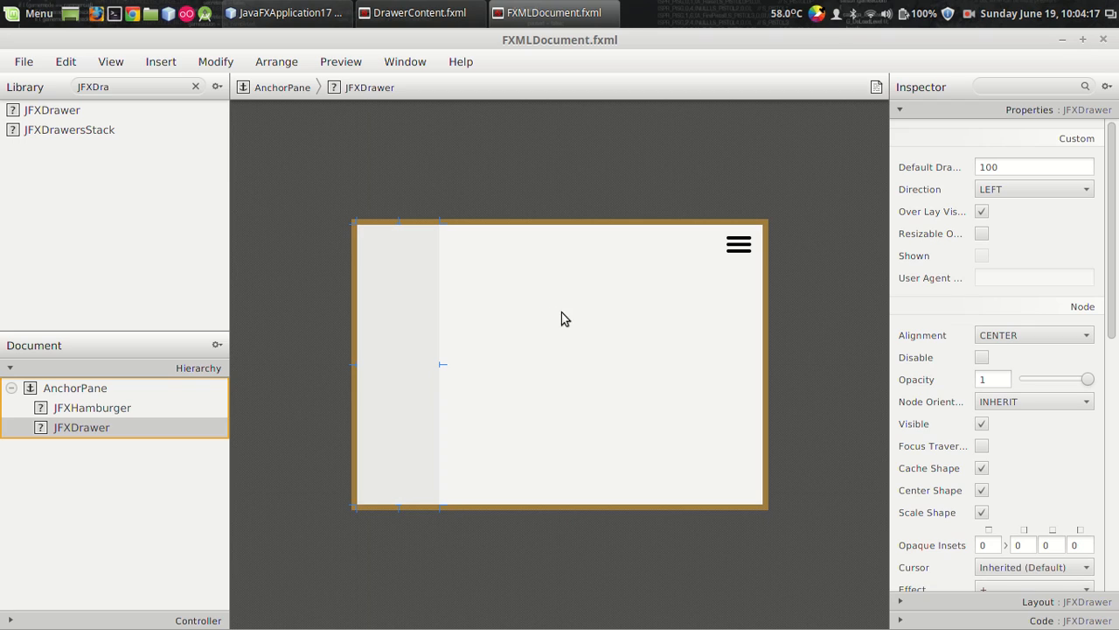
{"action": "mouse_move", "coordinate": [1033, 204]}
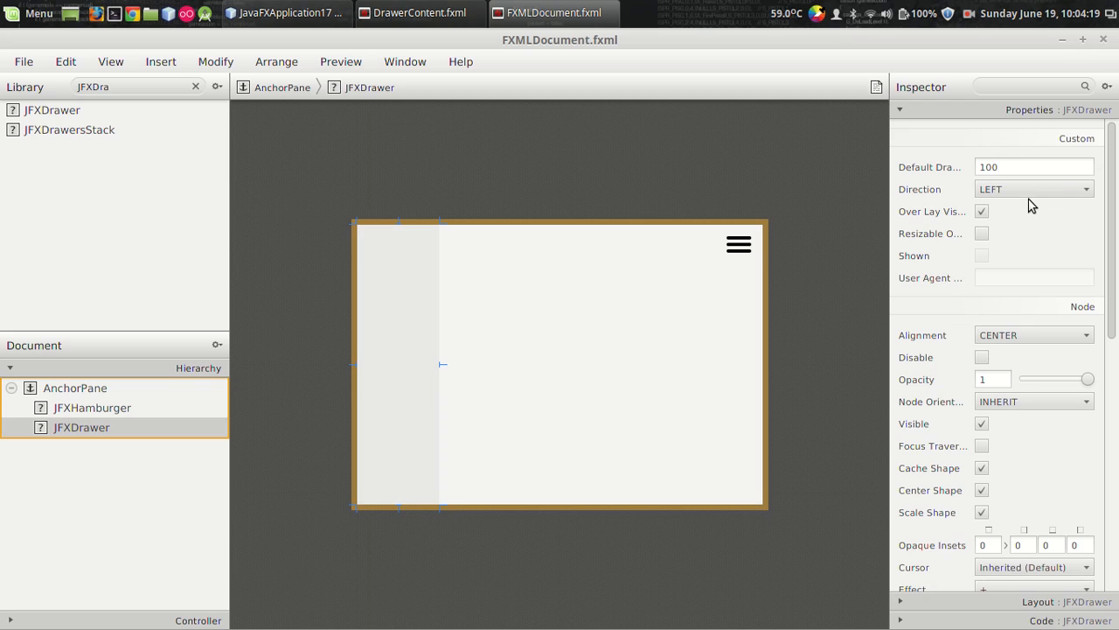
{"action": "left_click", "coordinate": [1034, 188]}
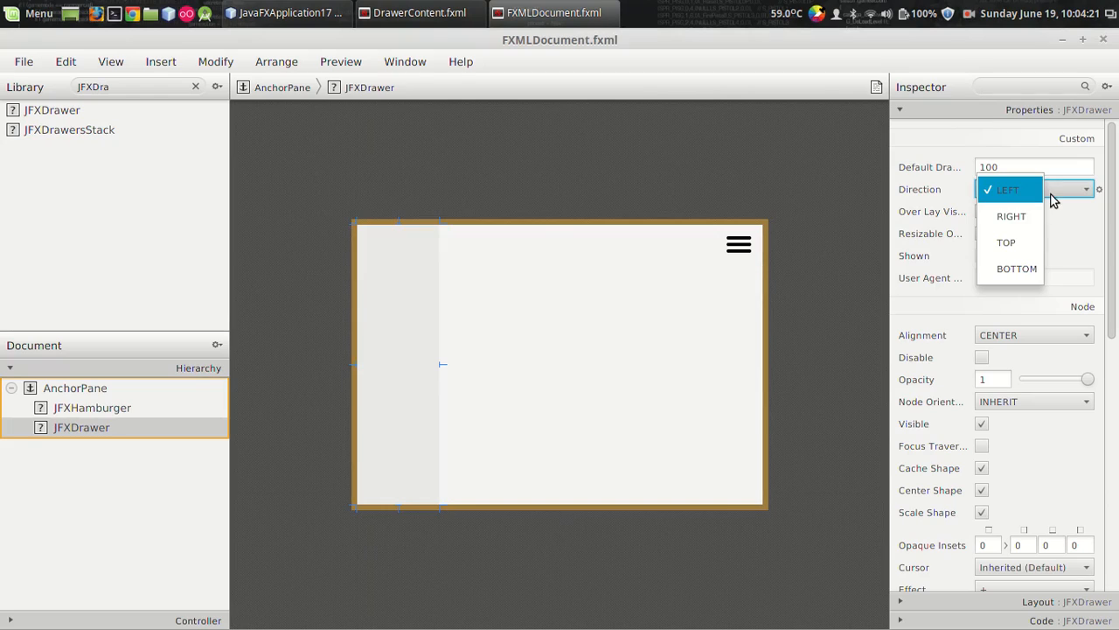
{"action": "mouse_move", "coordinate": [1025, 207]}
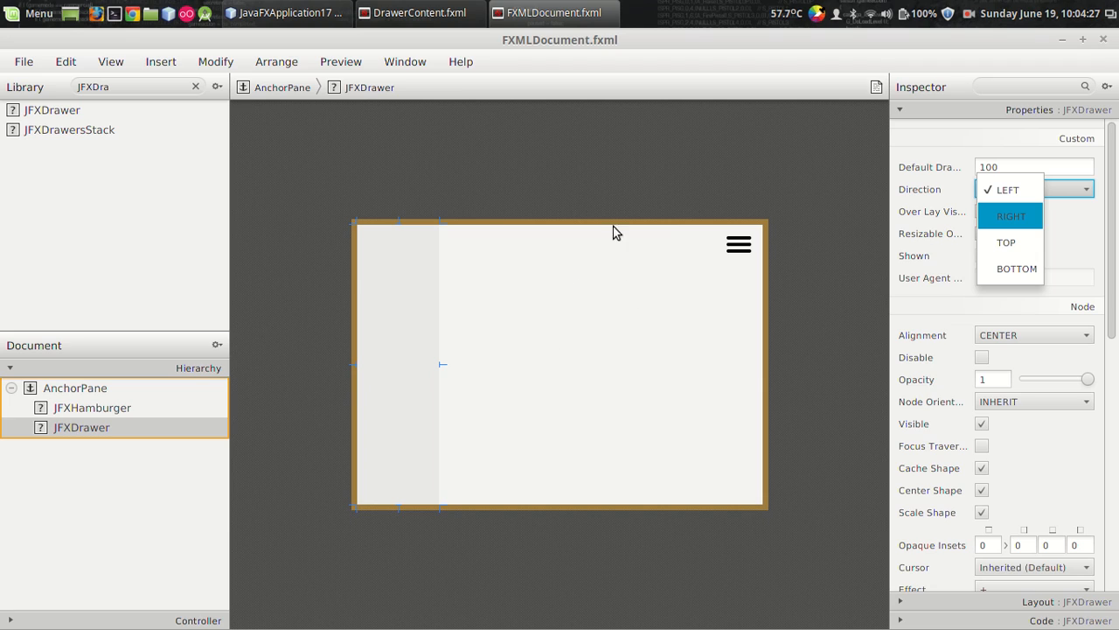
{"action": "mouse_move", "coordinate": [926, 272]}
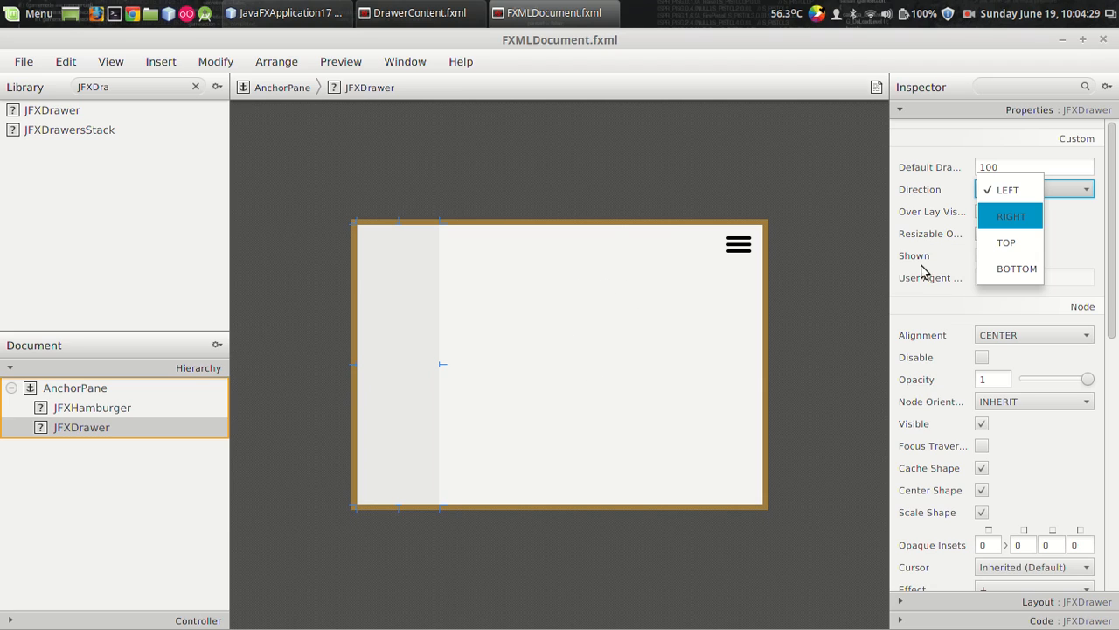
{"action": "left_click", "coordinate": [1007, 189]}
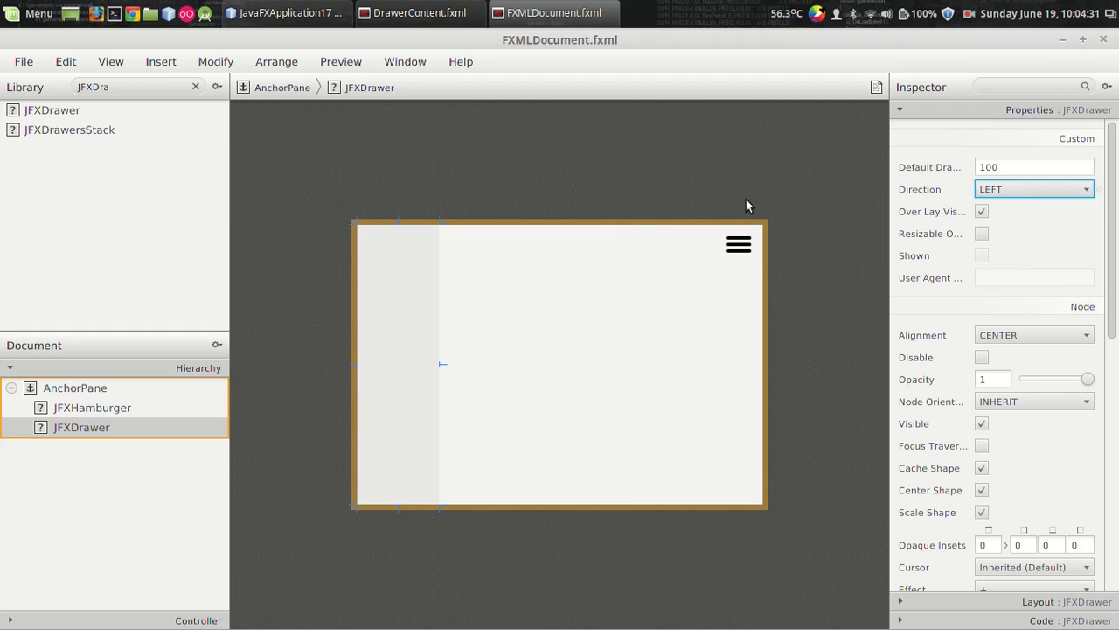
{"action": "mouse_move", "coordinate": [418, 326]}
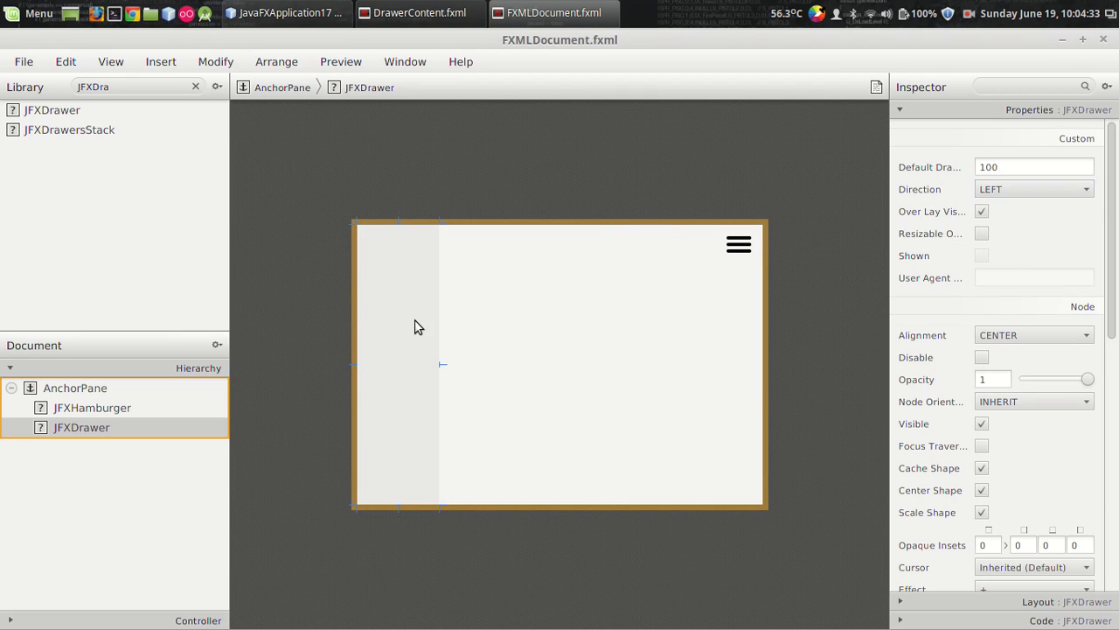
Set the fx:ids of the drawer and hamburger to 'drawer' and 'hamburger'.
{"action": "scroll", "scroll_direction": "down", "scroll_amount": 3}
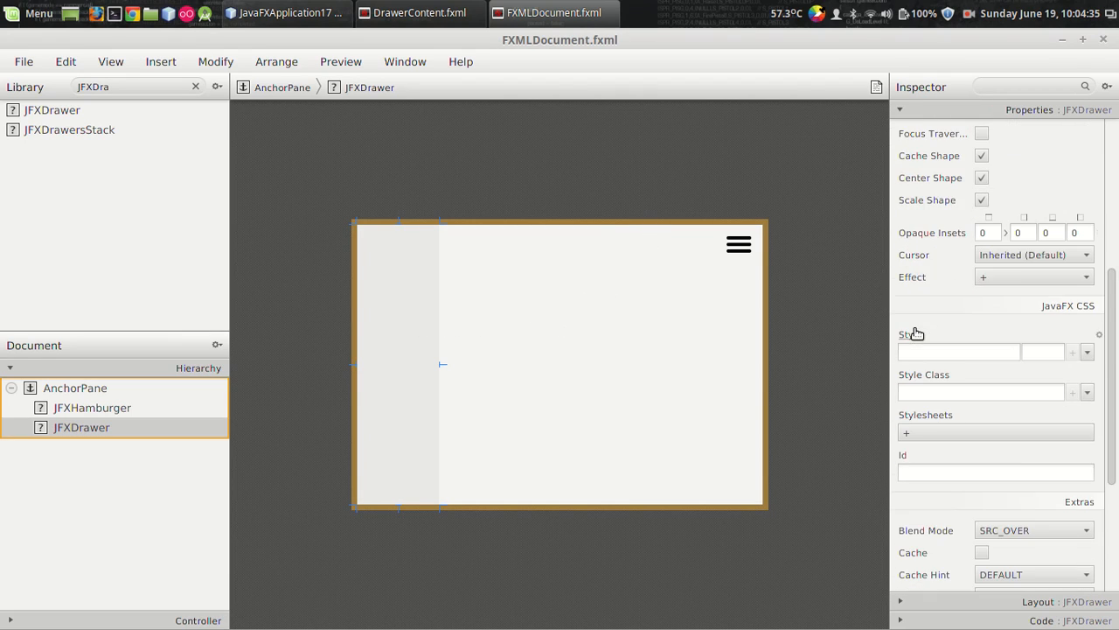
{"action": "scroll", "scroll_direction": "down", "scroll_amount": 3}
{"action": "type", "text": "d"}
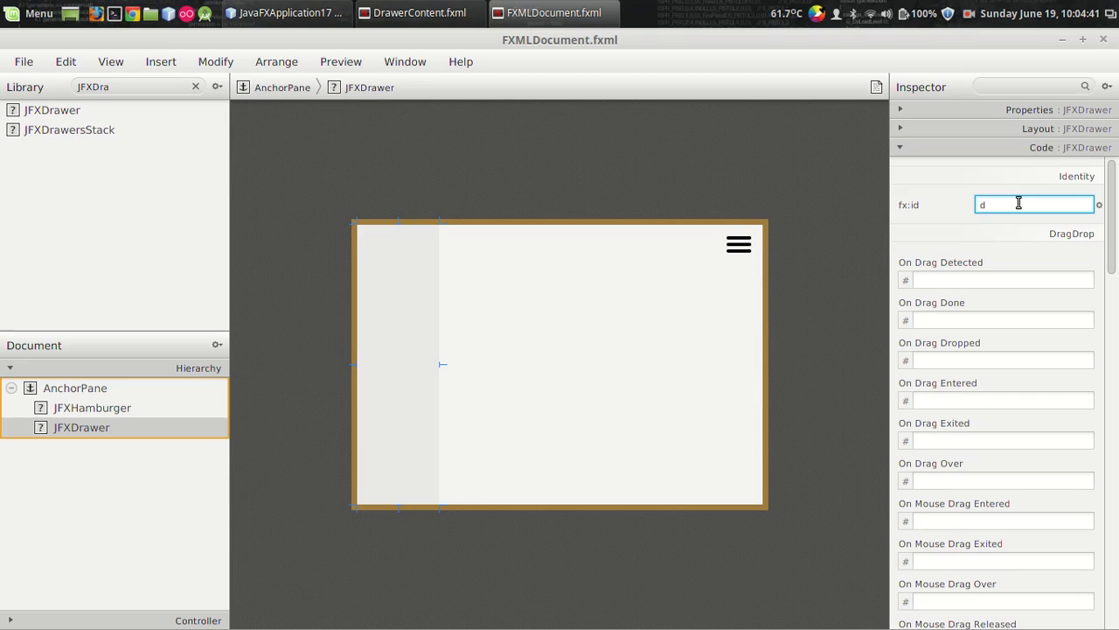
{"action": "type", "text": "rawer"}
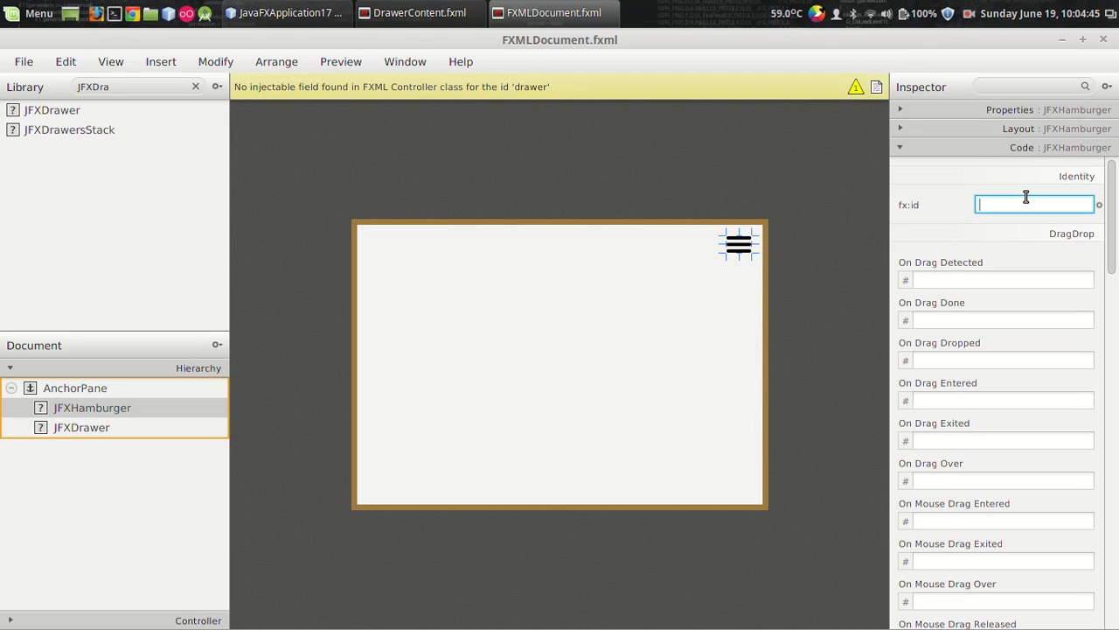
{"action": "type", "text": "hamburger"}
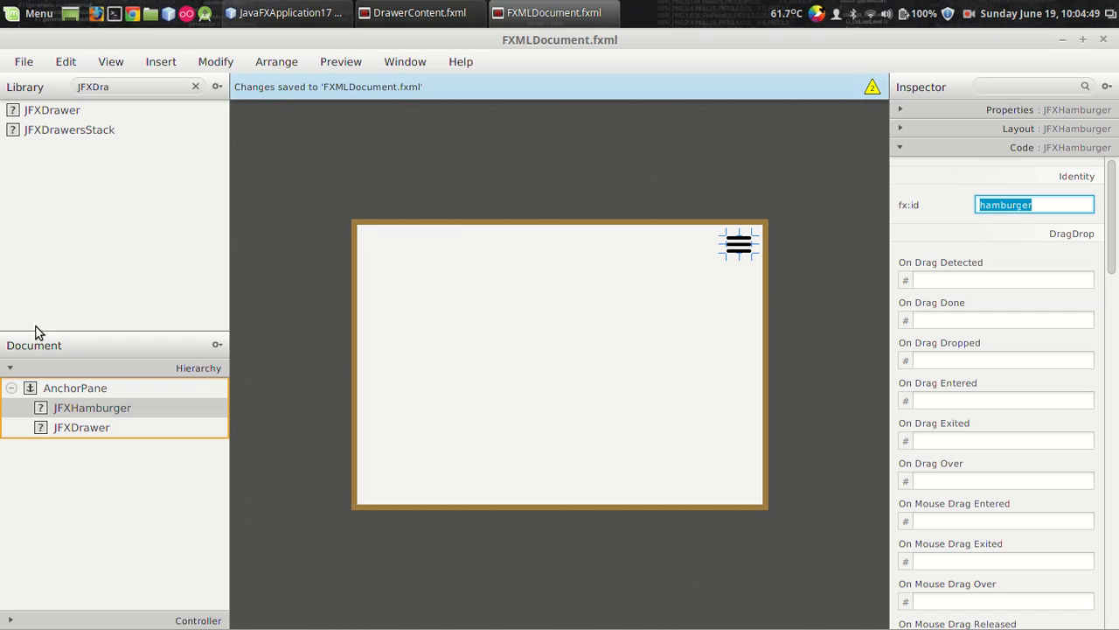
{"action": "left_click", "coordinate": [74, 387]}
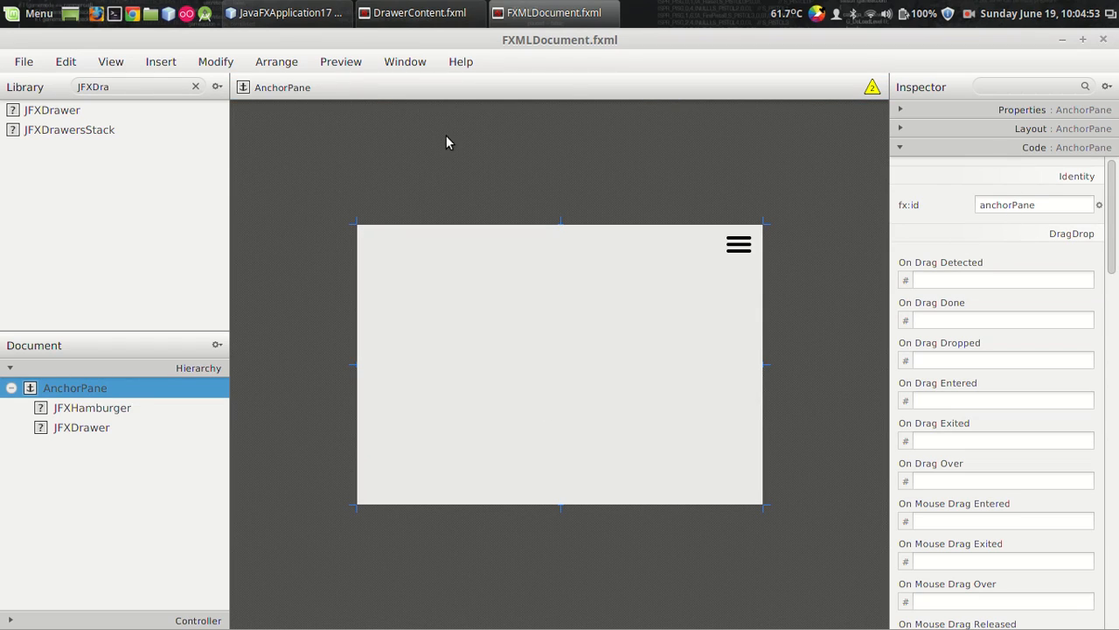
{"action": "left_click", "coordinate": [110, 61]}
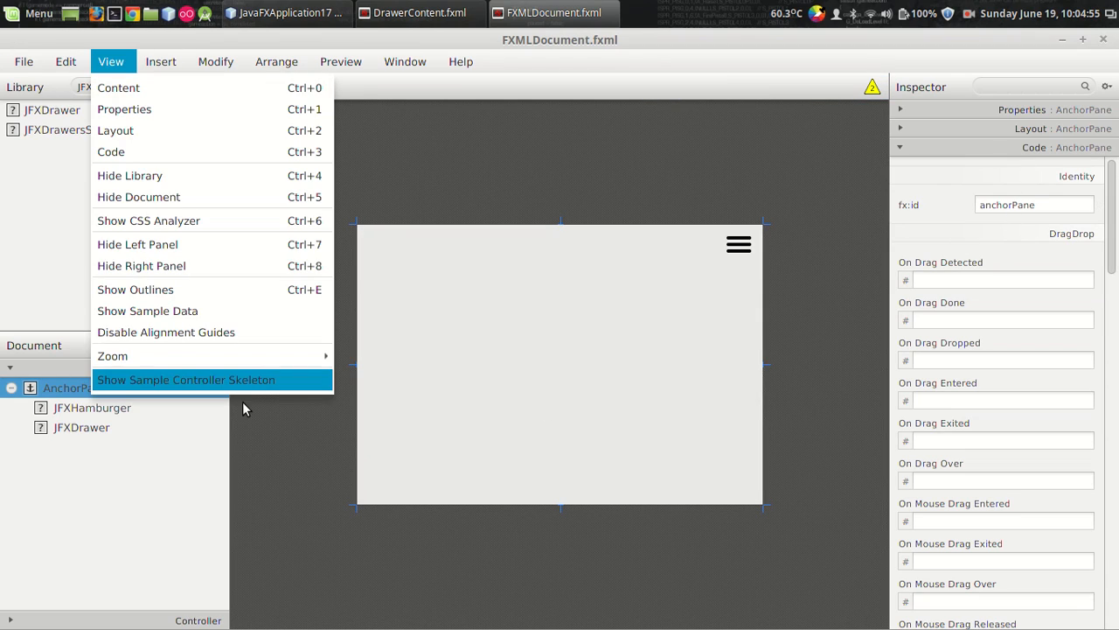
{"action": "left_click", "coordinate": [186, 379]}
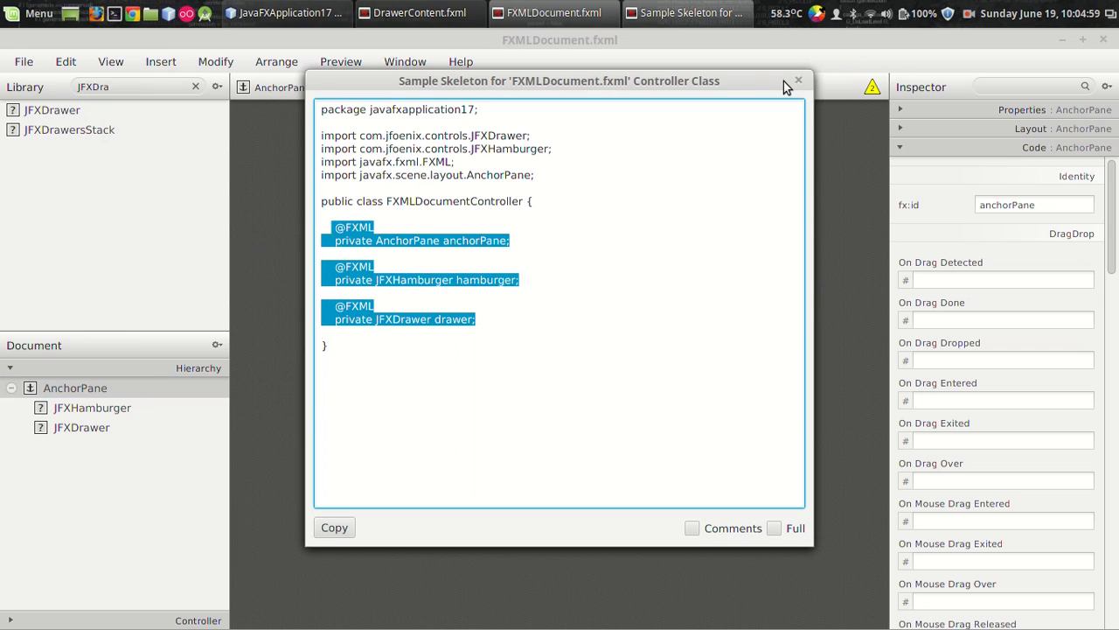
{"action": "left_click", "coordinate": [797, 79]}
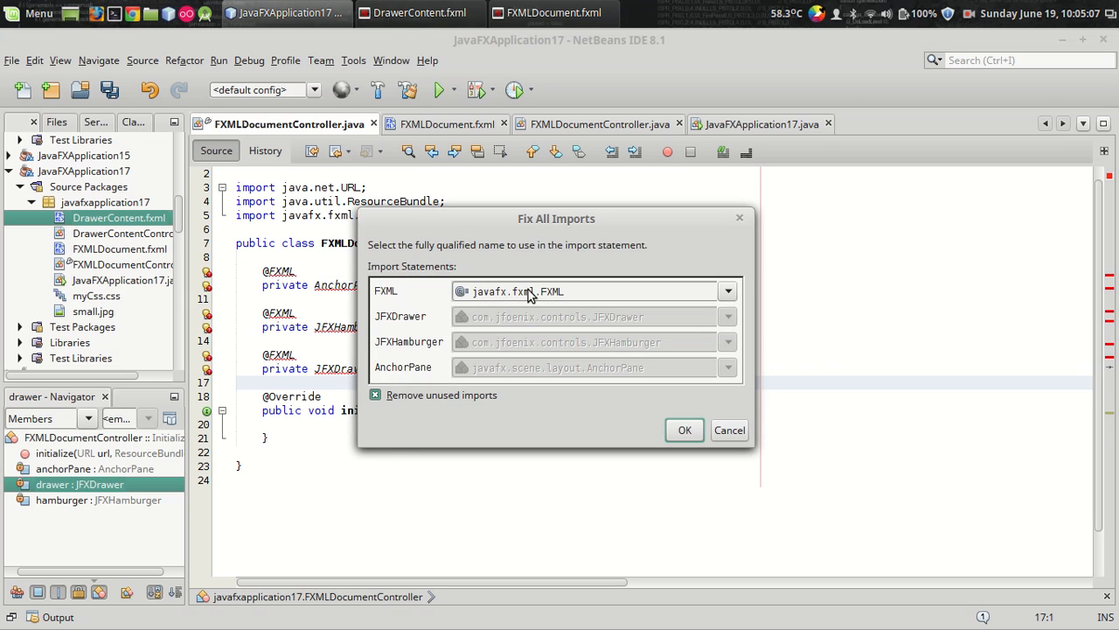
Accept the Fix All Imports suggestions and run the project to see the hamburger.
{"action": "left_click", "coordinate": [685, 430]}
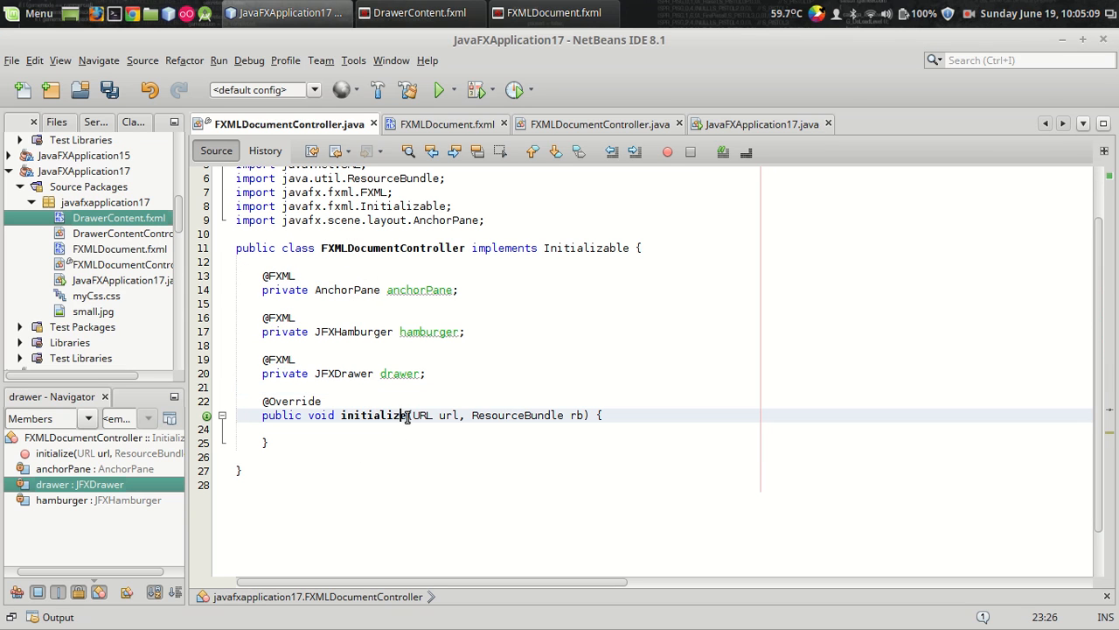
{"action": "left_click", "coordinate": [510, 430]}
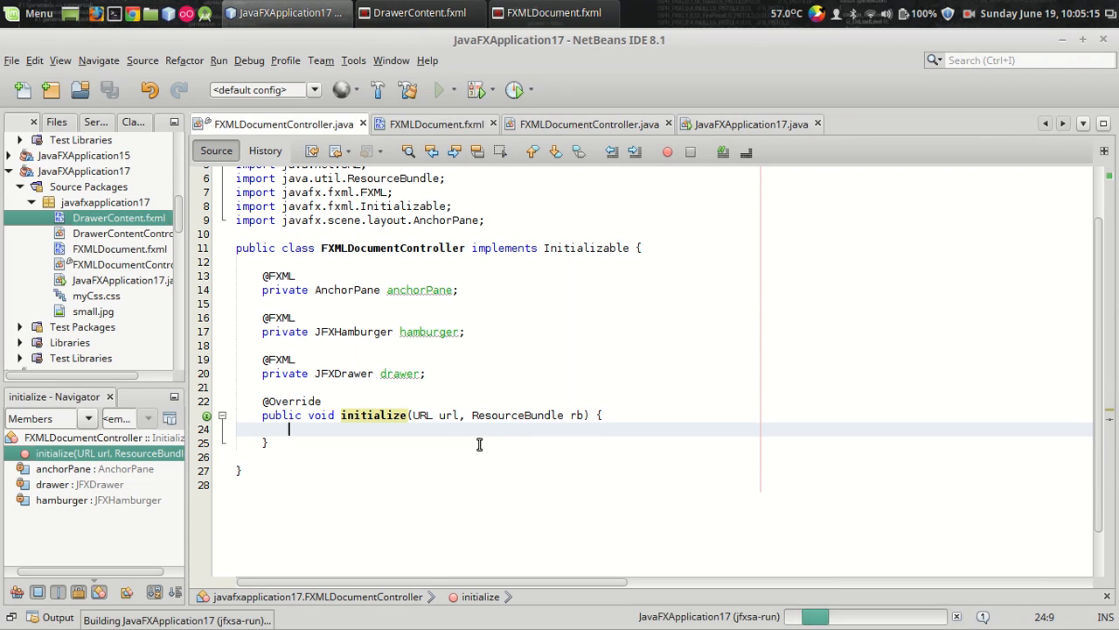
{"action": "left_click", "coordinate": [442, 89]}
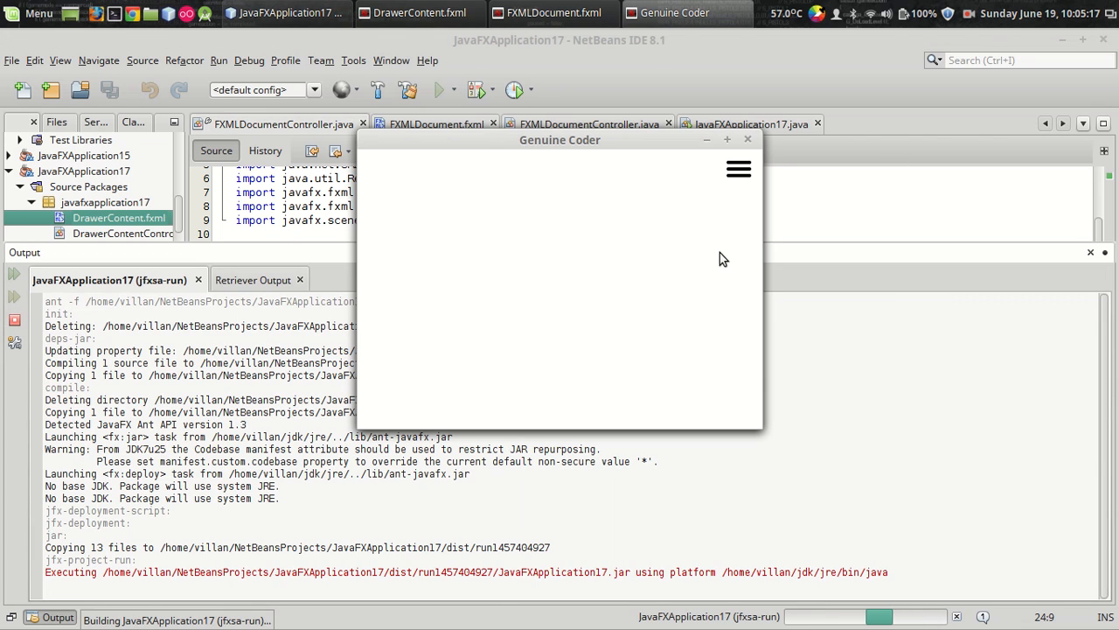
{"action": "mouse_move", "coordinate": [758, 156]}
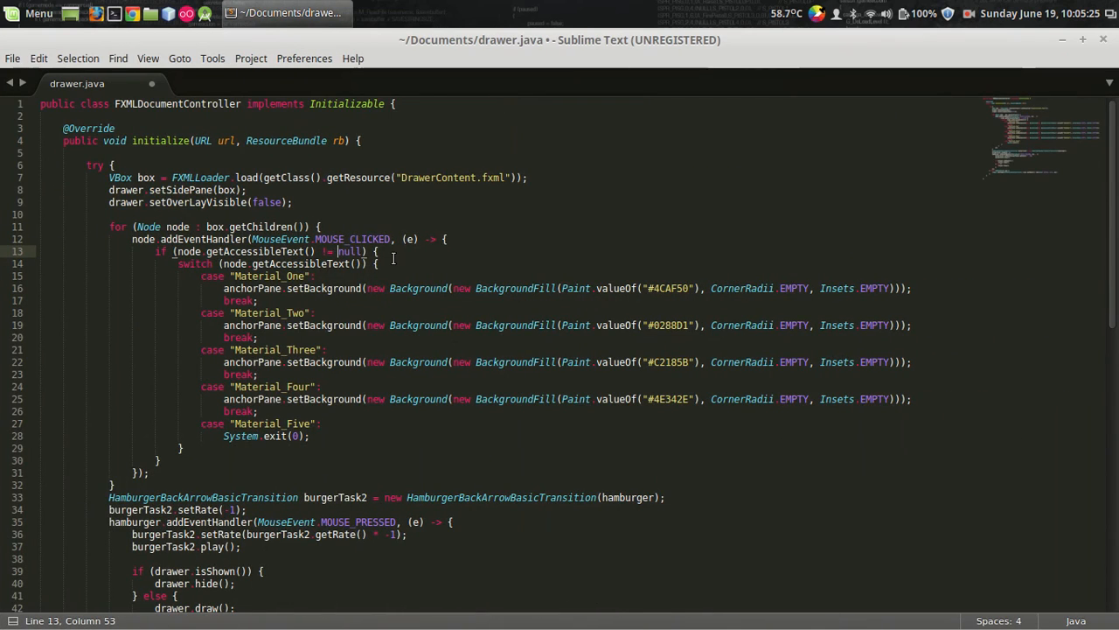
Copy the HamburgerBackArrowBasicTransition block through addEventHandler from drawer.java.
{"action": "scroll", "scroll_direction": "down", "scroll_amount": 3}
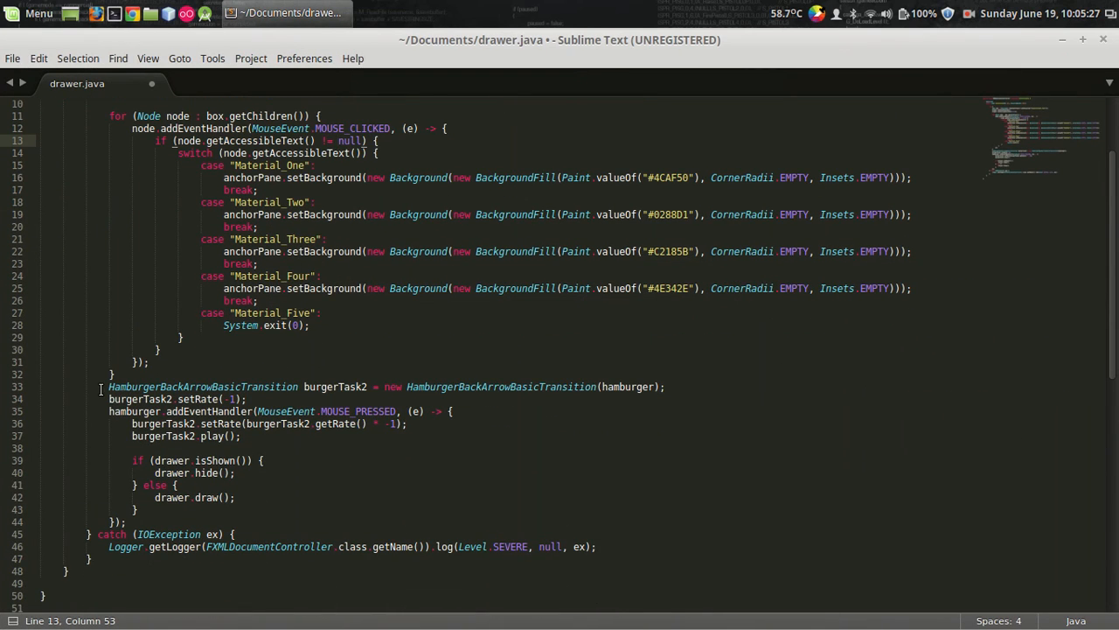
{"action": "left_click_drag", "start_coordinate": [108, 387], "coordinate": [196, 460]}
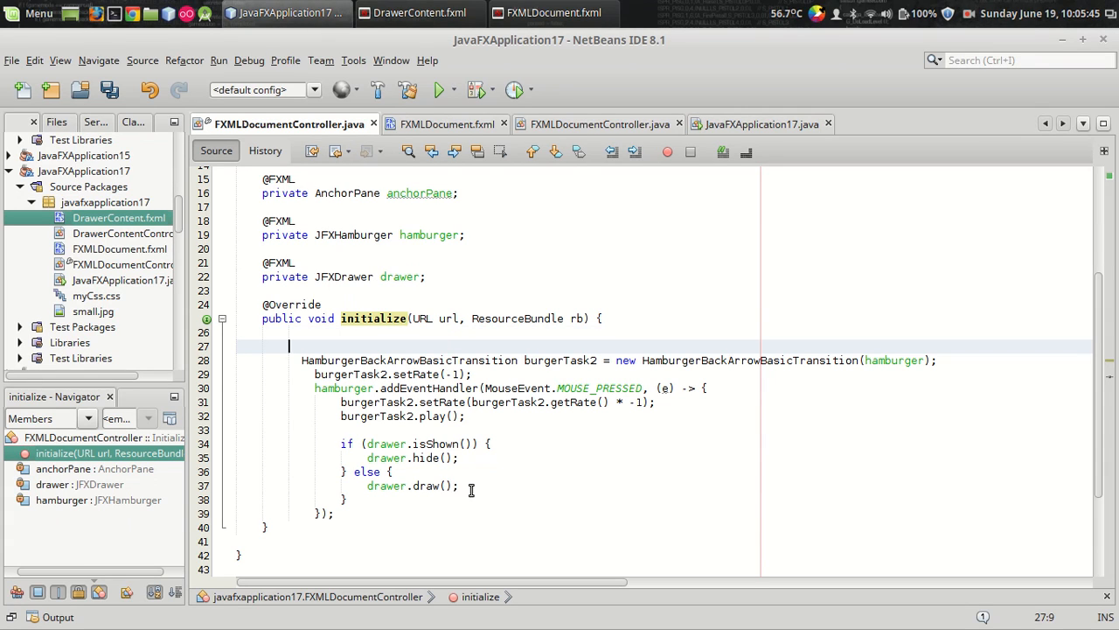
Paste the animation code without the drawer if/else block, run, and toggle the hamburger.
{"action": "left_click_drag", "start_coordinate": [236, 429], "coordinate": [490, 486]}
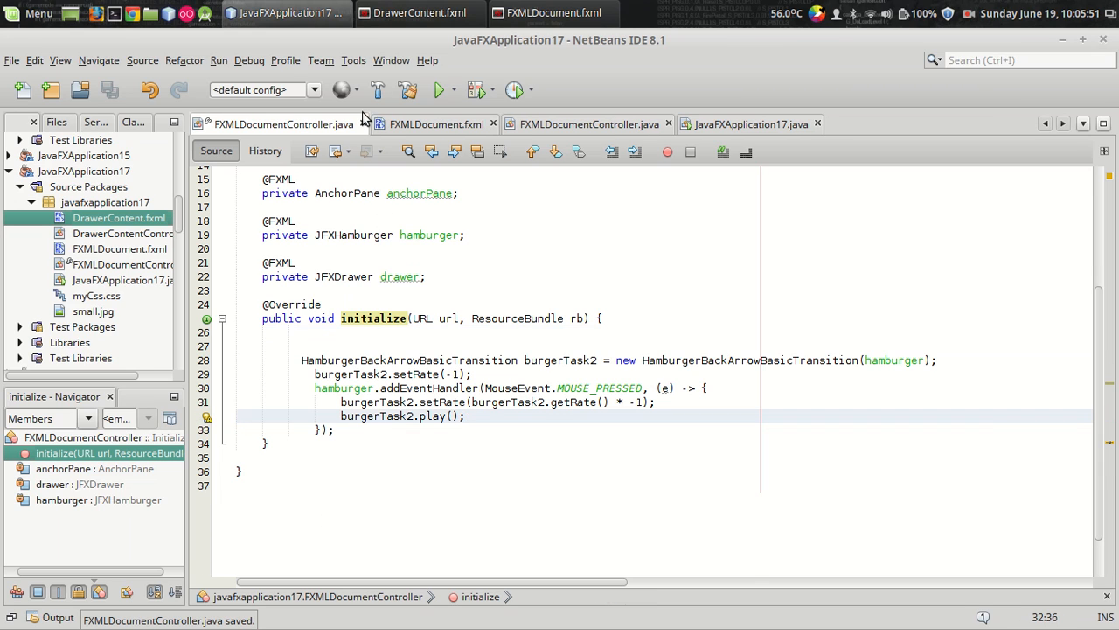
{"action": "left_click", "coordinate": [441, 90]}
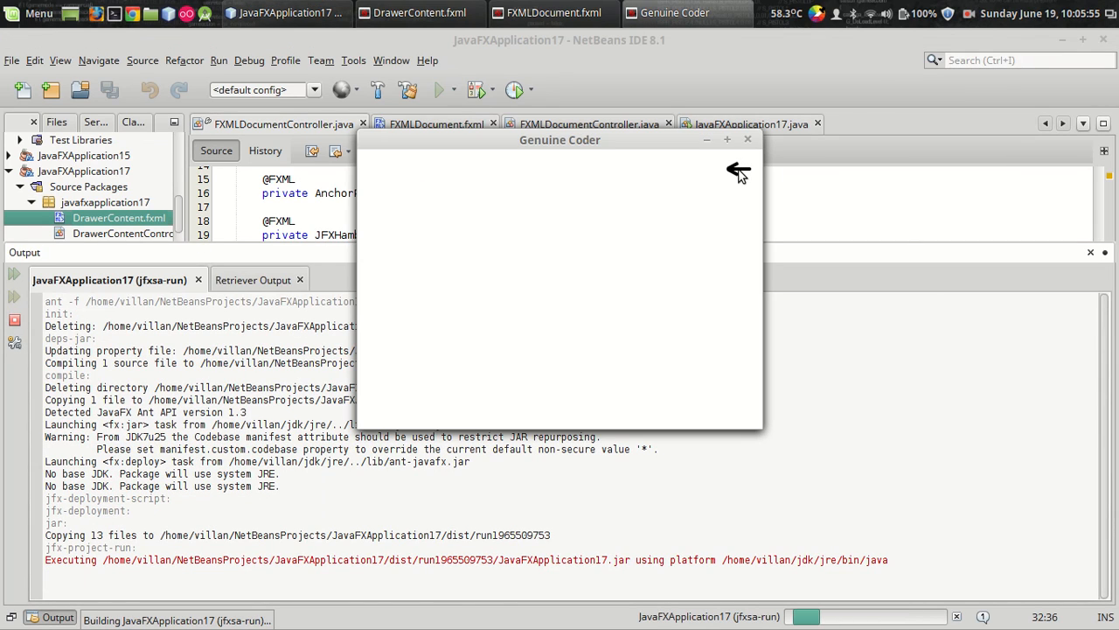
{"action": "mouse_move", "coordinate": [739, 174]}
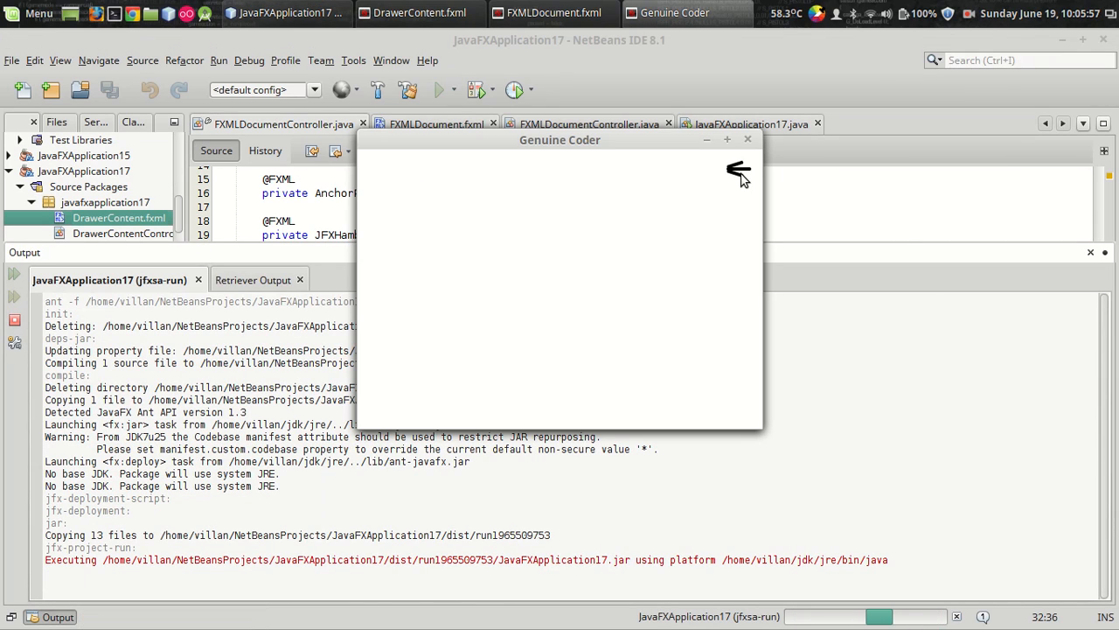
{"action": "left_click", "coordinate": [748, 139]}
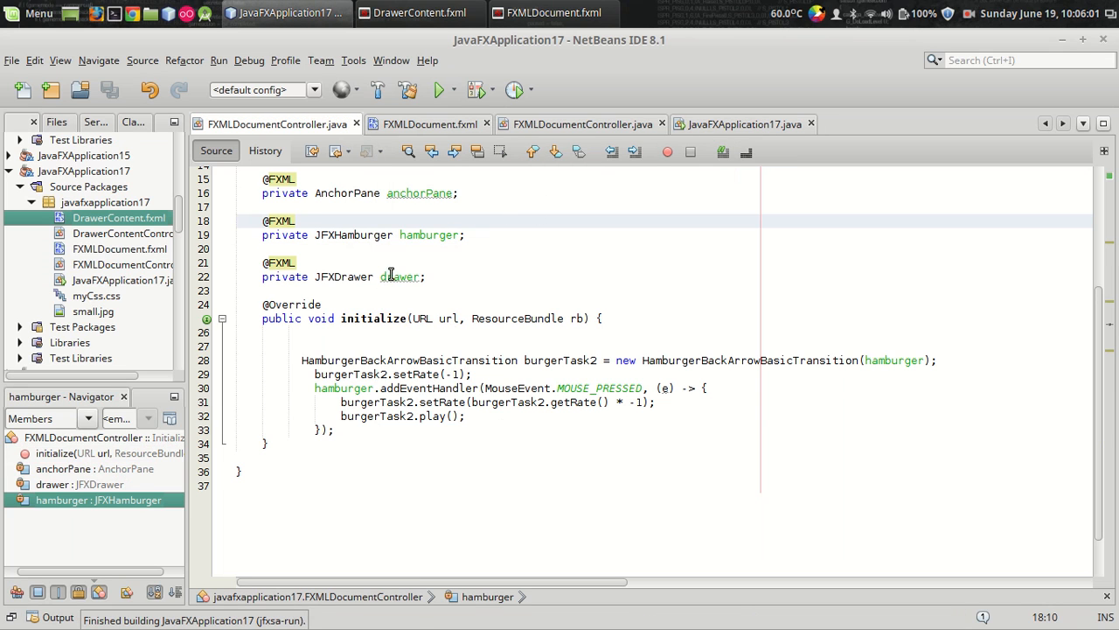
{"action": "mouse_move", "coordinate": [398, 276]}
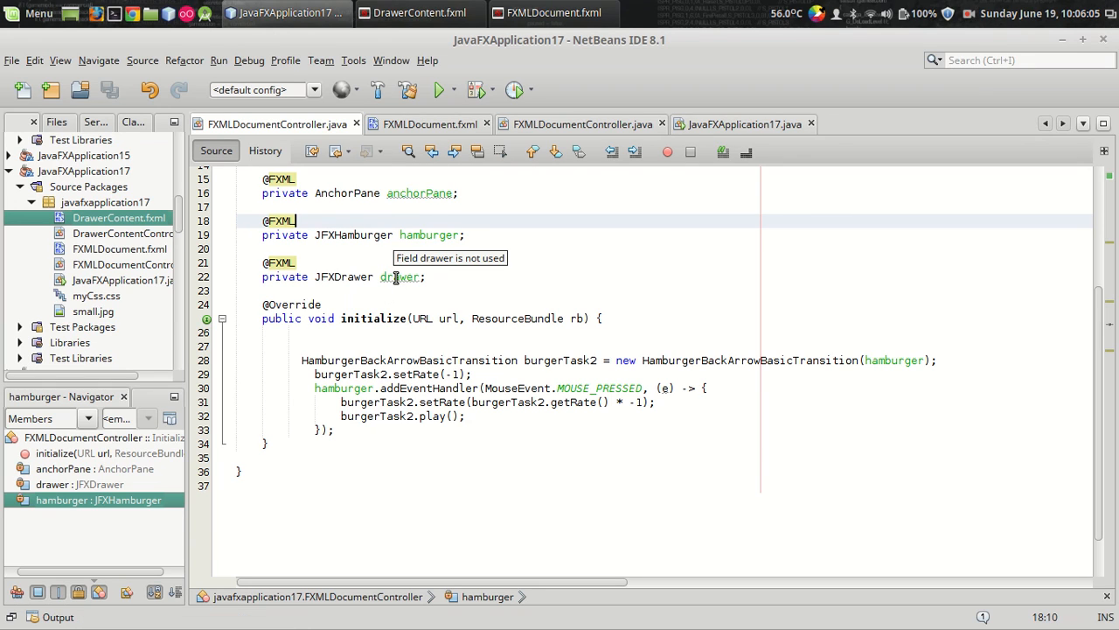
In the hamburger handler, write if(drawer.isShown()) hide, else draw.
{"action": "left_click", "coordinate": [483, 416]}
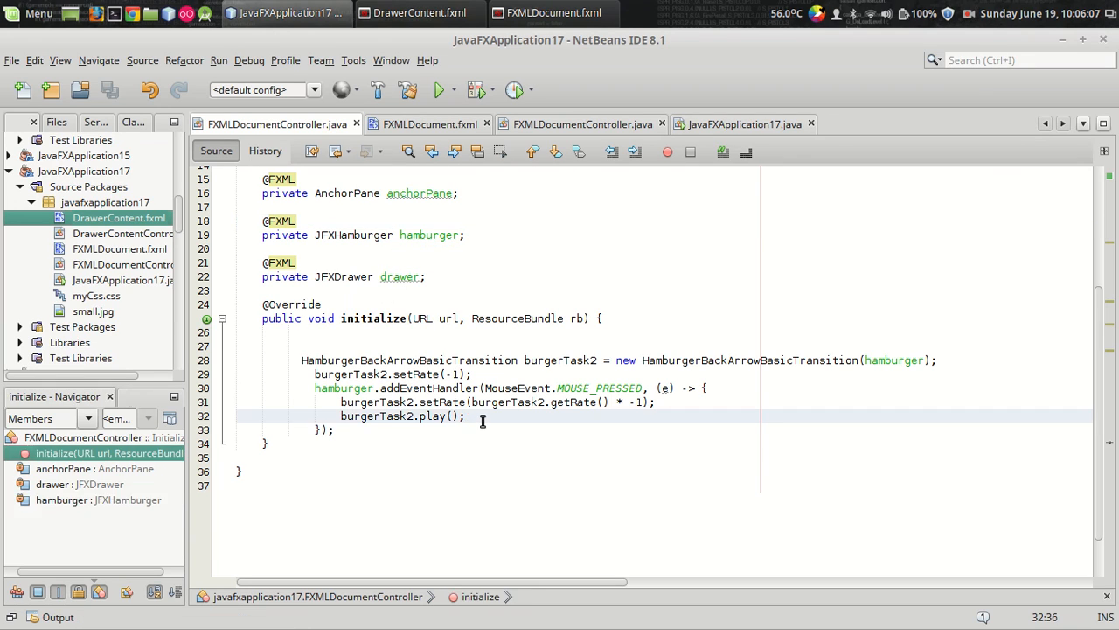
{"action": "type", "text": "drawer.draw();"}
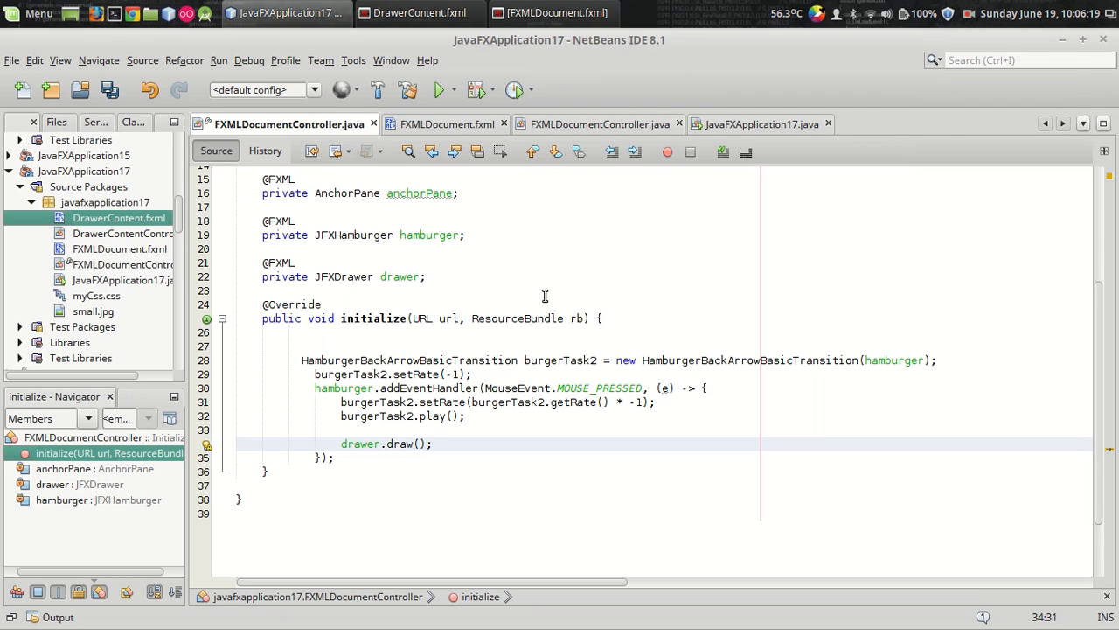
{"action": "type", "text": "drawer.hide();"}
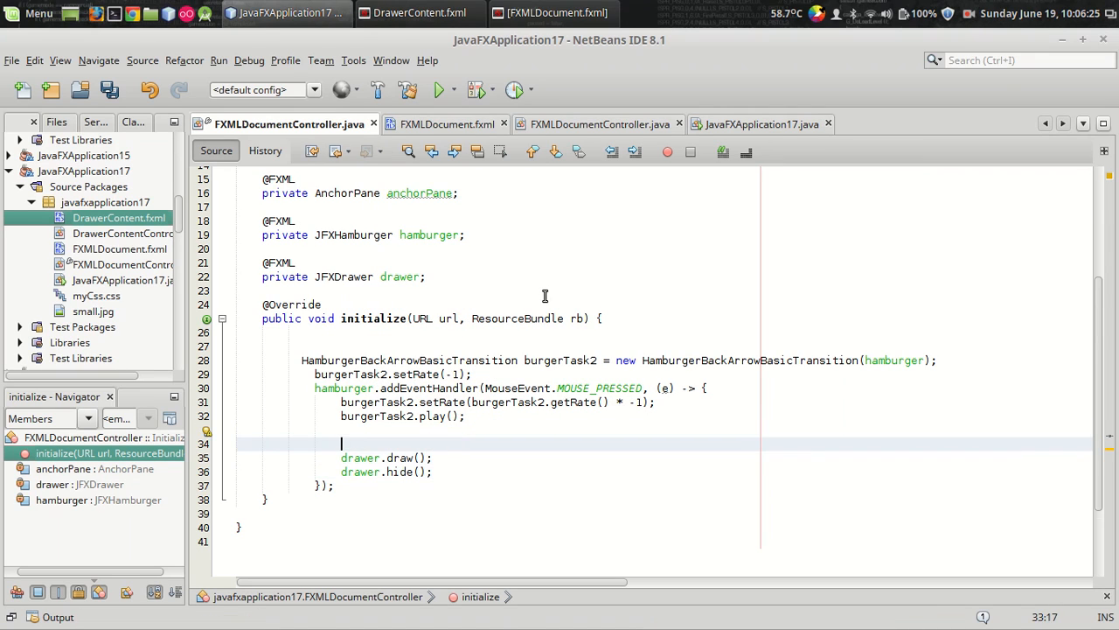
{"action": "key", "text": "Backspace"}
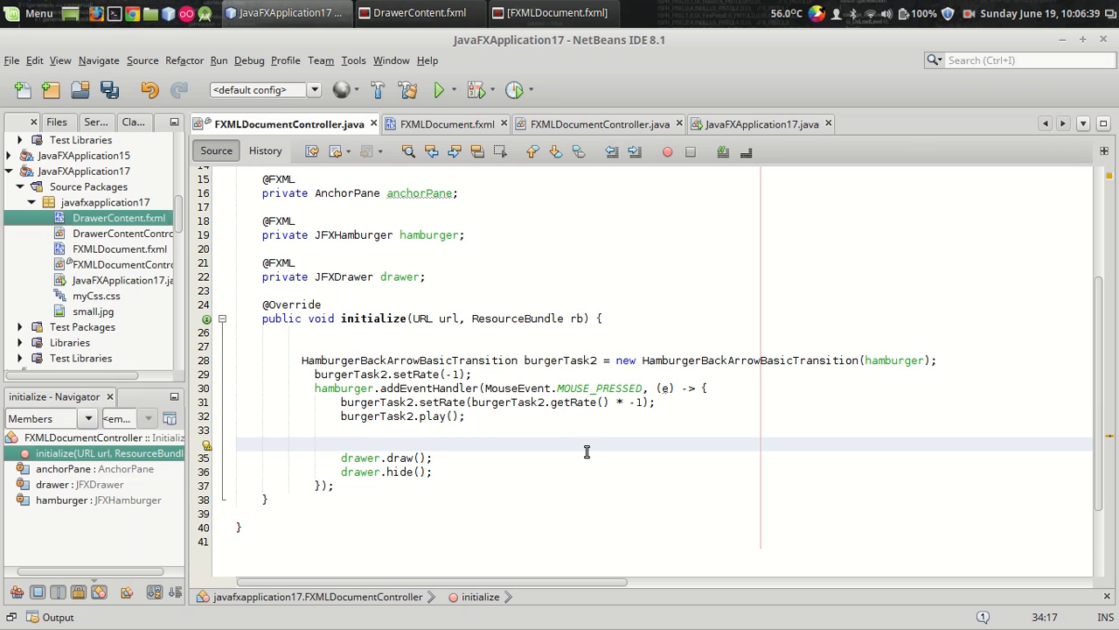
{"action": "type", "text": "if(drawer."}
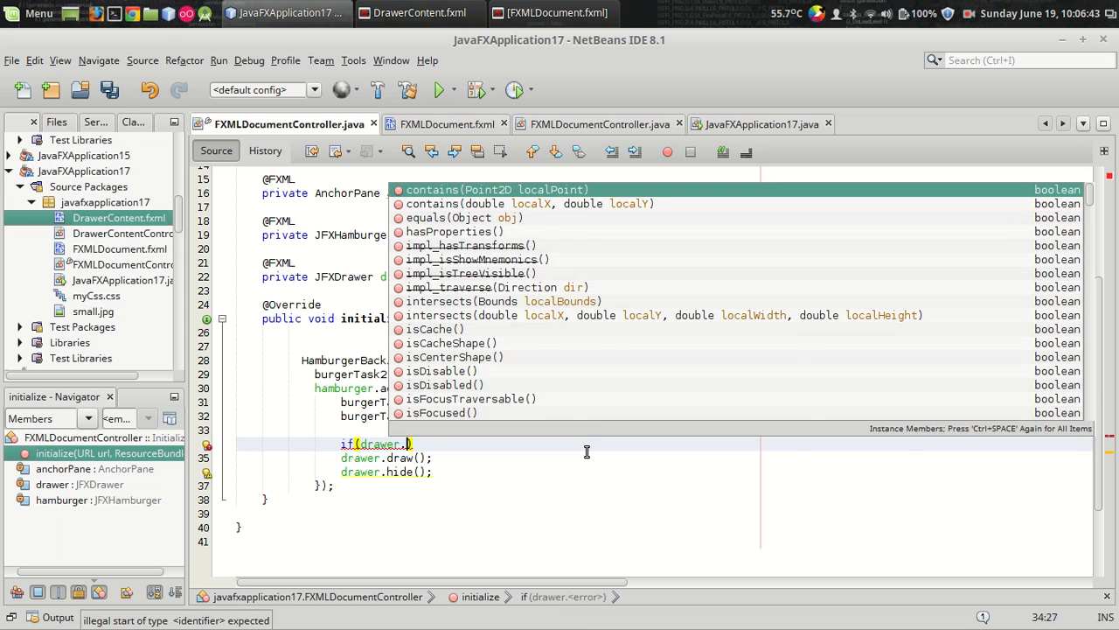
{"action": "type", "text": "isShown("}
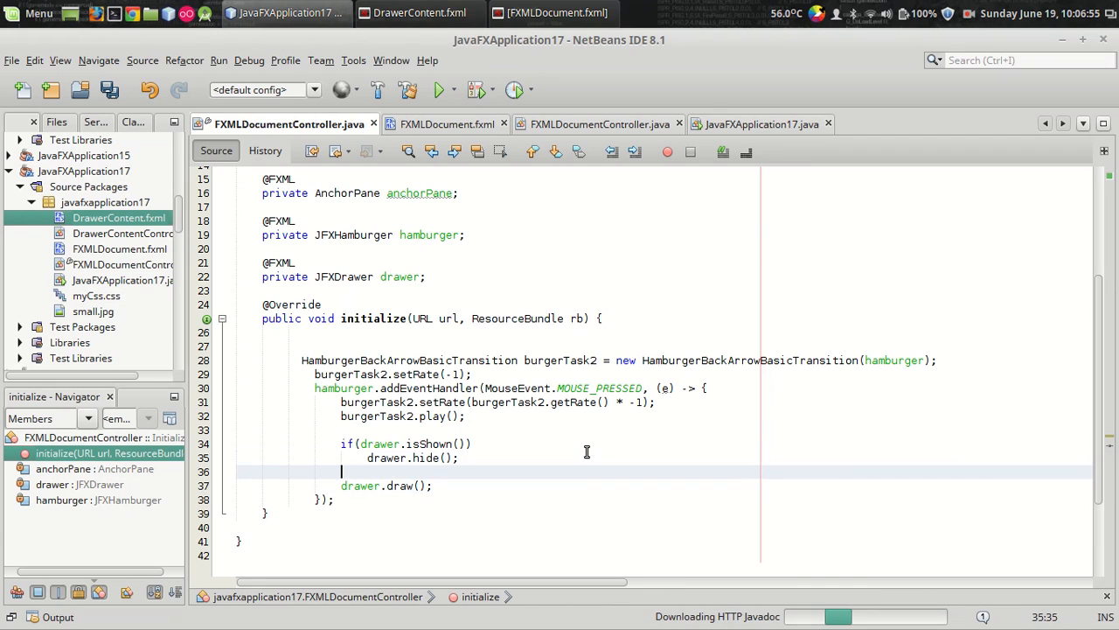
{"action": "type", "text": "else"}
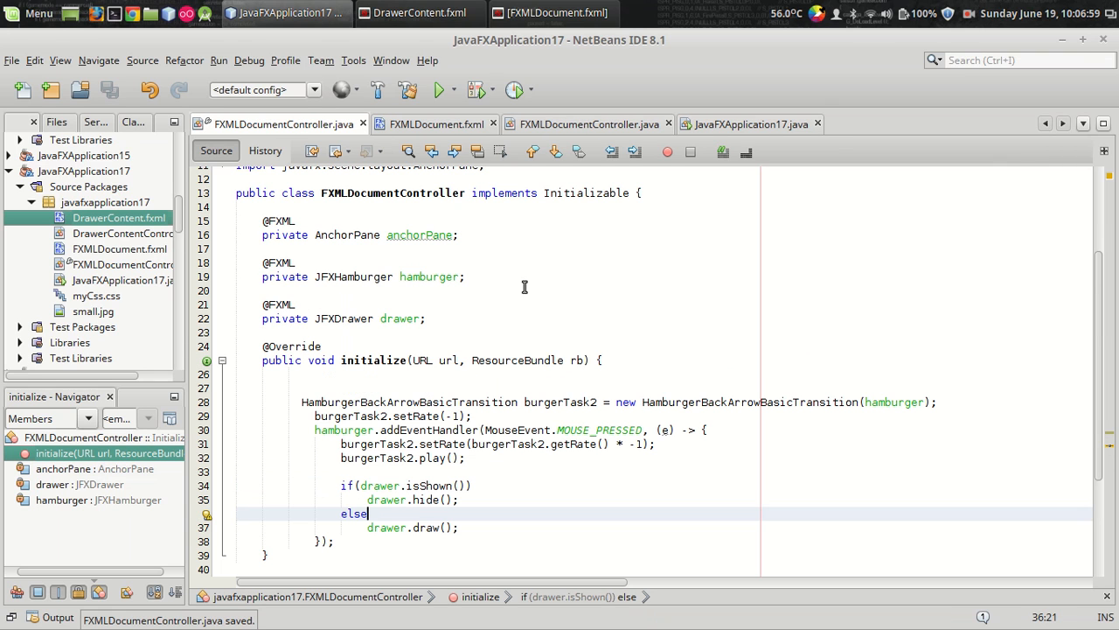
Rerun the app, turn the hamburger into a back arrow and back, and close the window.
{"action": "left_click", "coordinate": [441, 90]}
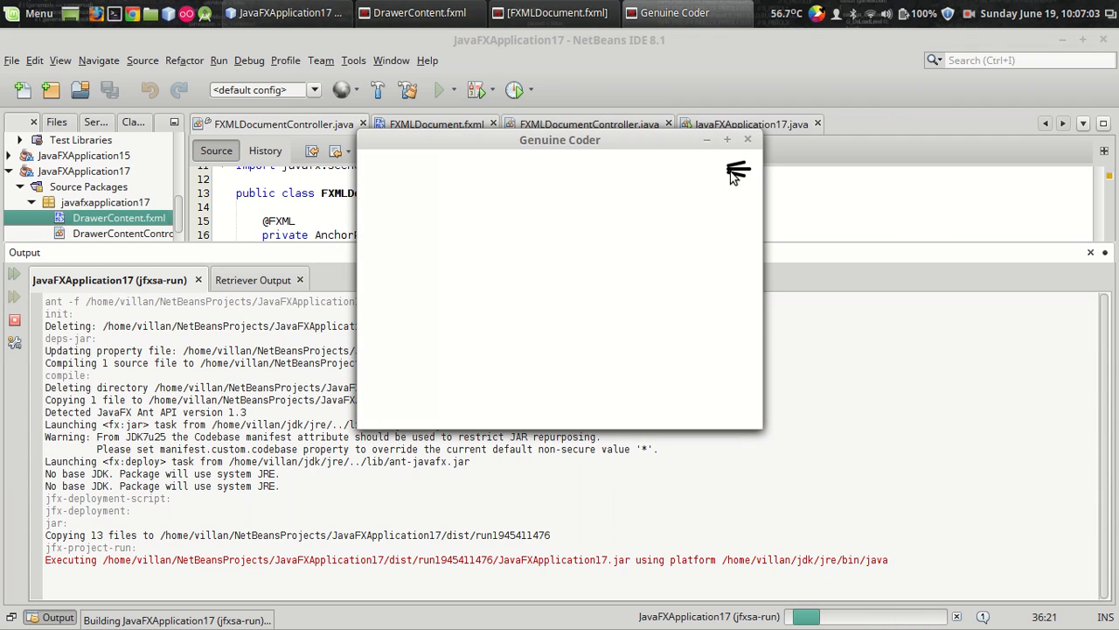
{"action": "mouse_move", "coordinate": [367, 208]}
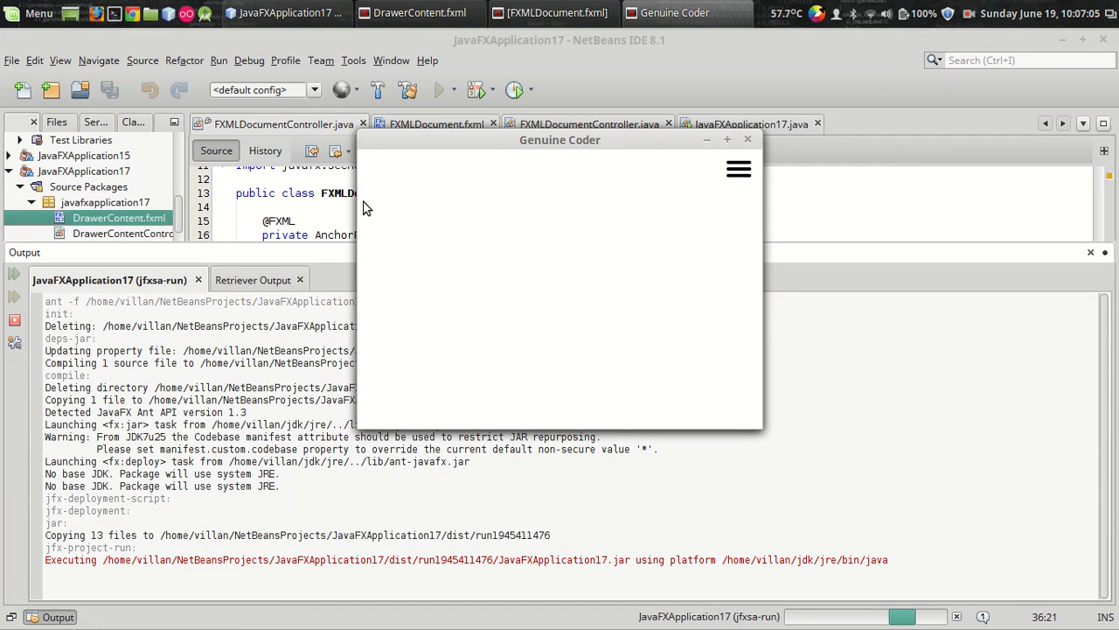
{"action": "left_click", "coordinate": [739, 168]}
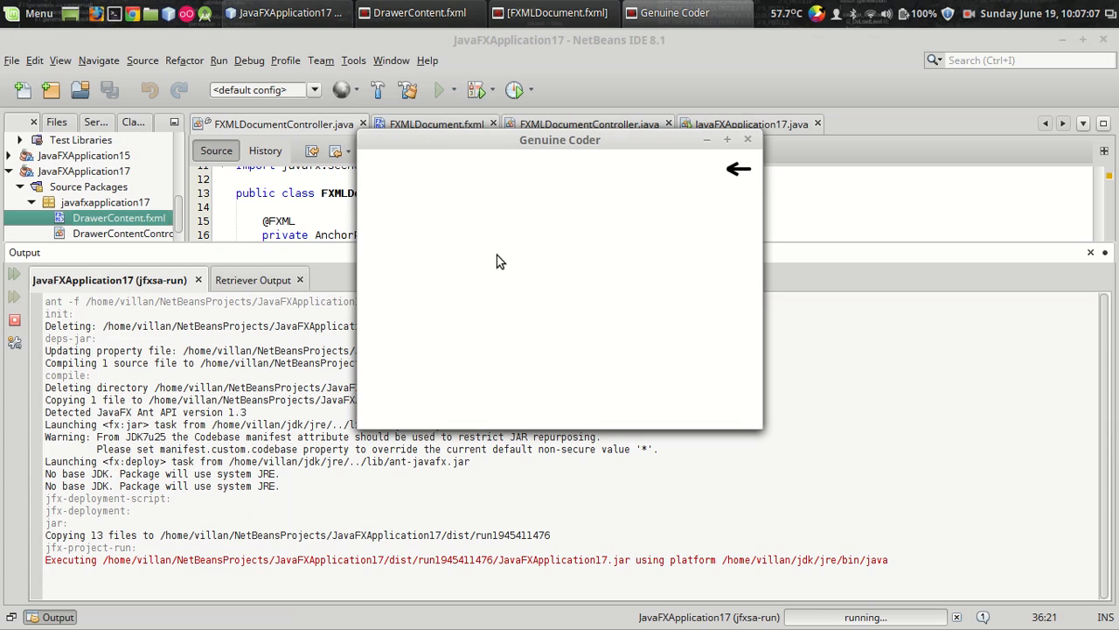
{"action": "mouse_move", "coordinate": [427, 237]}
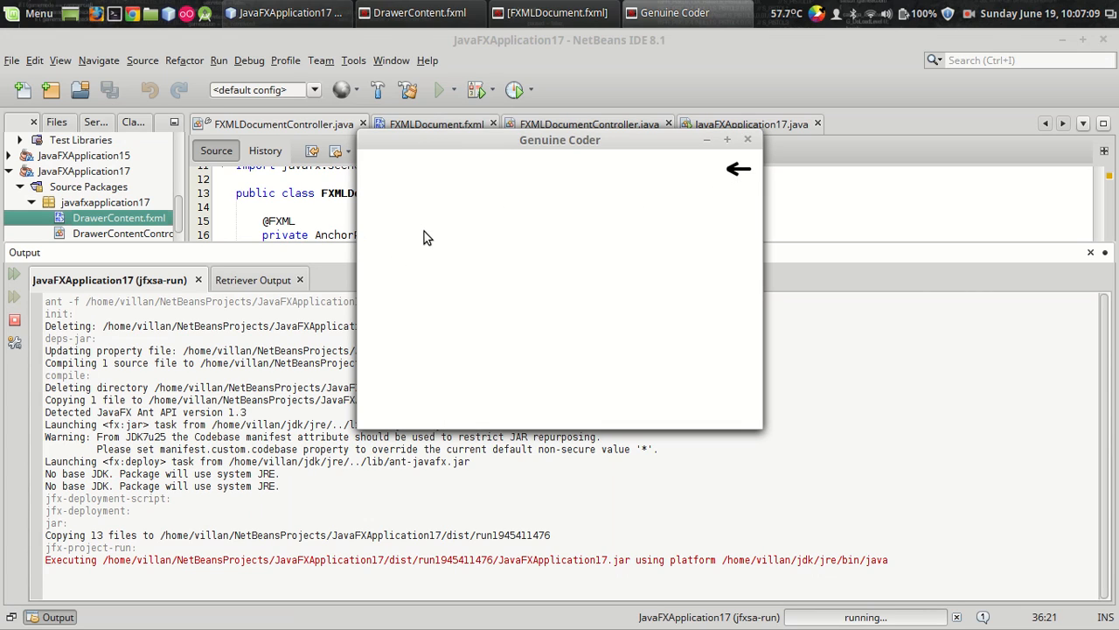
{"action": "mouse_move", "coordinate": [717, 178]}
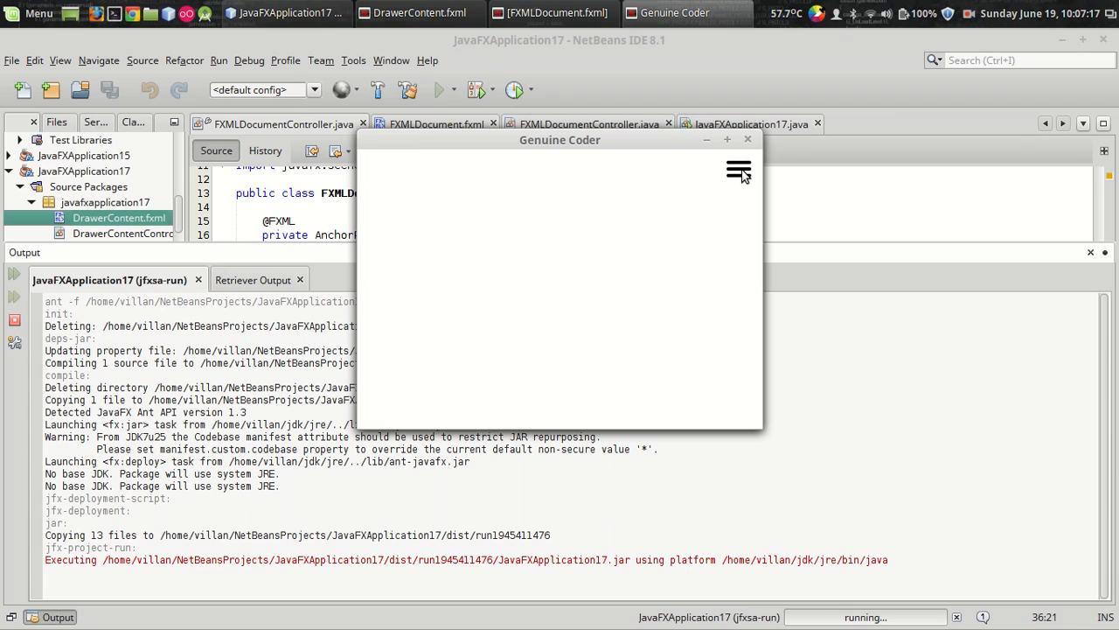
{"action": "left_click", "coordinate": [747, 139]}
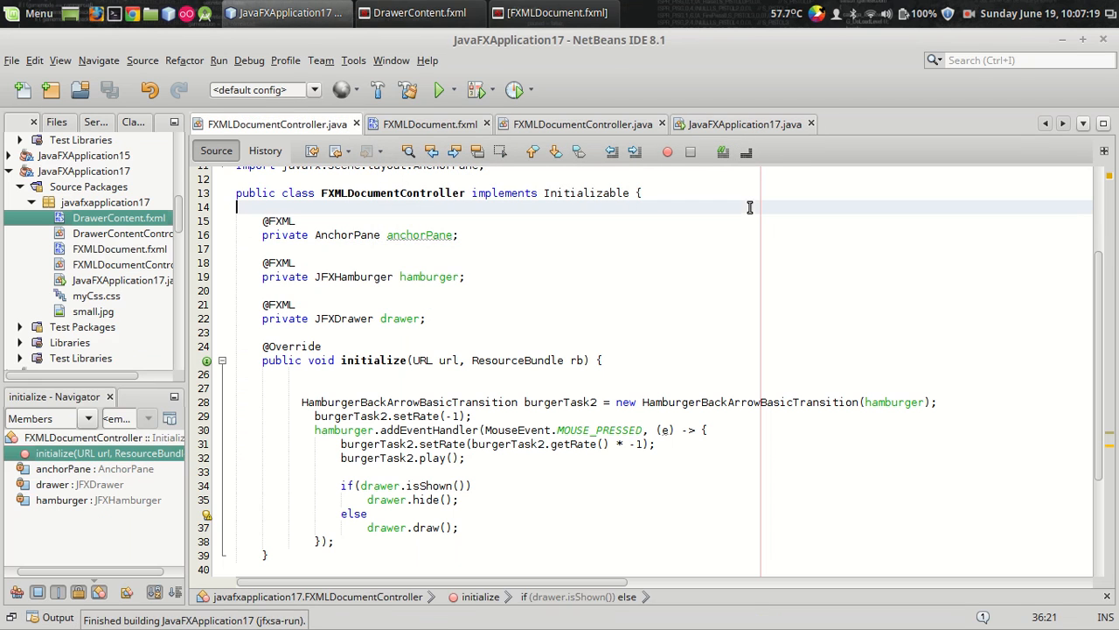
Start initialize with a drawer.setSidePane() call, then bring up the DrawerContent.fxml layout.
{"action": "left_click", "coordinate": [688, 387]}
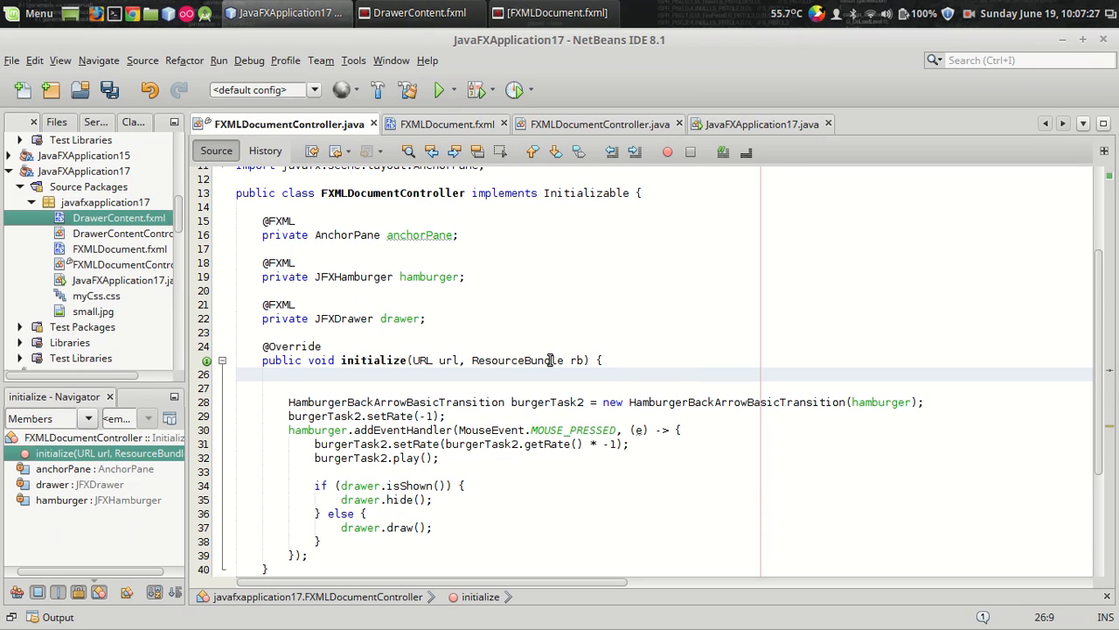
{"action": "type", "text": "drawer.setSidePane(box);"}
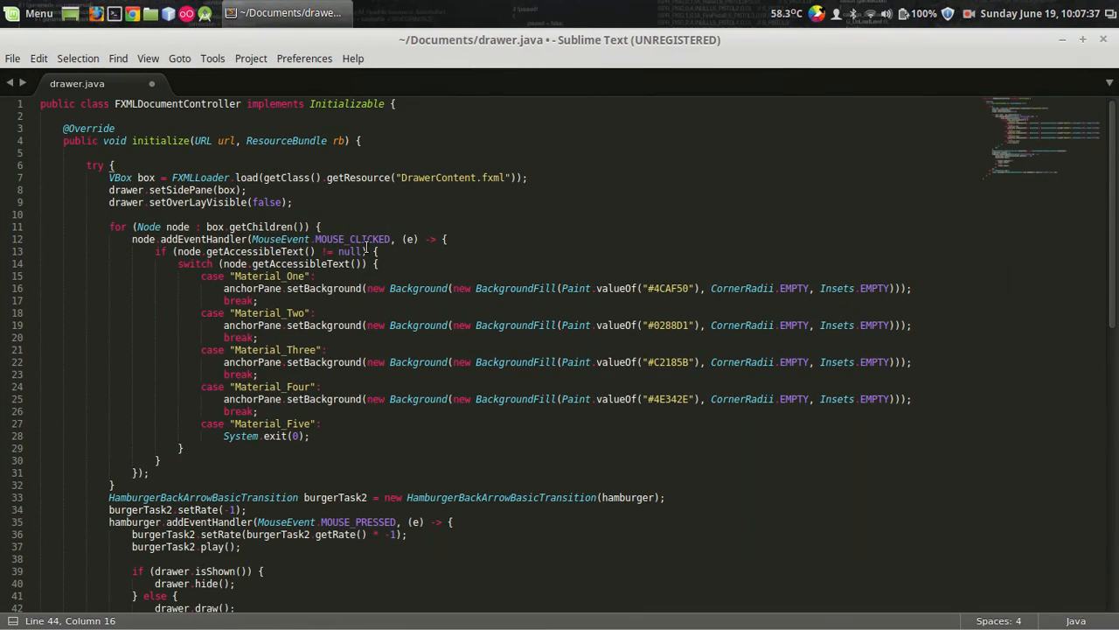
{"action": "left_click", "coordinate": [289, 13]}
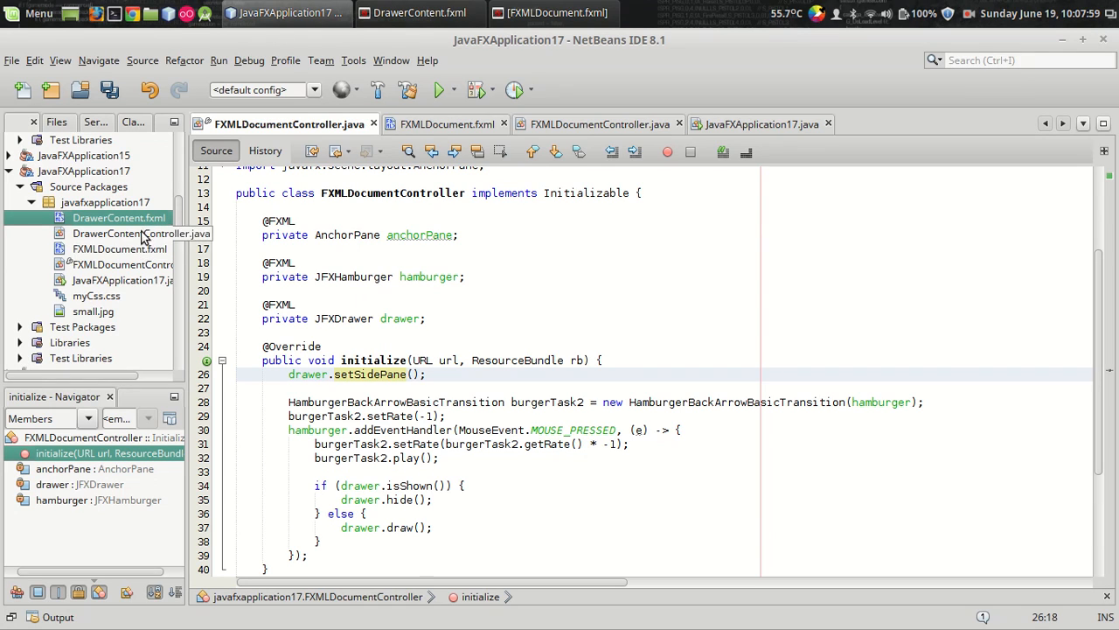
{"action": "left_click", "coordinate": [419, 12]}
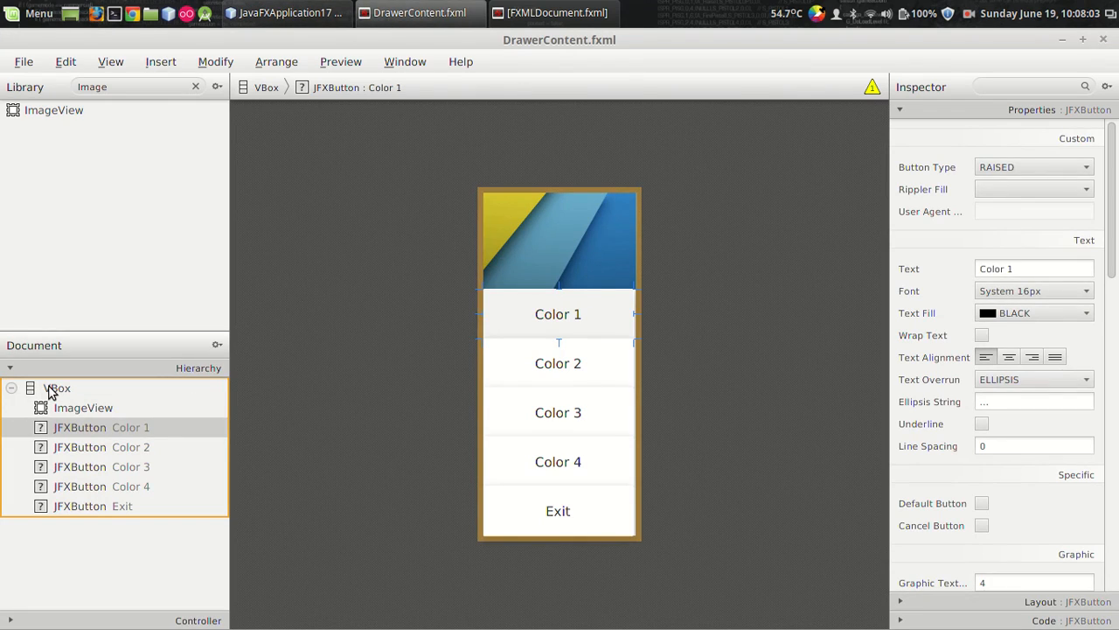
{"action": "left_click", "coordinate": [57, 388]}
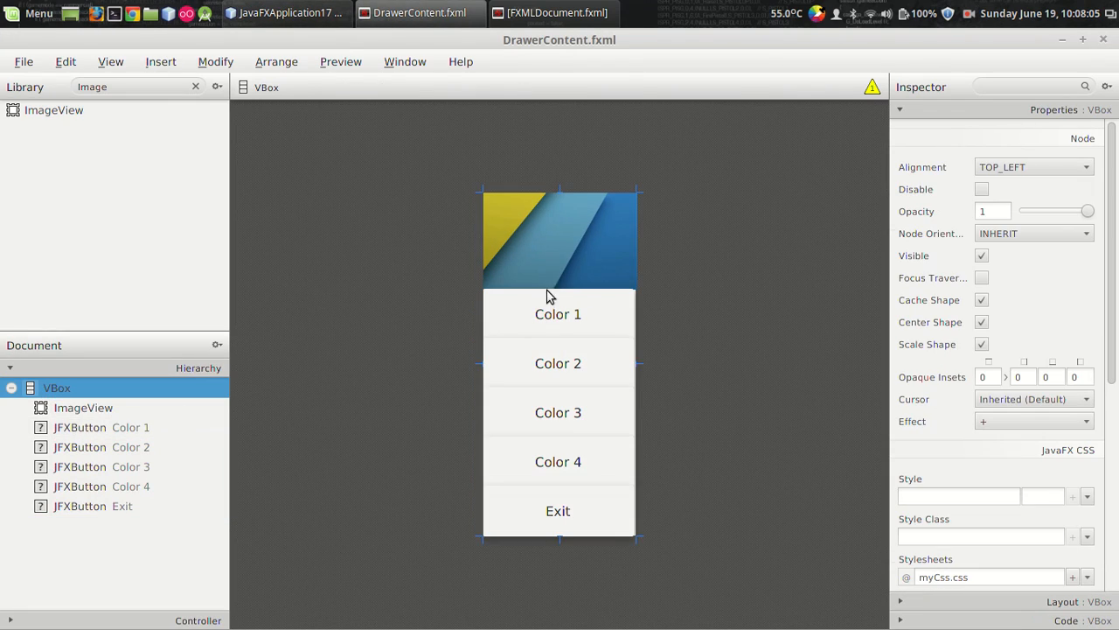
{"action": "left_click", "coordinate": [558, 363]}
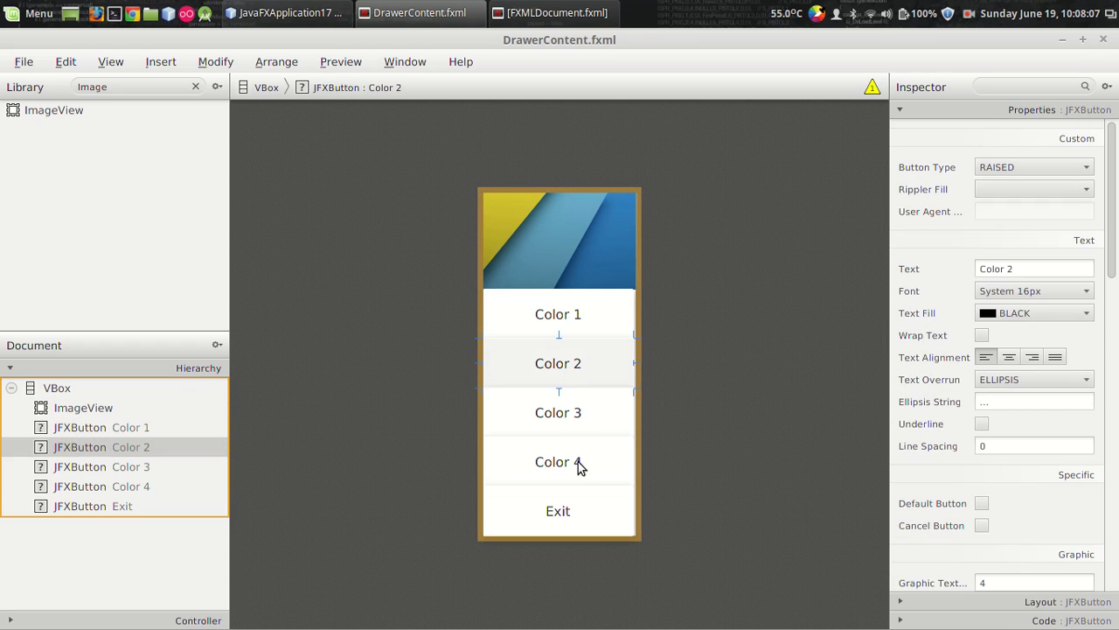
{"action": "left_click", "coordinate": [558, 462]}
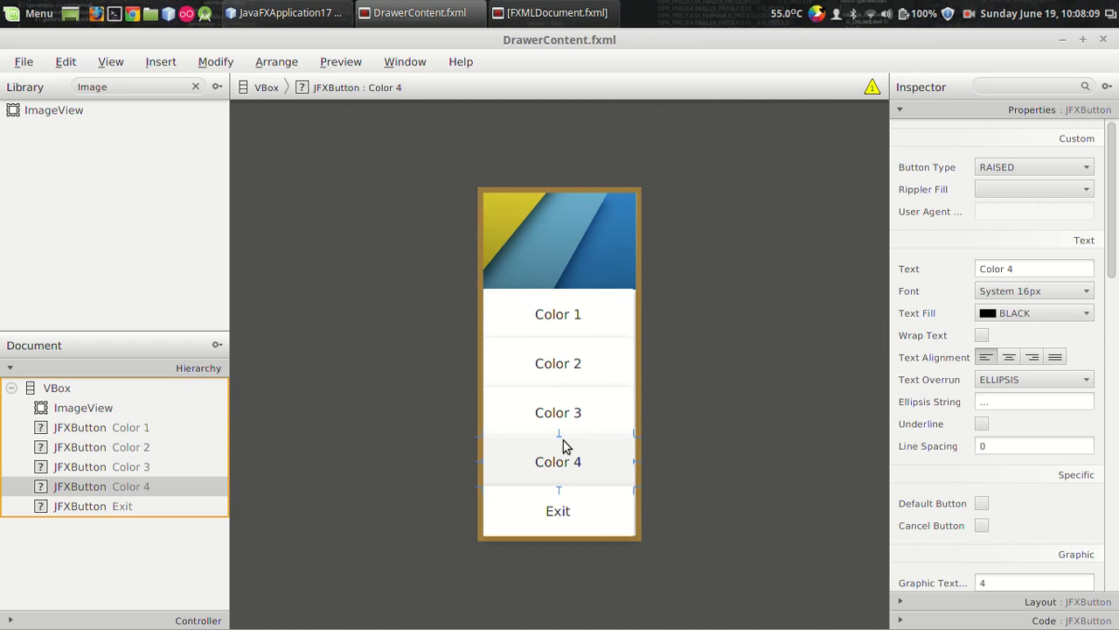
{"action": "left_click", "coordinate": [121, 505]}
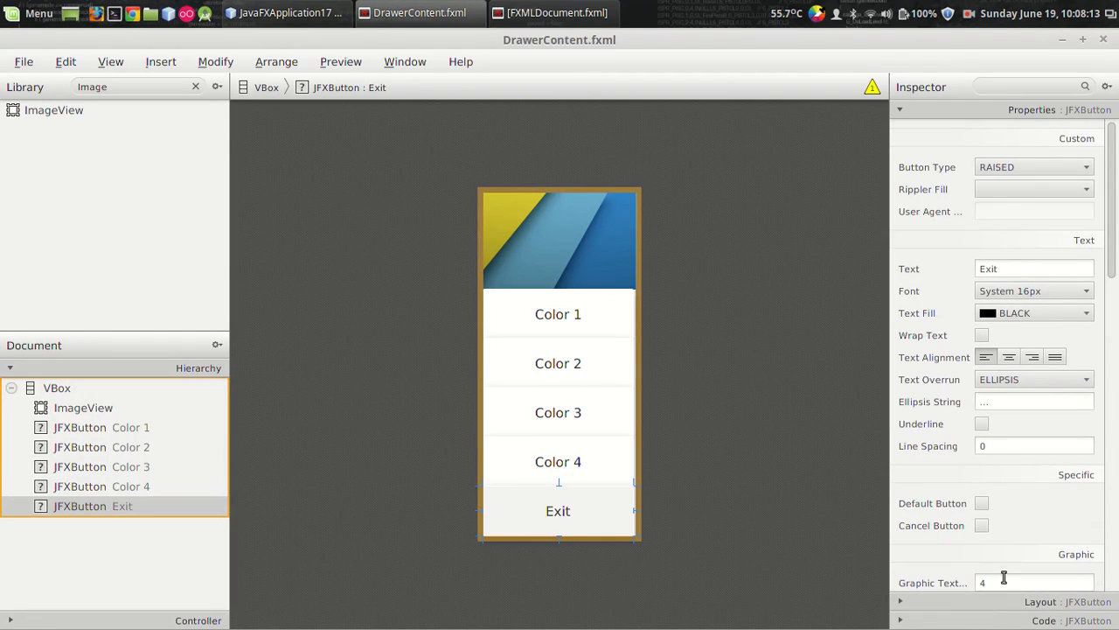
{"action": "scroll", "scroll_direction": "down", "scroll_amount": 3}
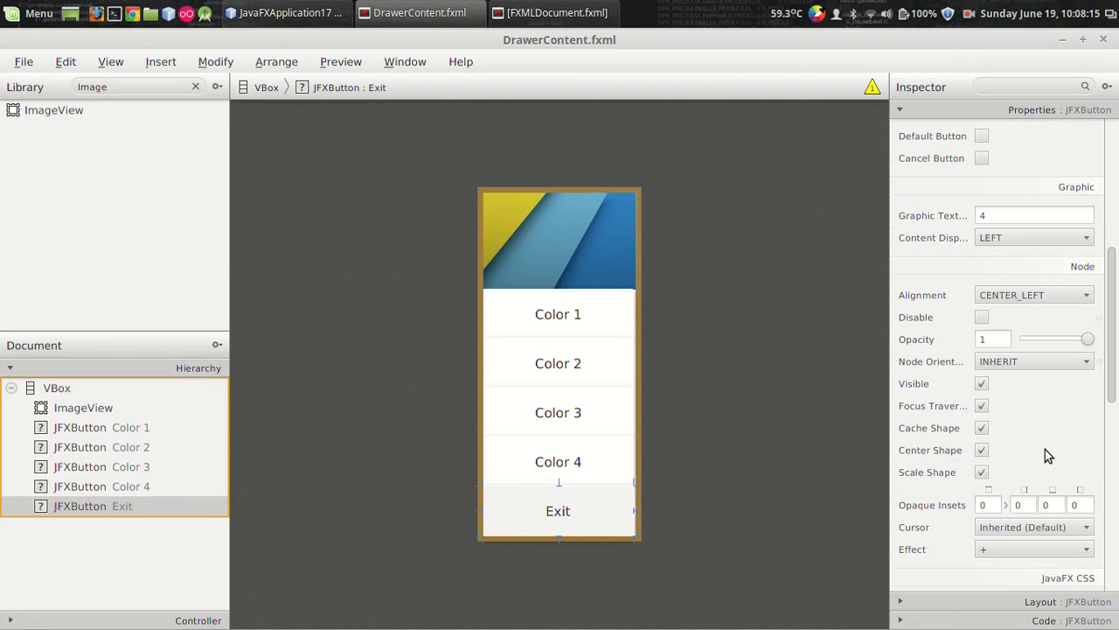
{"action": "scroll", "scroll_direction": "down", "scroll_amount": 3}
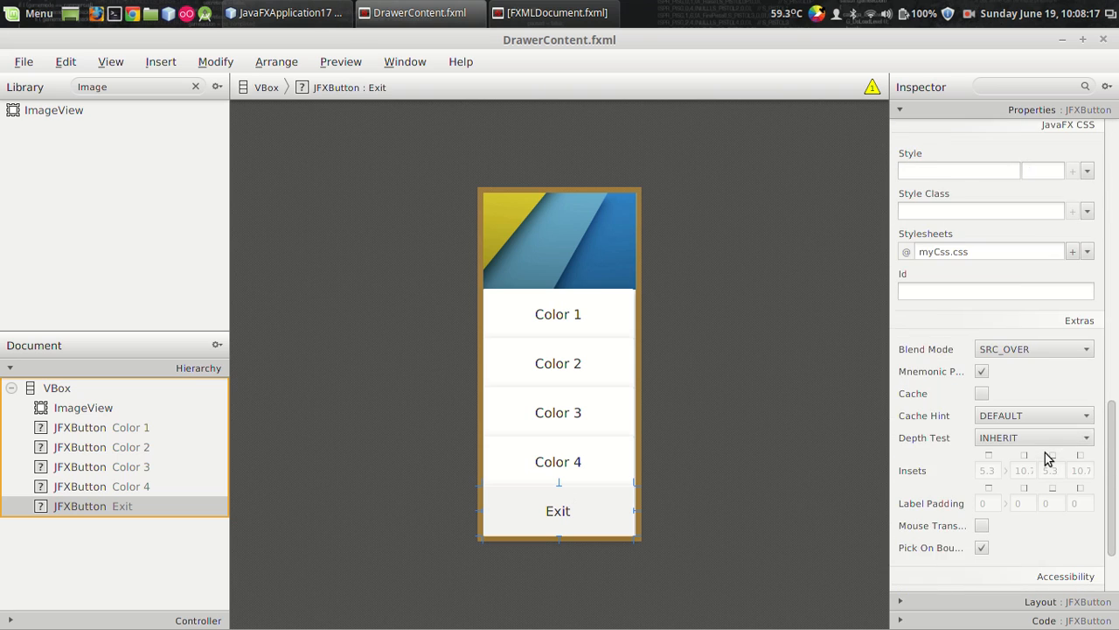
{"action": "scroll", "scroll_direction": "down", "scroll_amount": 3}
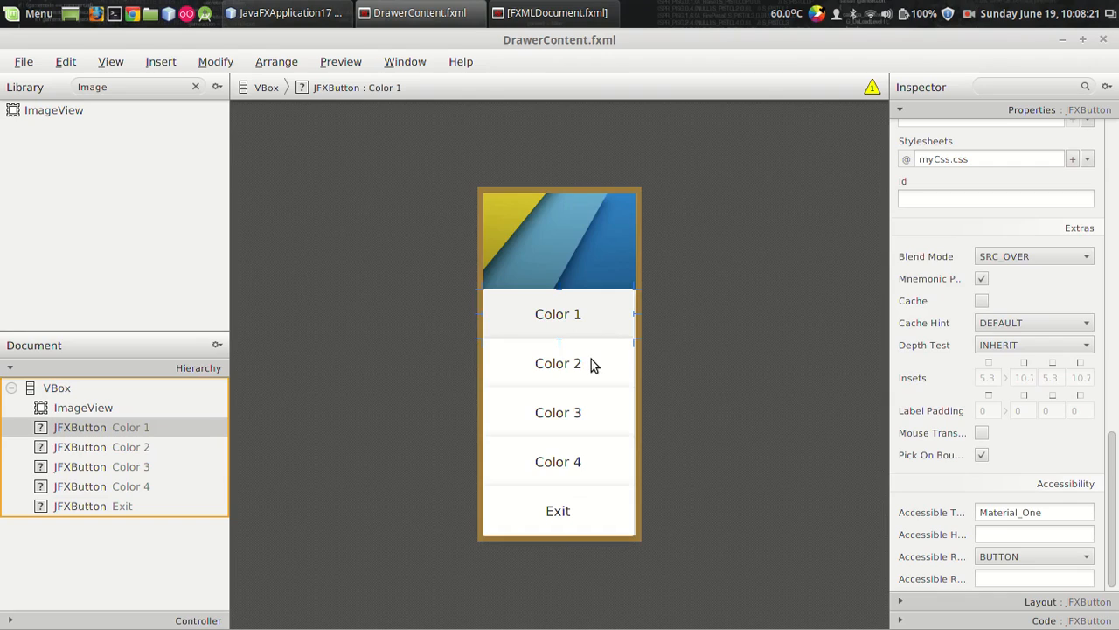
{"action": "left_click", "coordinate": [558, 412]}
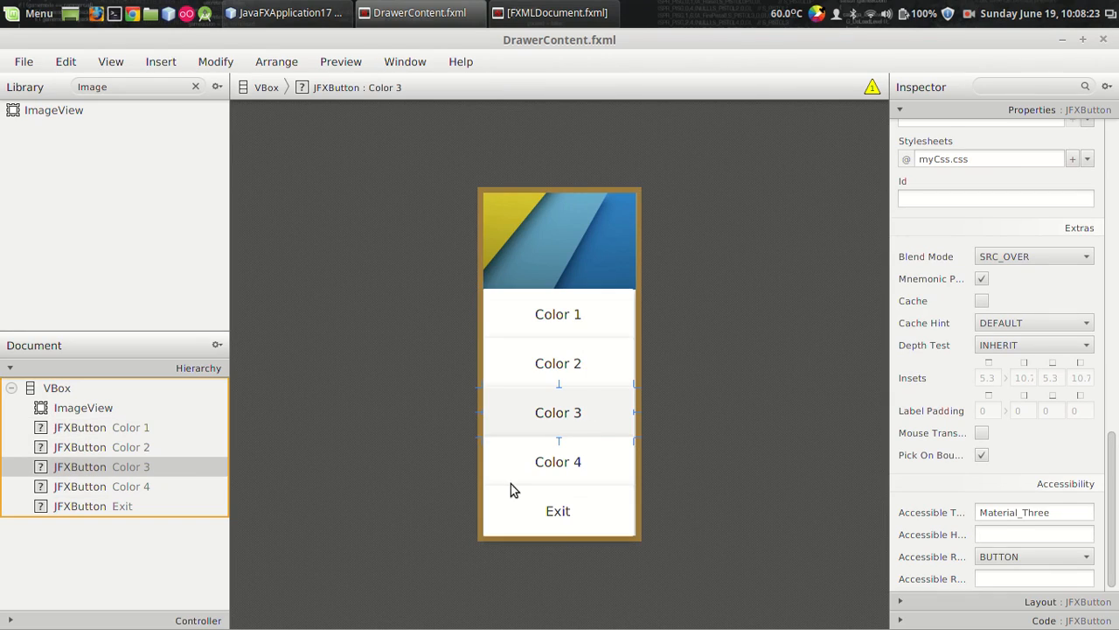
{"action": "mouse_move", "coordinate": [612, 369]}
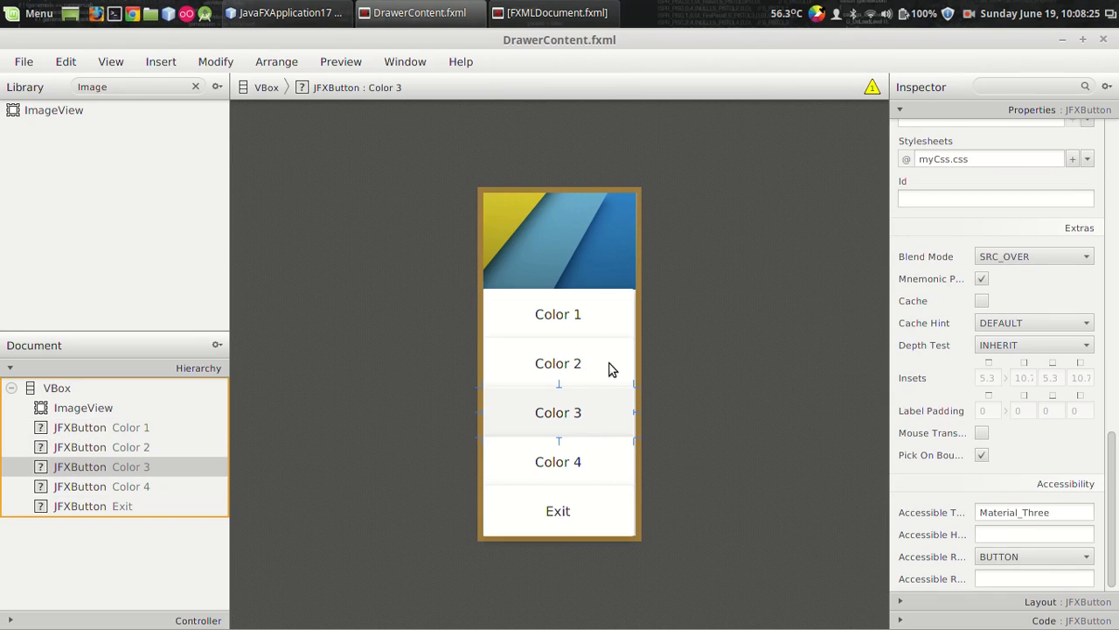
{"action": "left_click", "coordinate": [287, 12]}
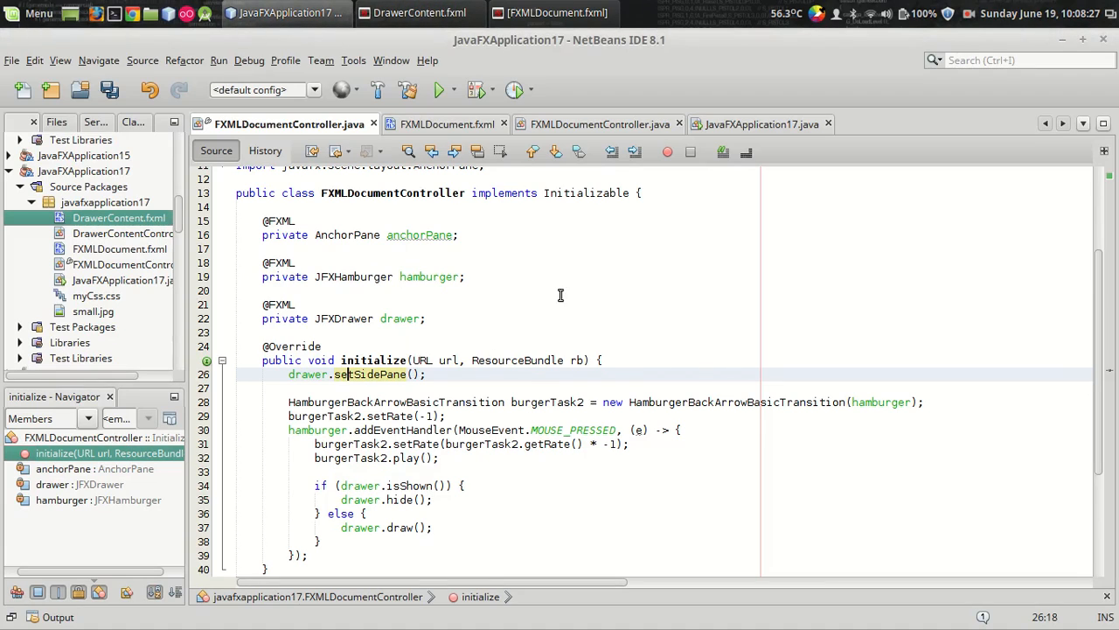
{"action": "left_click", "coordinate": [418, 12]}
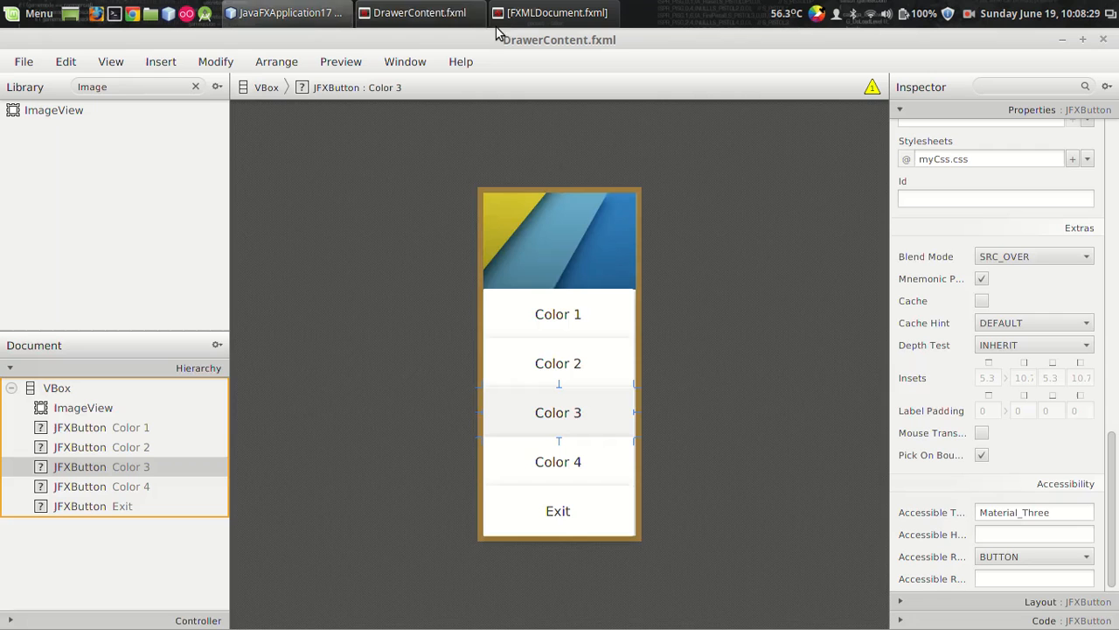
{"action": "left_click", "coordinate": [83, 407]}
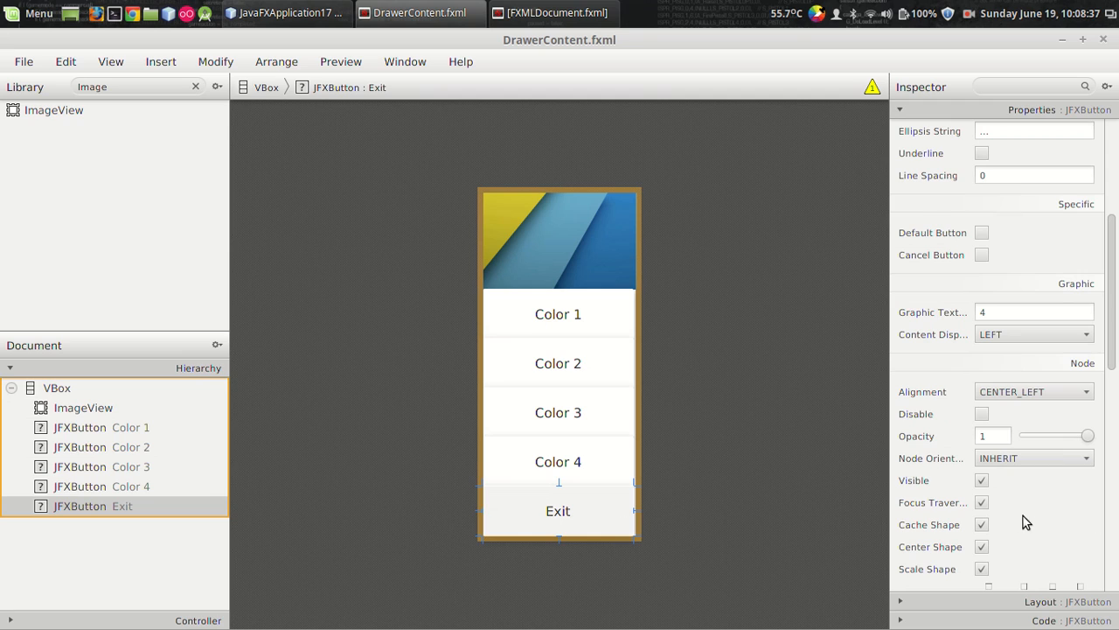
{"action": "scroll", "scroll_direction": "down", "scroll_amount": 3}
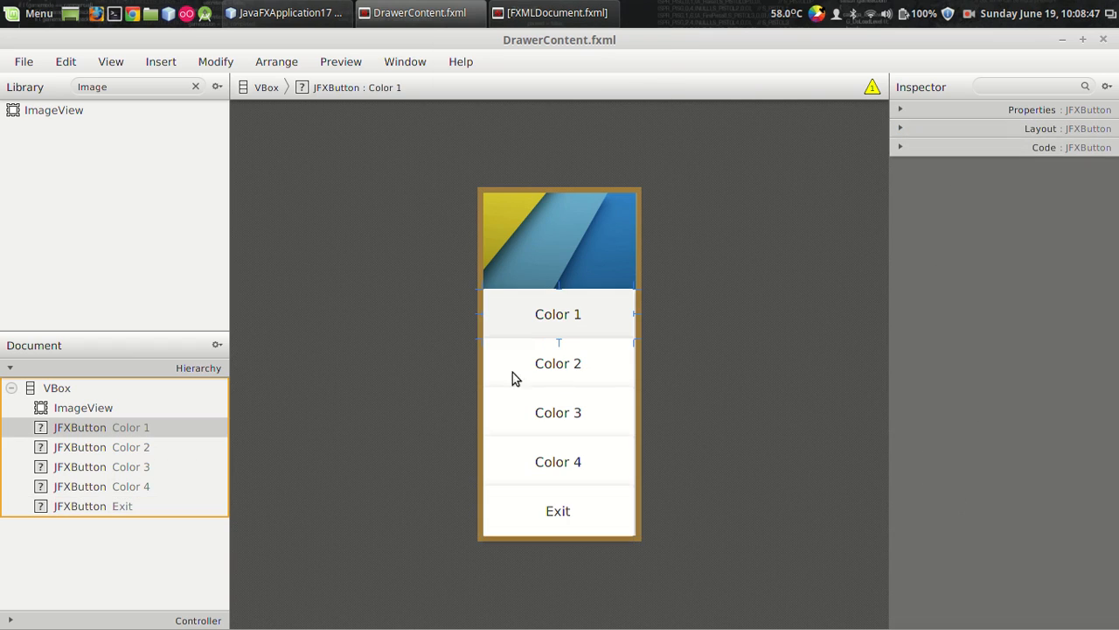
Open myCss.css and view JavaFXApplication17.java and the JavaFXApplication13 tab-loading controller.
{"action": "left_click", "coordinate": [287, 12]}
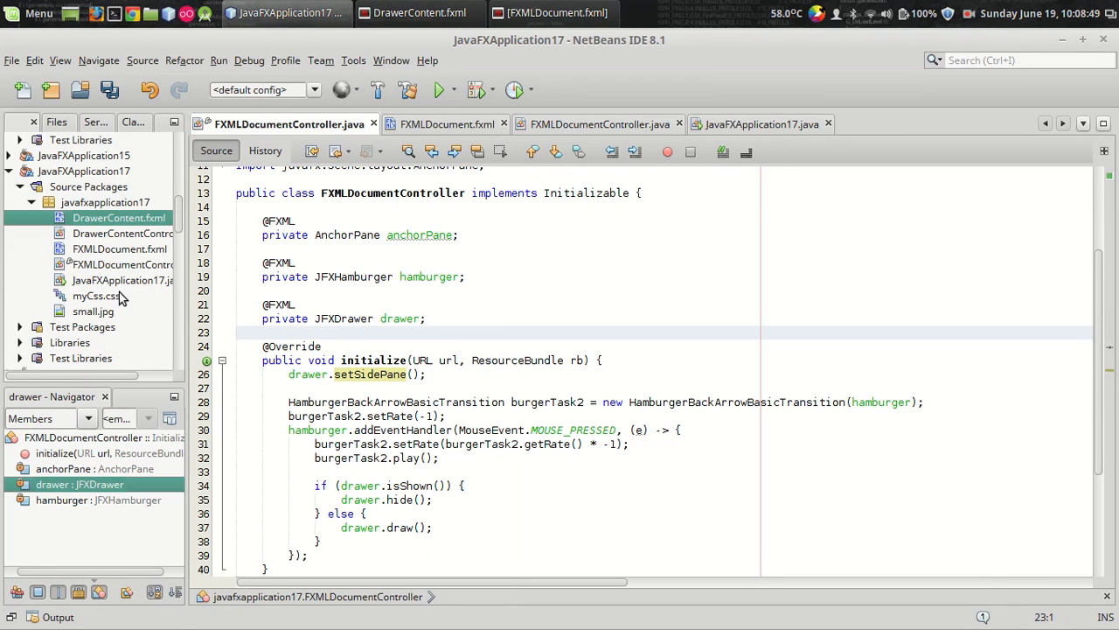
{"action": "double_click", "coordinate": [93, 295]}
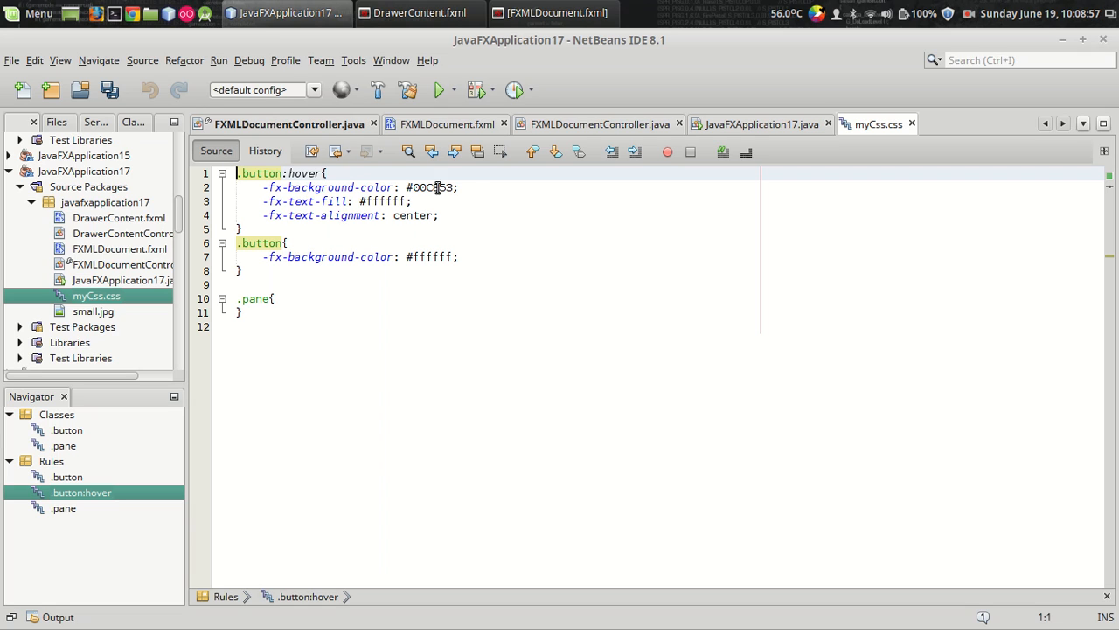
{"action": "left_click", "coordinate": [761, 124]}
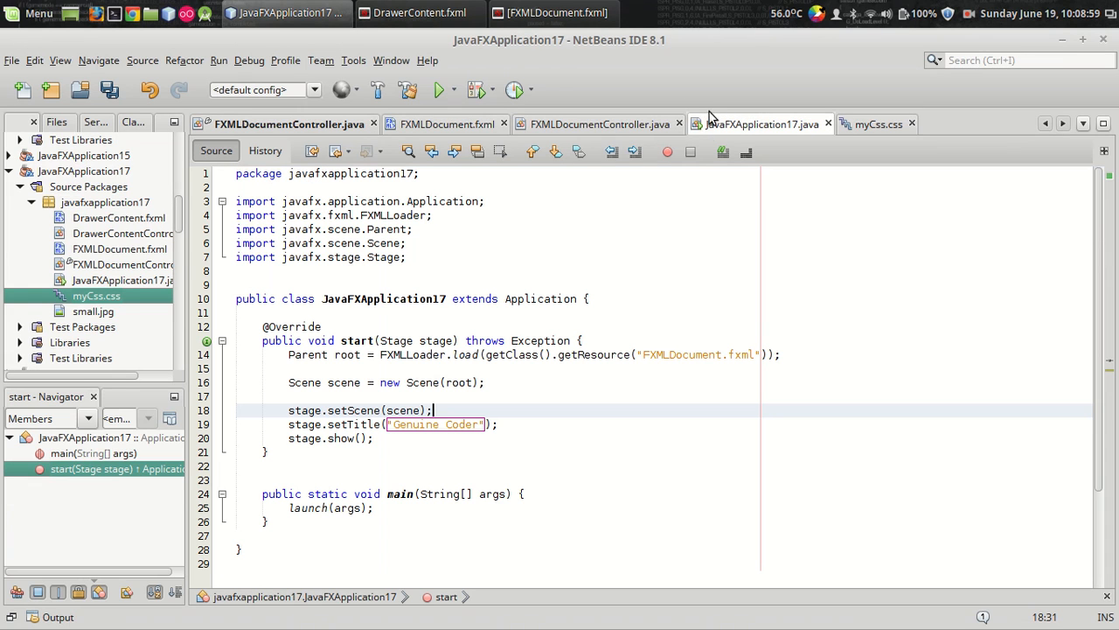
{"action": "left_click", "coordinate": [289, 123]}
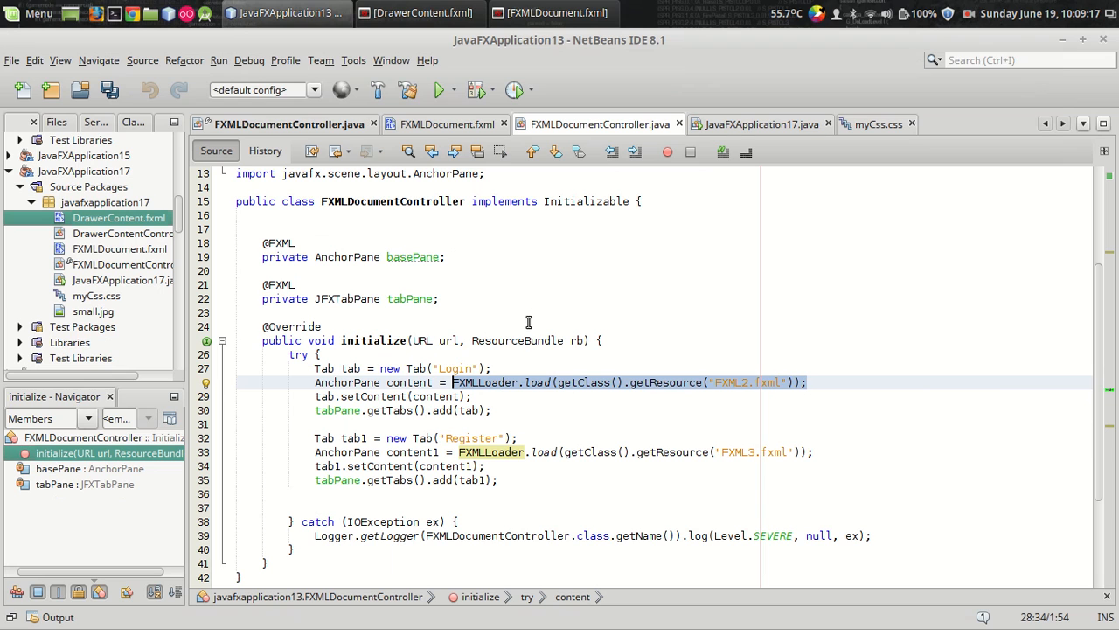
Close the JavaFXApplication13 controller and add VBox box = FXMLLoader.load(getResource("DrawerContent.fxml")).
{"action": "scroll", "scroll_direction": "down", "scroll_amount": 3}
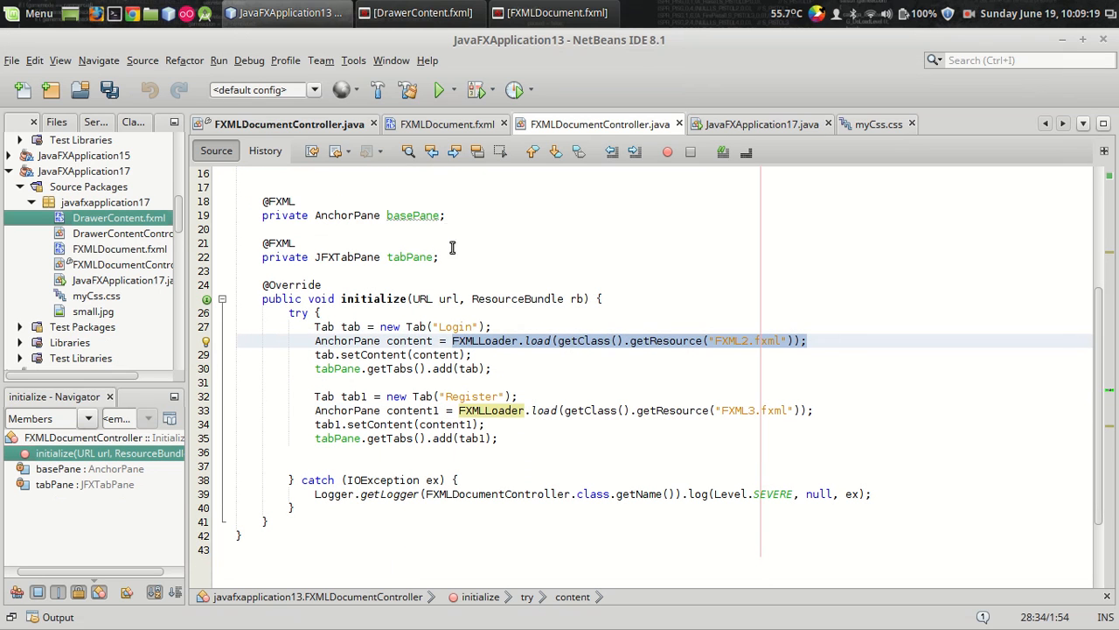
{"action": "left_click", "coordinate": [446, 123]}
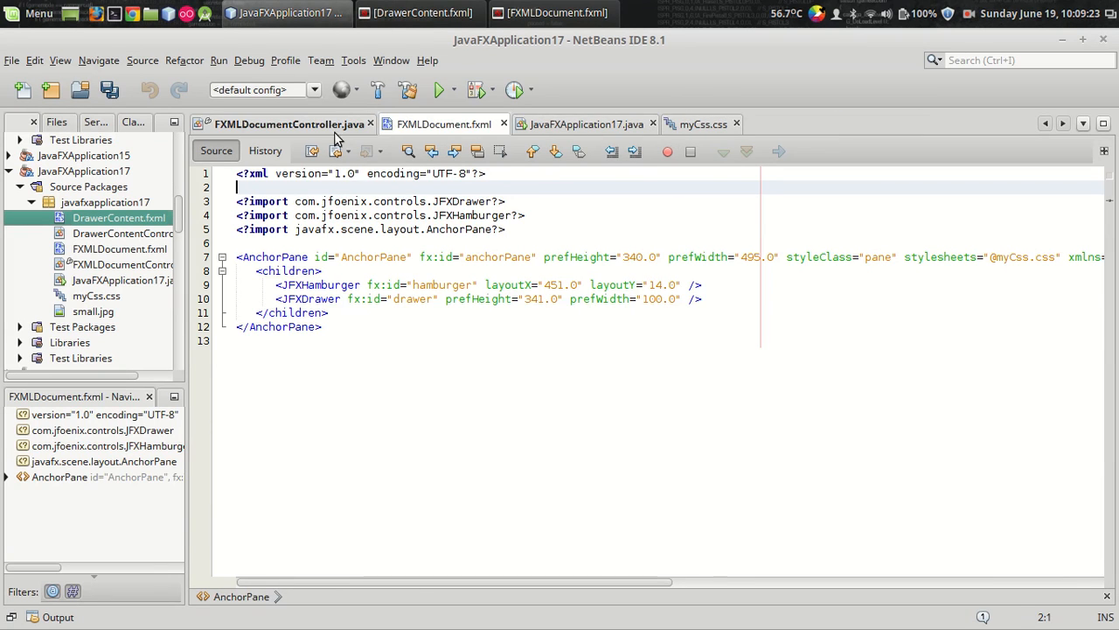
{"action": "left_click", "coordinate": [291, 12]}
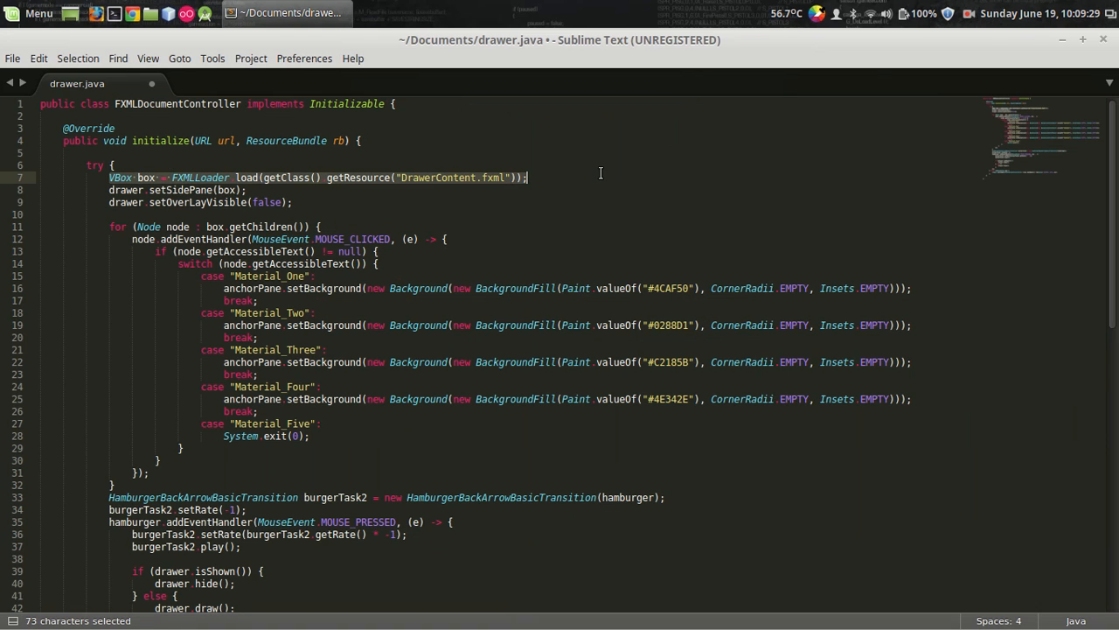
{"action": "left_click", "coordinate": [286, 13]}
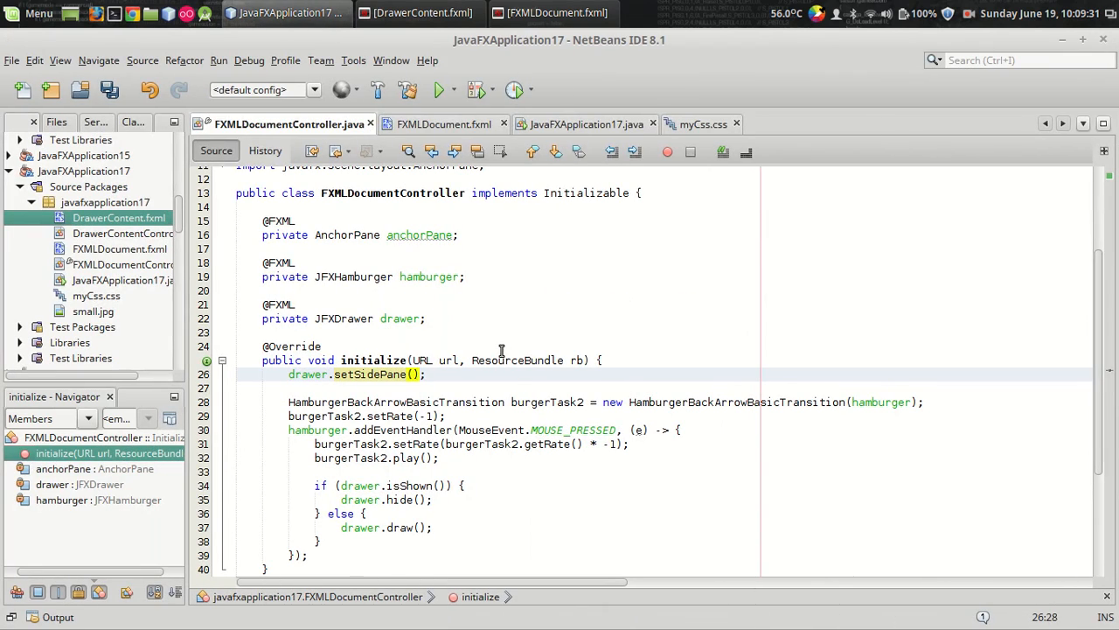
{"action": "type", "text": "VBox box = FXMLLoader.load(getClass().getResource(\"DrawerContent.fxml\"));"}
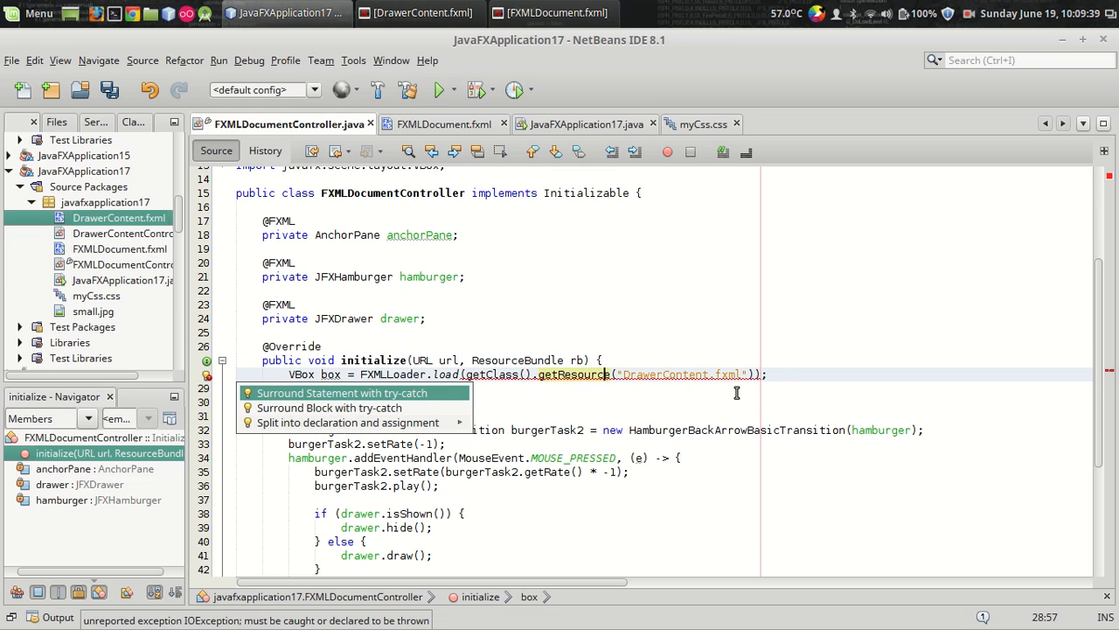
Surround the DrawerContent load with try-catch and pass box to drawer.setSidePane().
{"action": "left_click", "coordinate": [340, 392]}
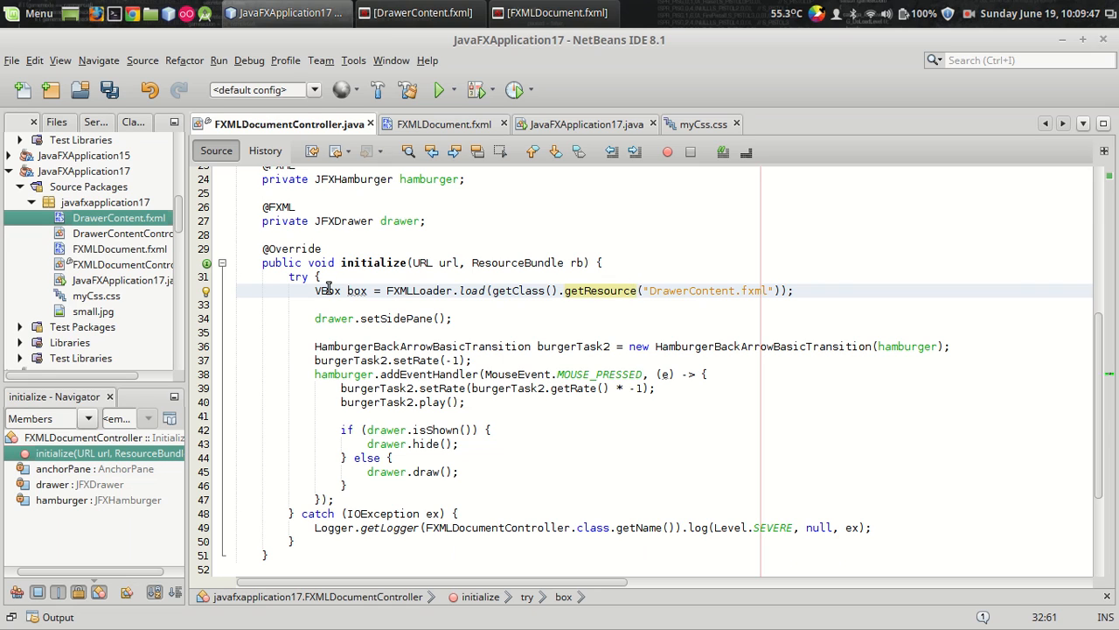
{"action": "mouse_move", "coordinate": [359, 290]}
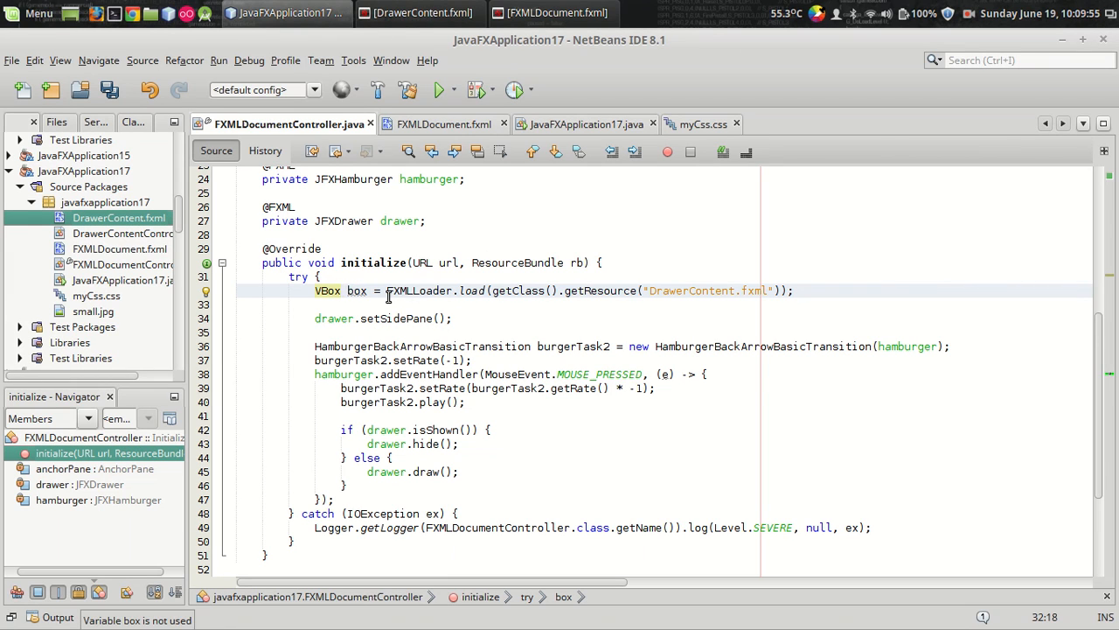
{"action": "left_click", "coordinate": [418, 12]}
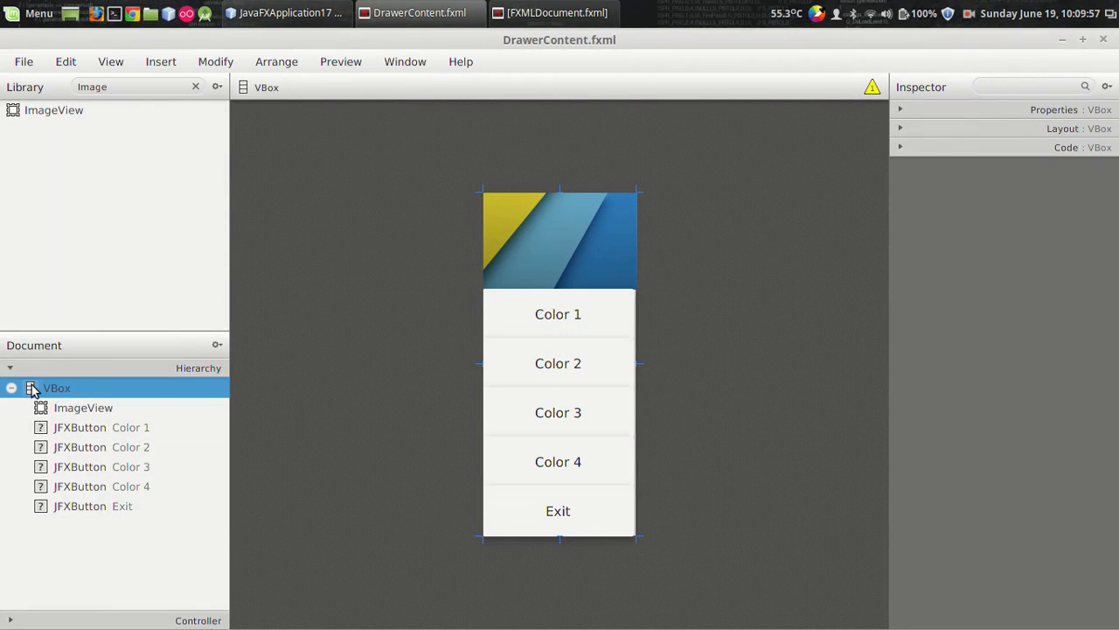
{"action": "left_click", "coordinate": [286, 12]}
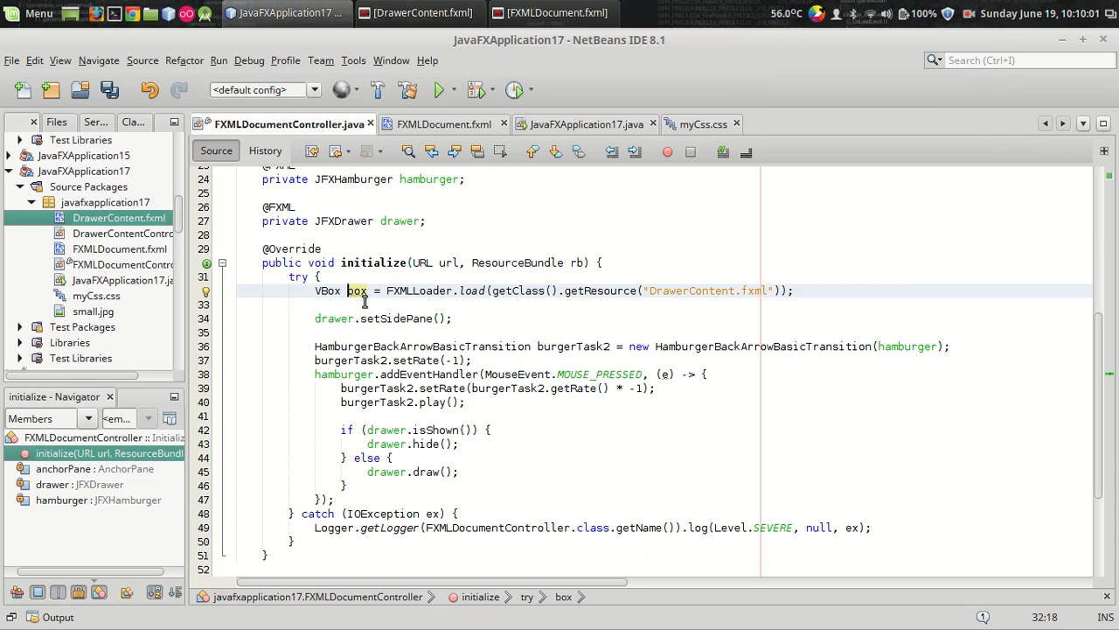
{"action": "left_click", "coordinate": [359, 318]}
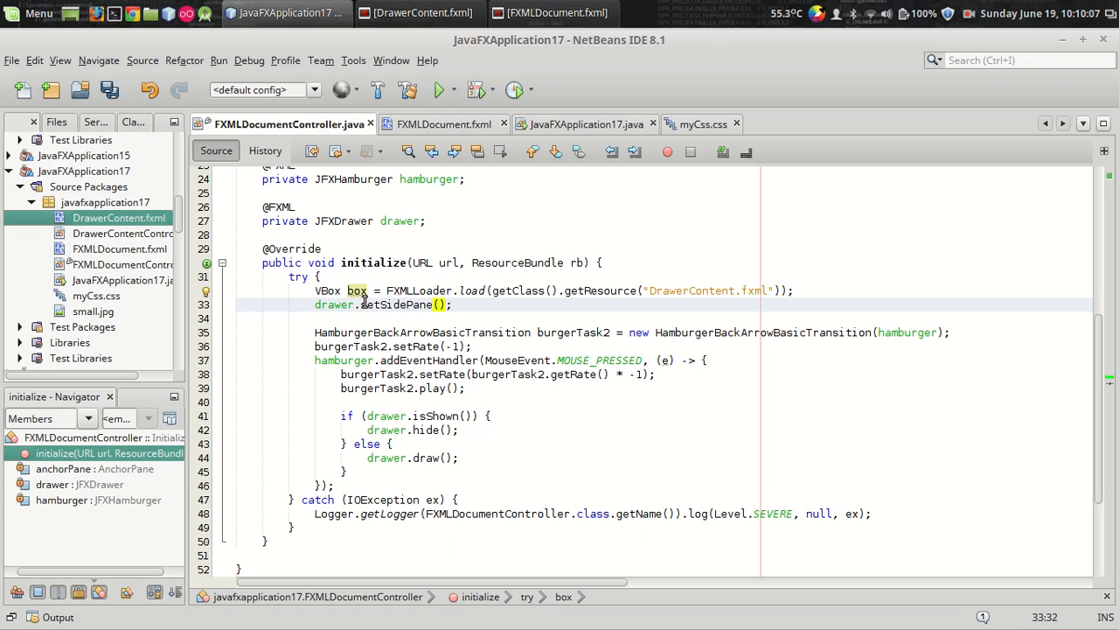
{"action": "type", "text": "box"}
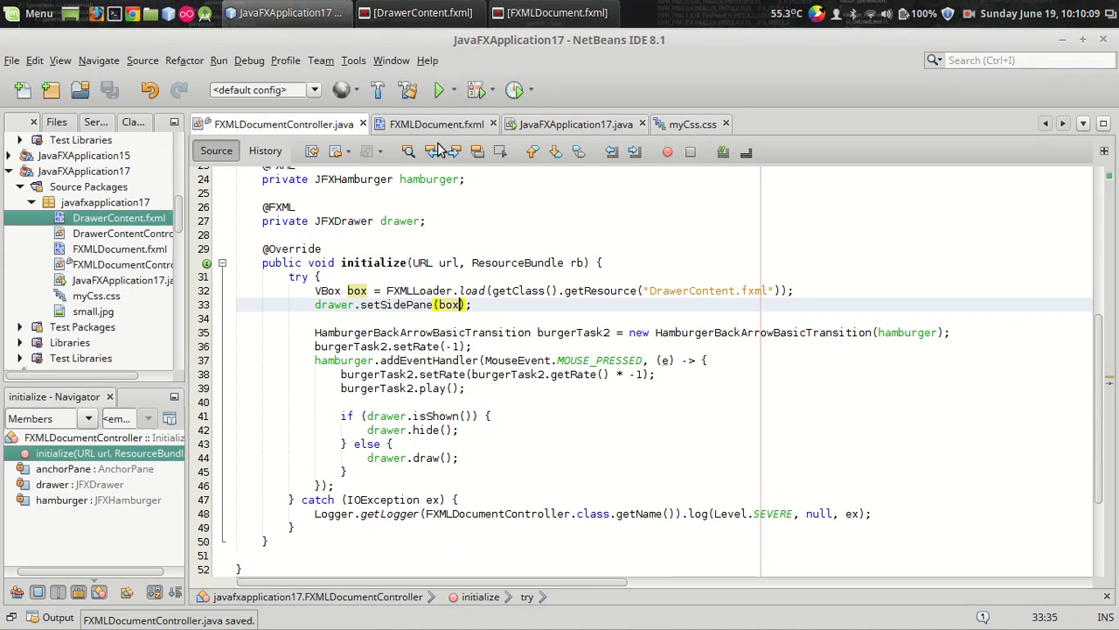
Run the project and toggle the color-button drawer closed and open via the hamburger.
{"action": "left_click", "coordinate": [439, 90]}
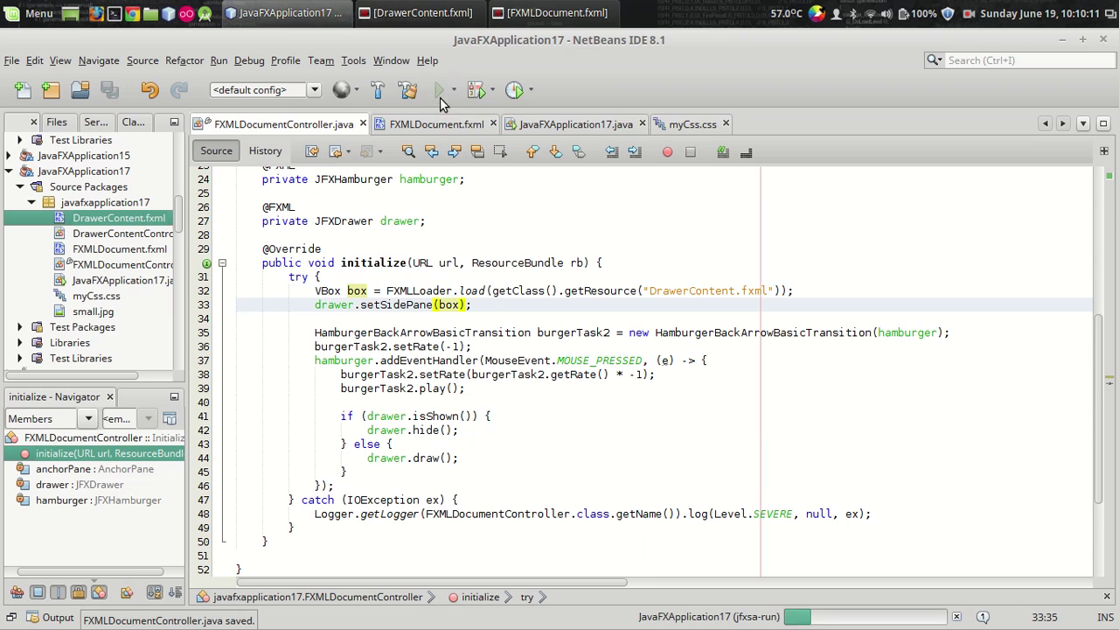
{"action": "left_click", "coordinate": [443, 90]}
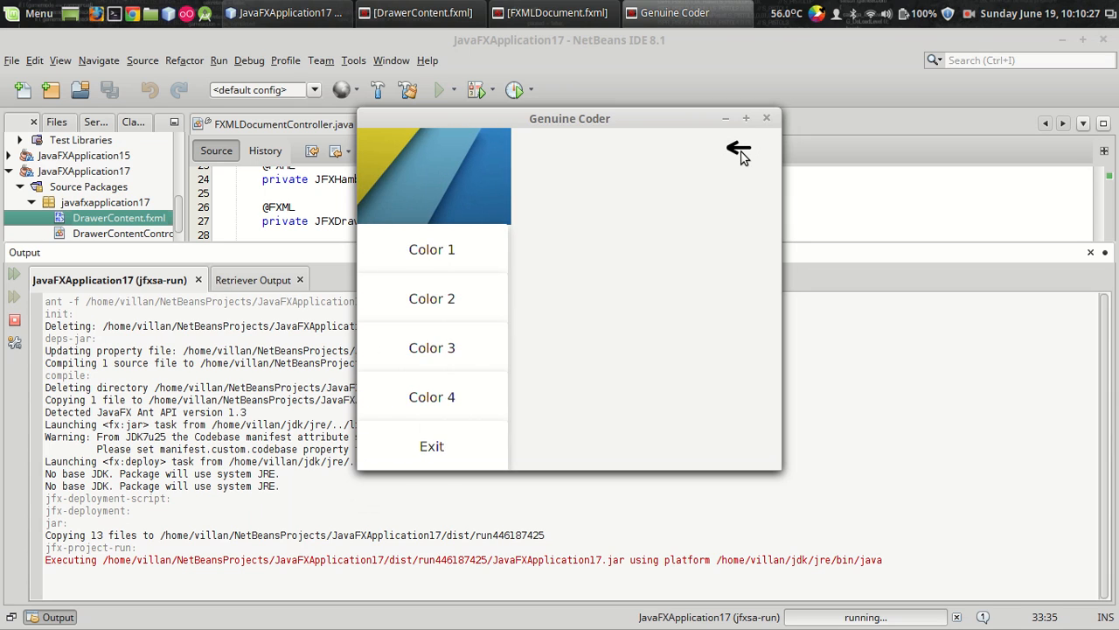
{"action": "left_click", "coordinate": [739, 149]}
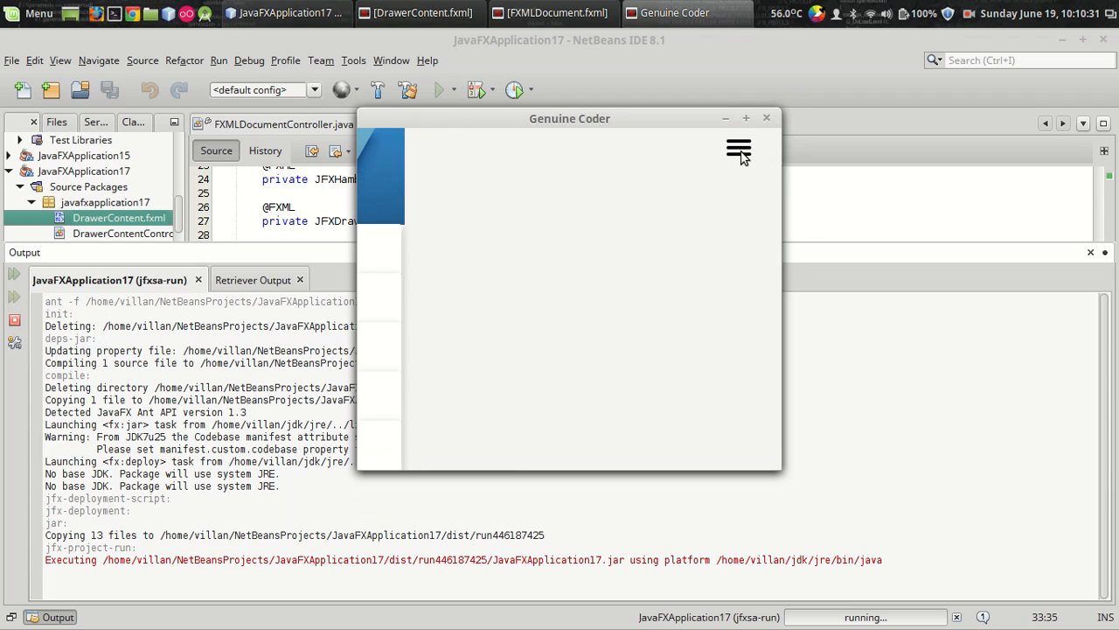
{"action": "left_click", "coordinate": [739, 149]}
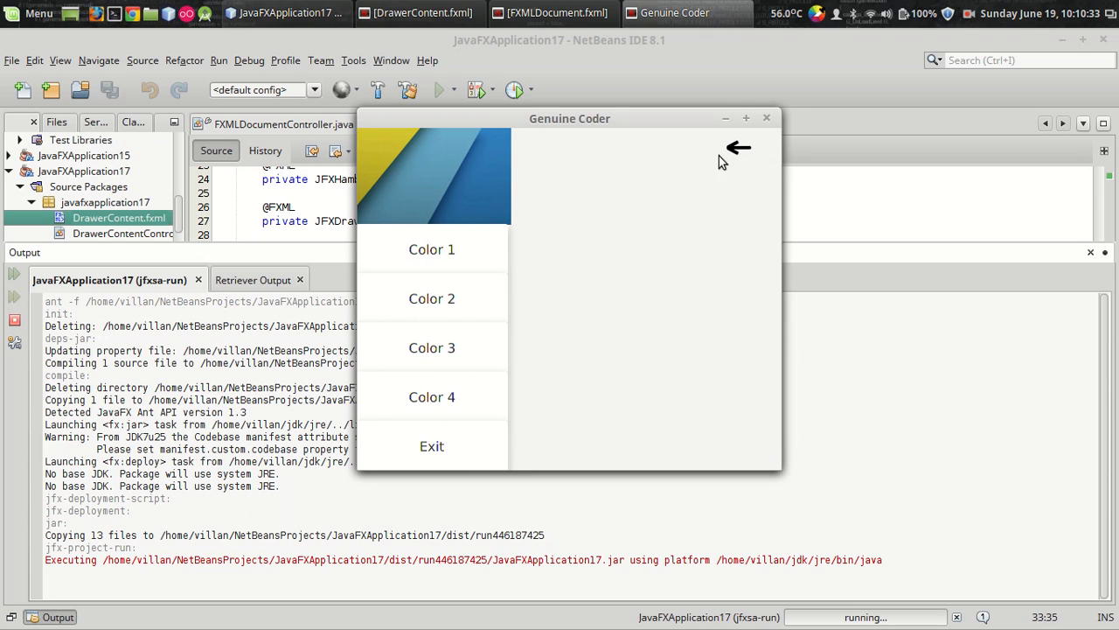
{"action": "mouse_move", "coordinate": [585, 198]}
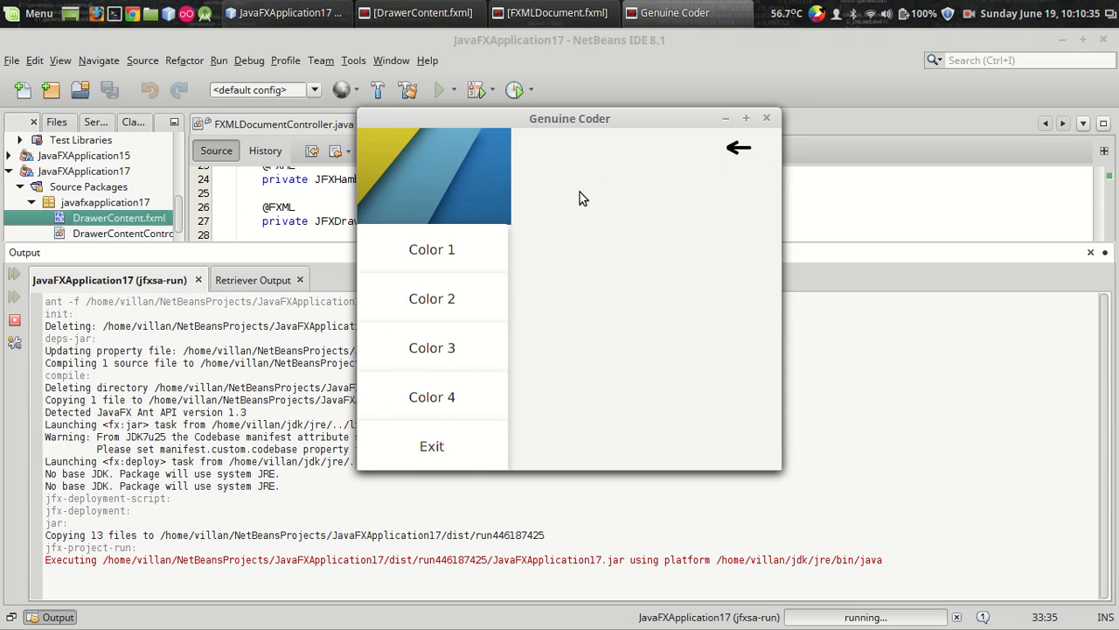
{"action": "left_click", "coordinate": [739, 147]}
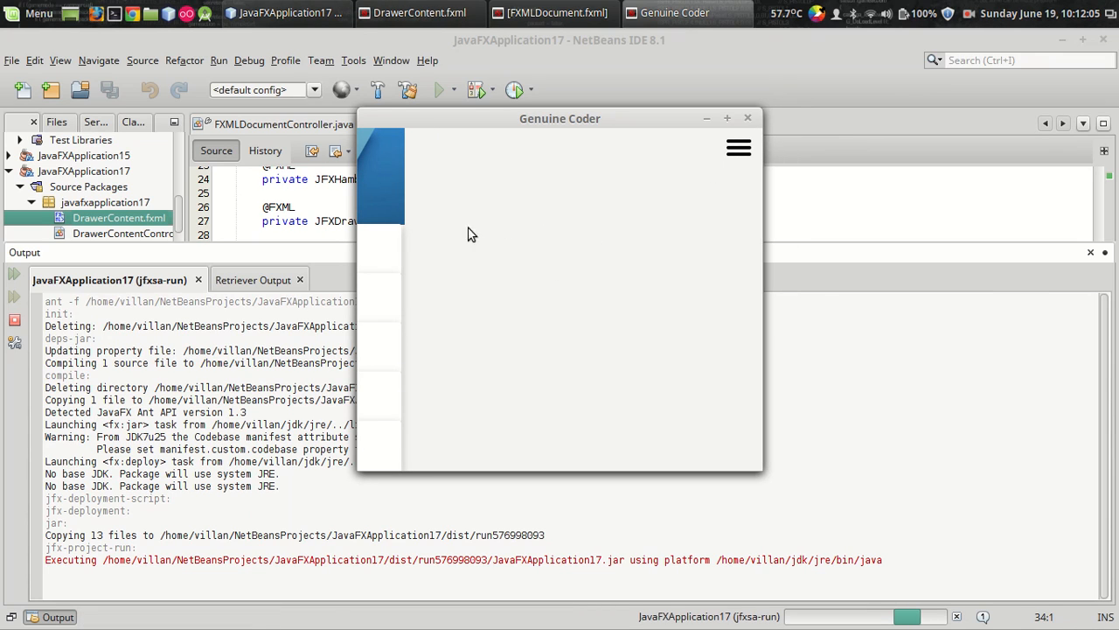
{"action": "left_click", "coordinate": [739, 147]}
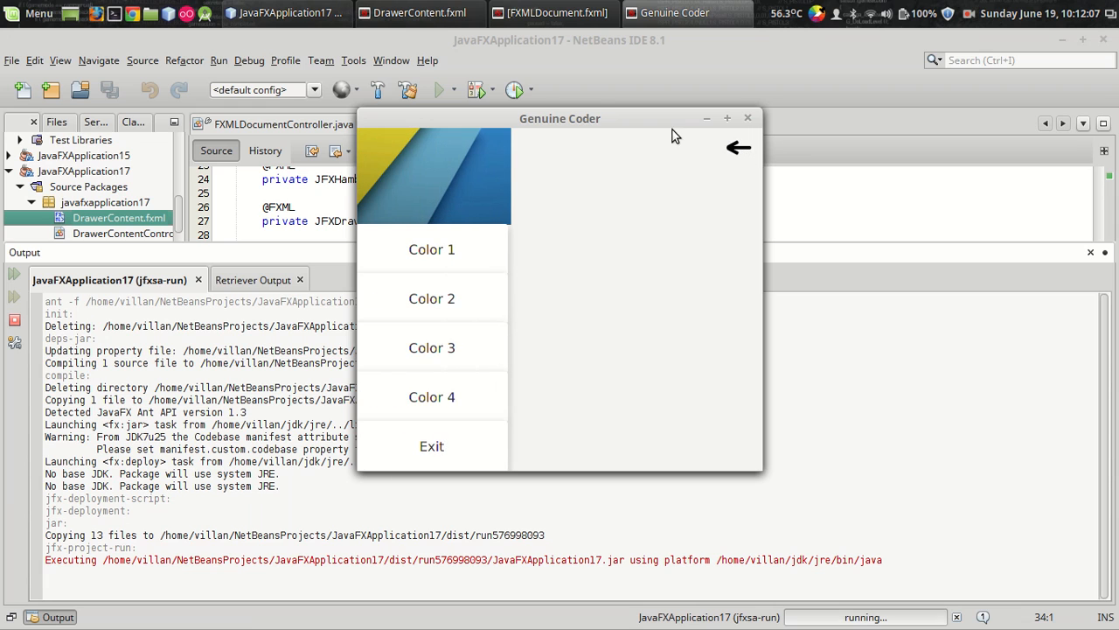
{"action": "left_click", "coordinate": [553, 13]}
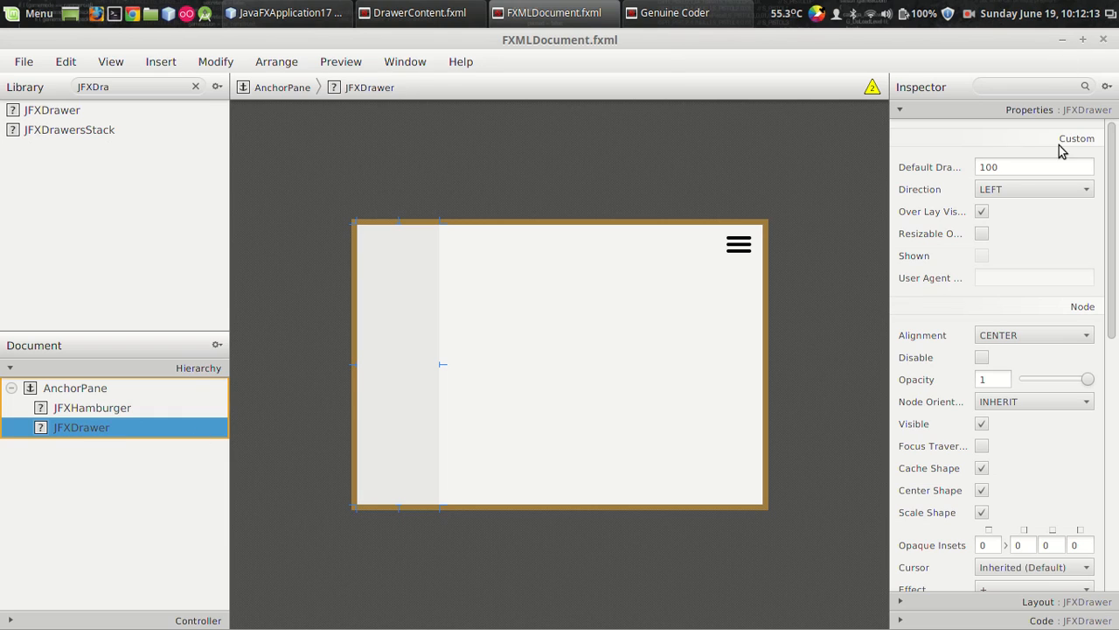
Inspect the JFXDrawer's properties in FXMLDocument.fxml, noting Direction LEFT.
{"action": "left_click", "coordinate": [1035, 166]}
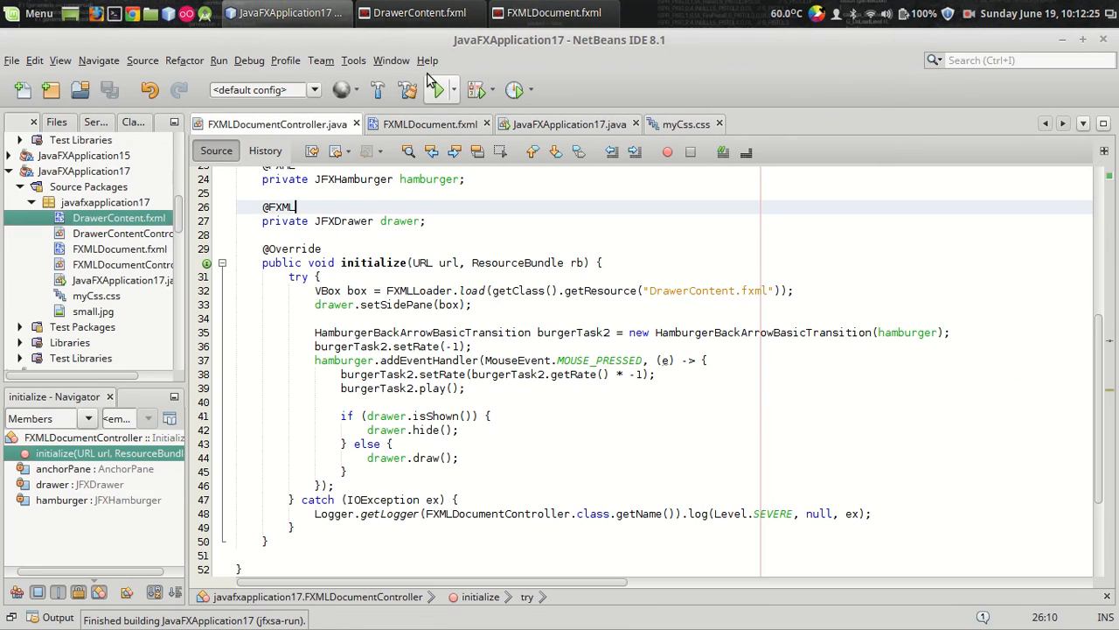
Relaunch the app, open the color-button drawer, then close the app window.
{"action": "left_click", "coordinate": [442, 89]}
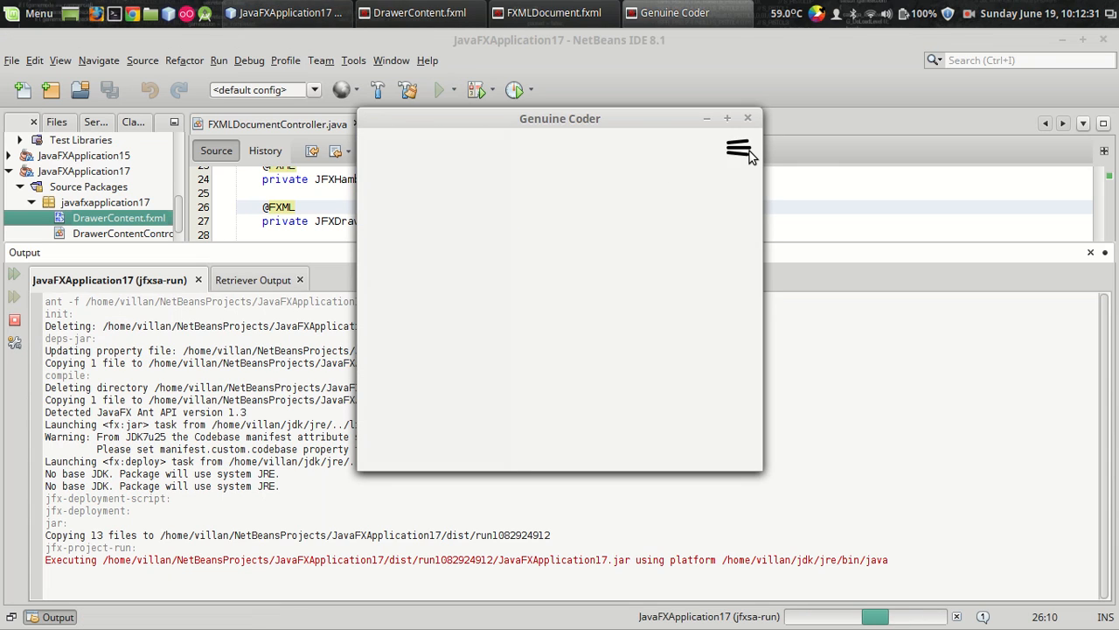
{"action": "left_click", "coordinate": [739, 148]}
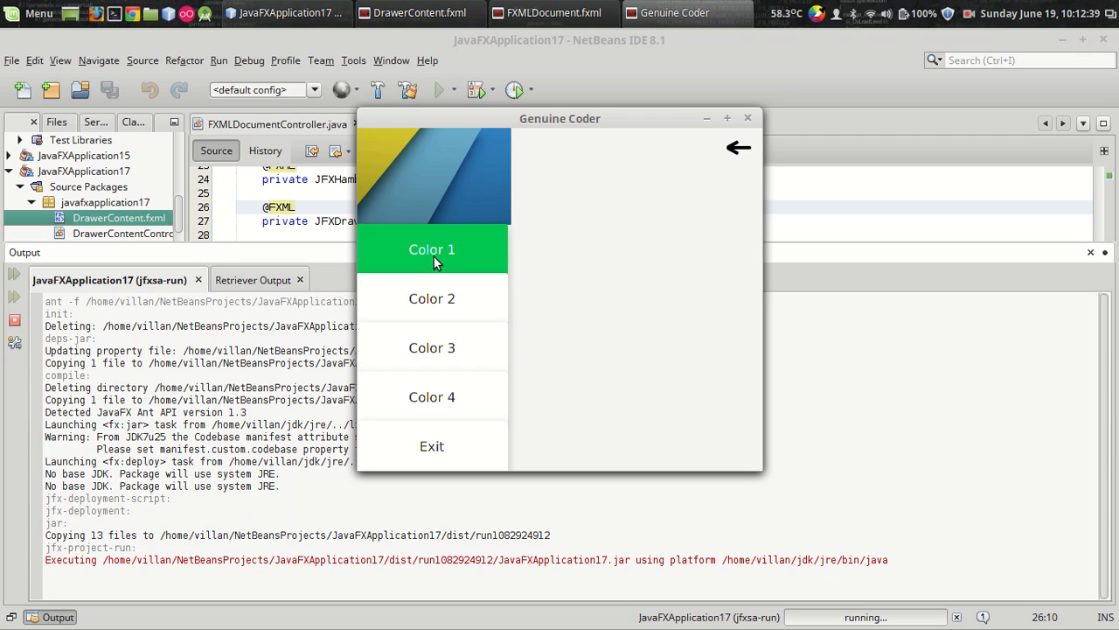
{"action": "mouse_move", "coordinate": [564, 256]}
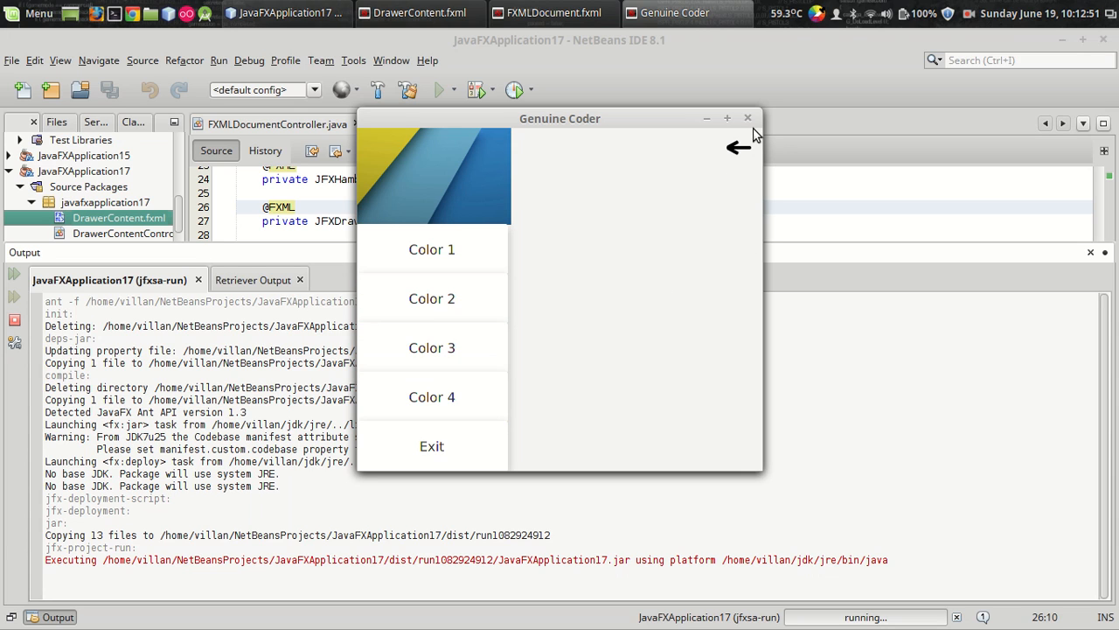
{"action": "left_click", "coordinate": [748, 117]}
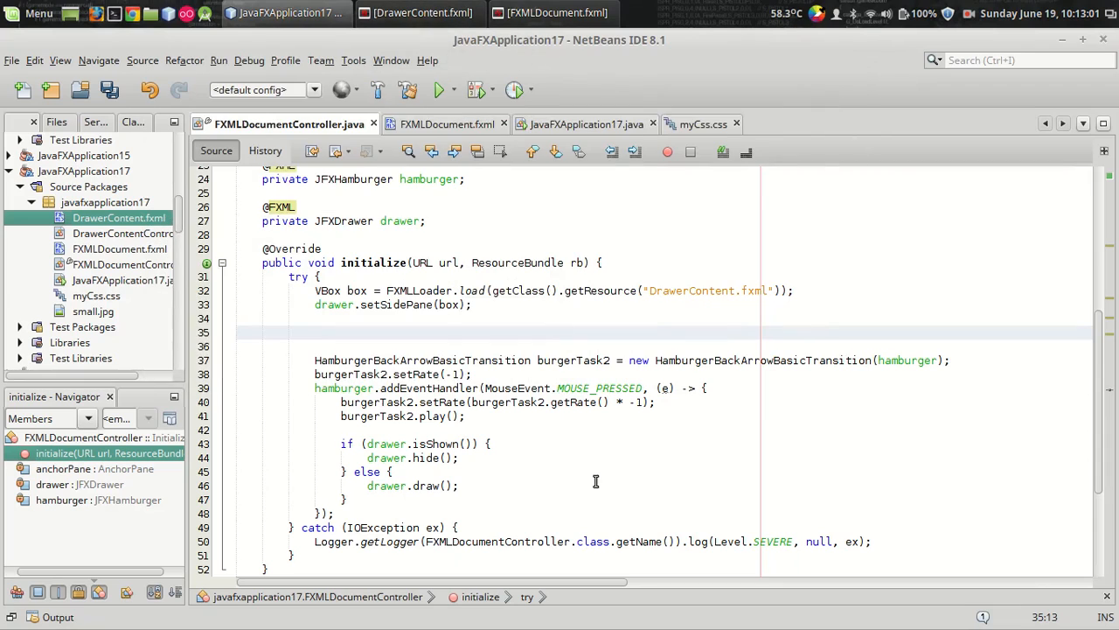
Add an empty for (Node node : box.getChildren()) loop after setSidePane.
{"action": "type", "text": "for (Object object : col) {"}
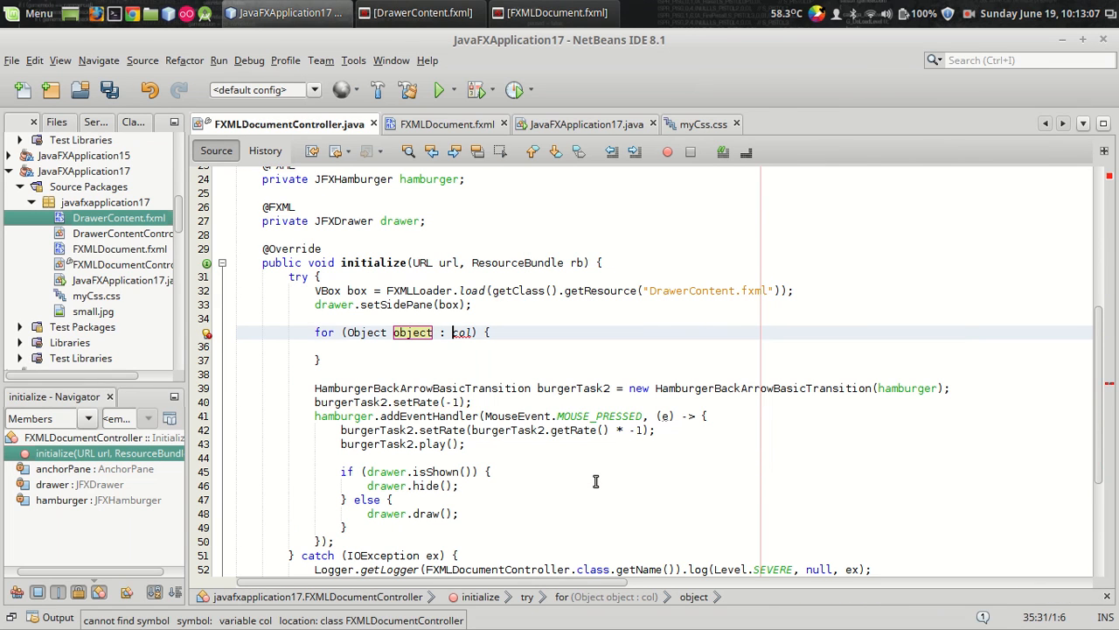
{"action": "type", "text": "box.getChildren("}
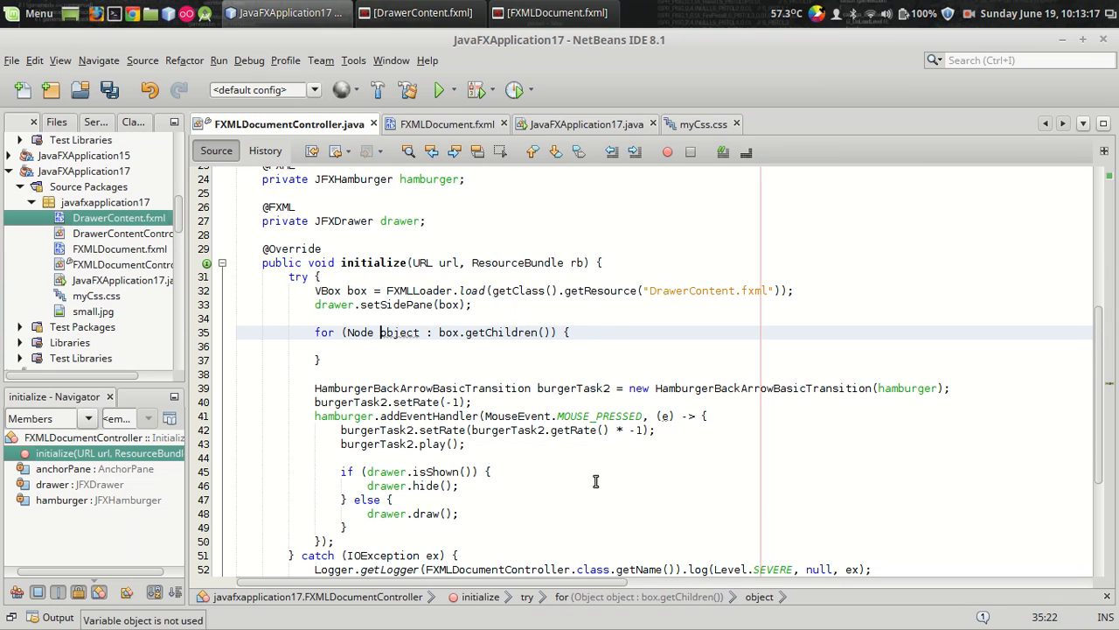
{"action": "type", "text": "node"}
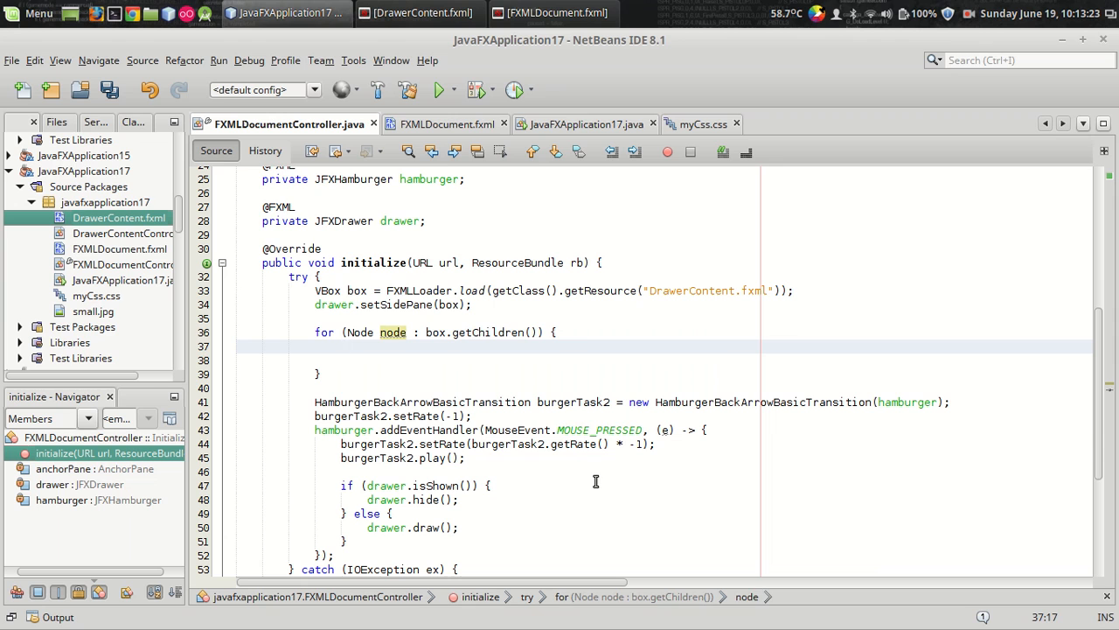
{"action": "mouse_move", "coordinate": [552, 12]}
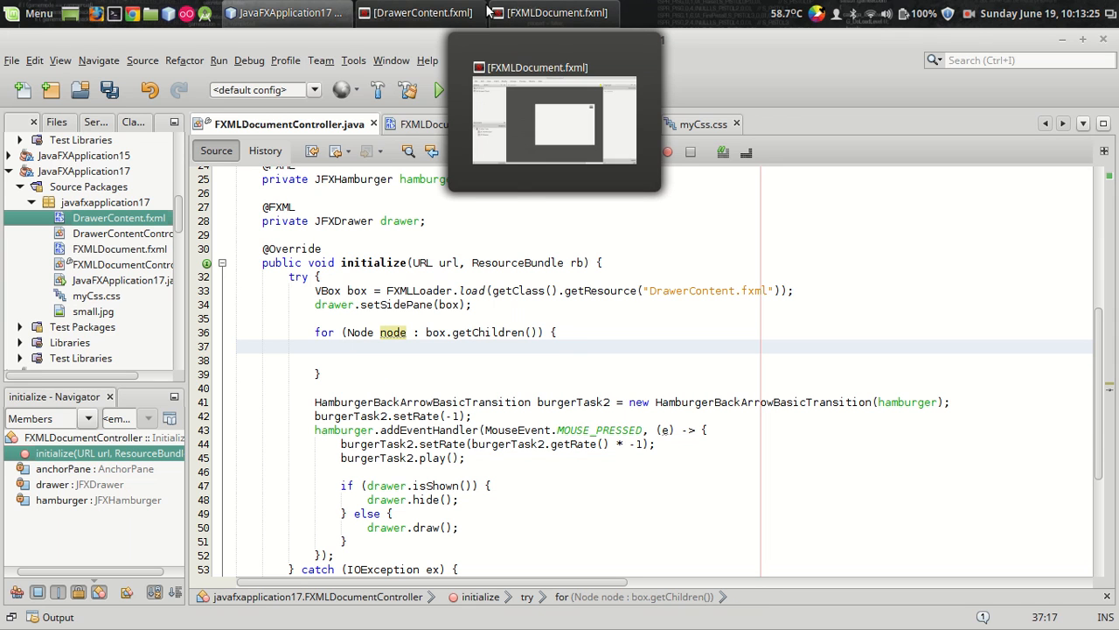
Check the Color 4 button's accessible text in the DrawerContent.fxml layout.
{"action": "left_click", "coordinate": [417, 12]}
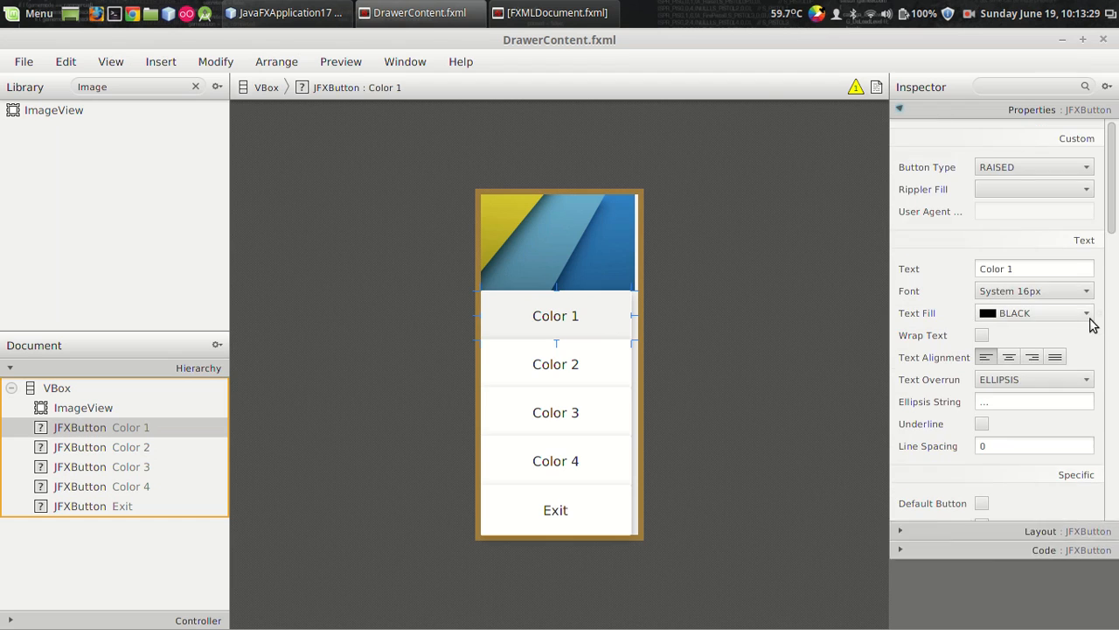
{"action": "scroll", "scroll_direction": "down", "scroll_amount": 3}
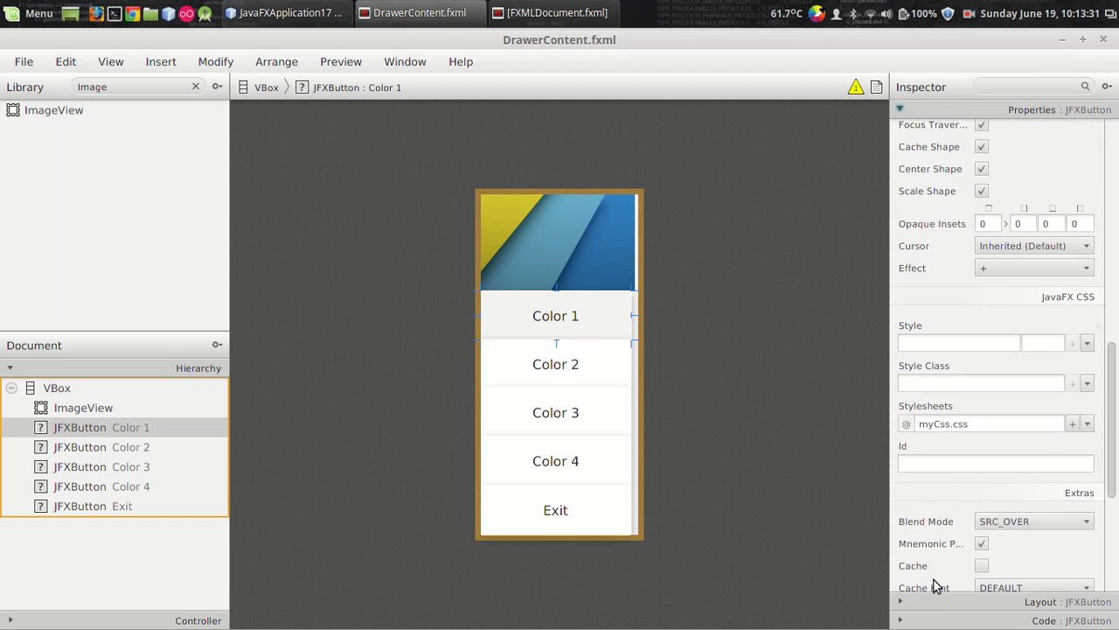
{"action": "scroll", "scroll_direction": "down", "scroll_amount": 3}
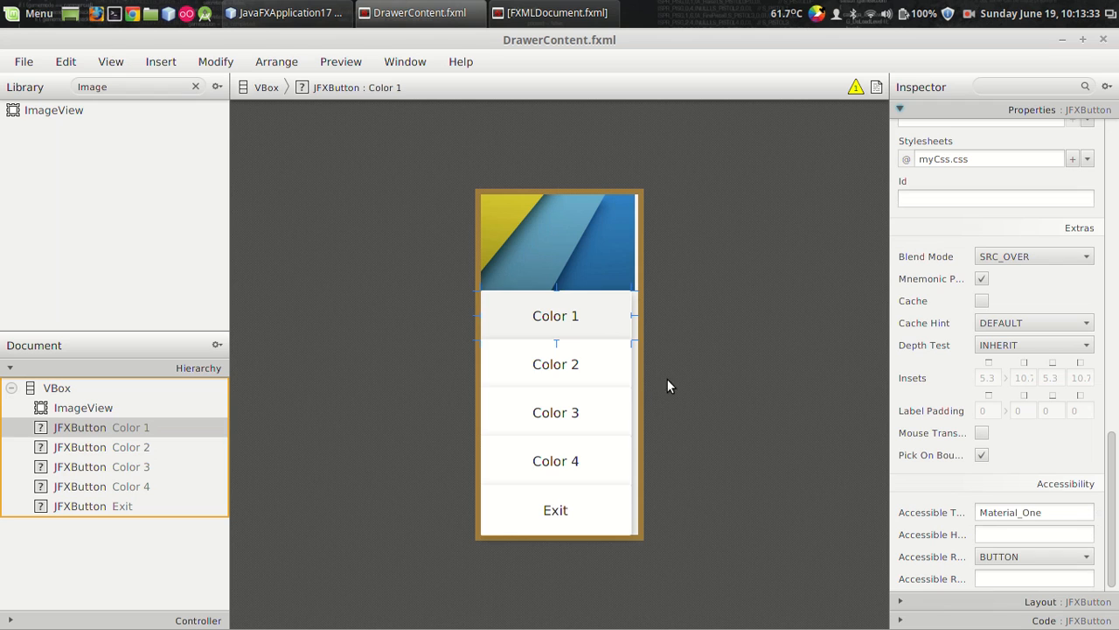
{"action": "left_click", "coordinate": [556, 461]}
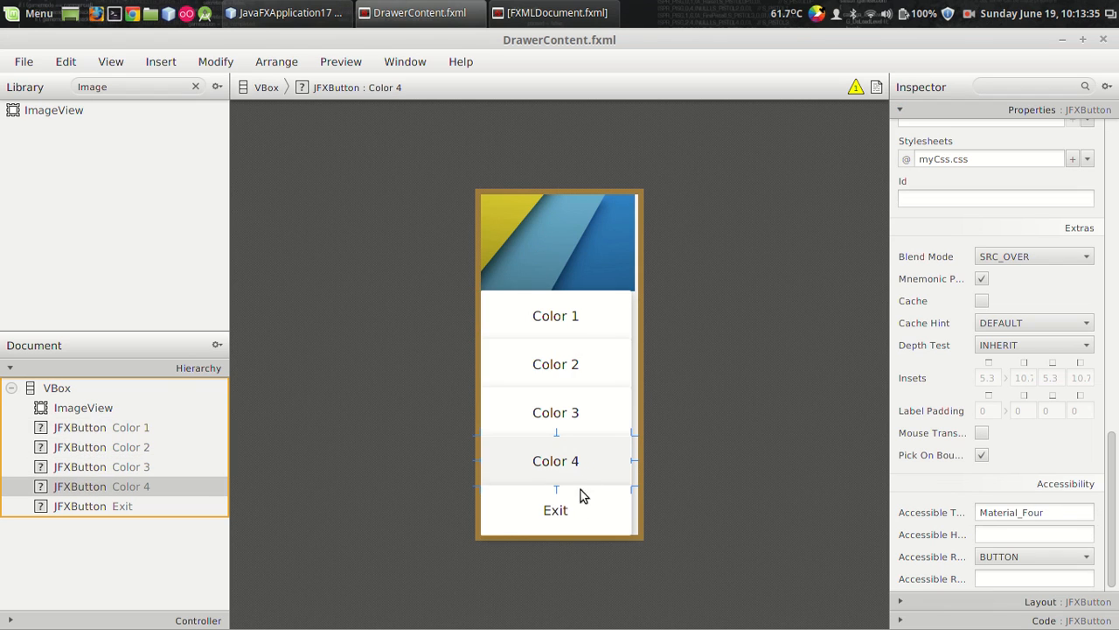
{"action": "left_click", "coordinate": [287, 12]}
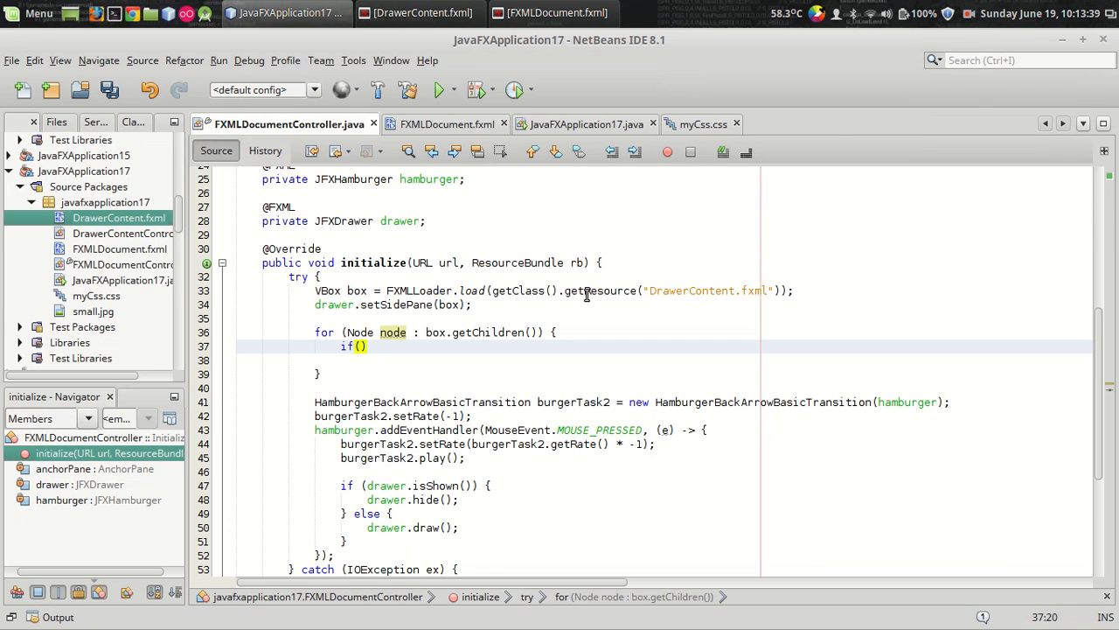
Add an if block checking node.getAccessibleText() != null inside the loop.
{"action": "type", "text": "node.getAccessibleText("}
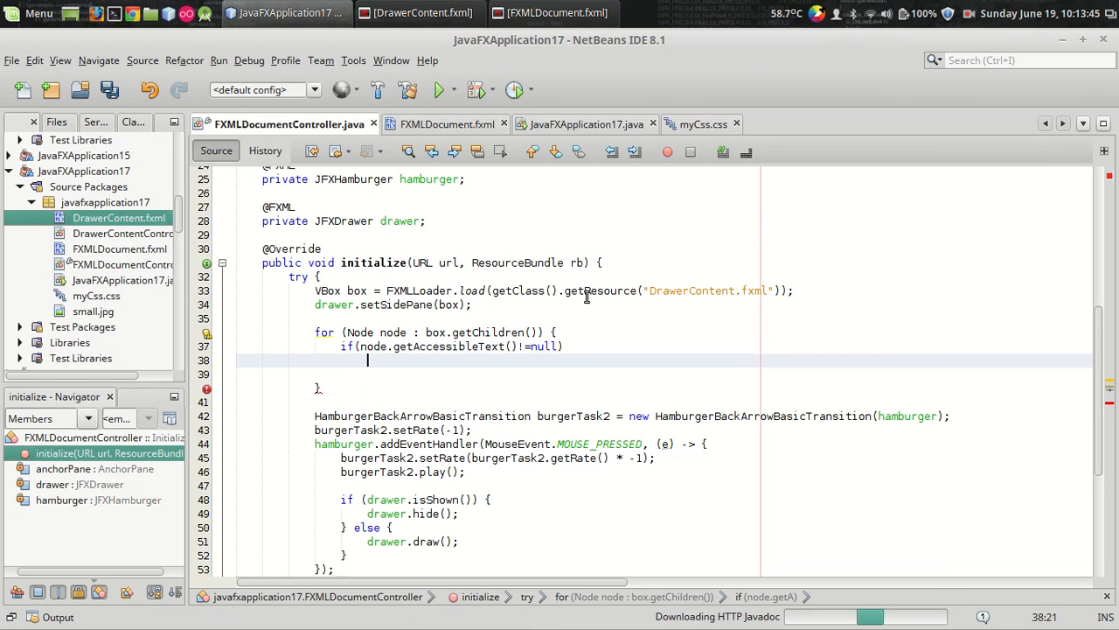
{"action": "key", "text": "Return"}
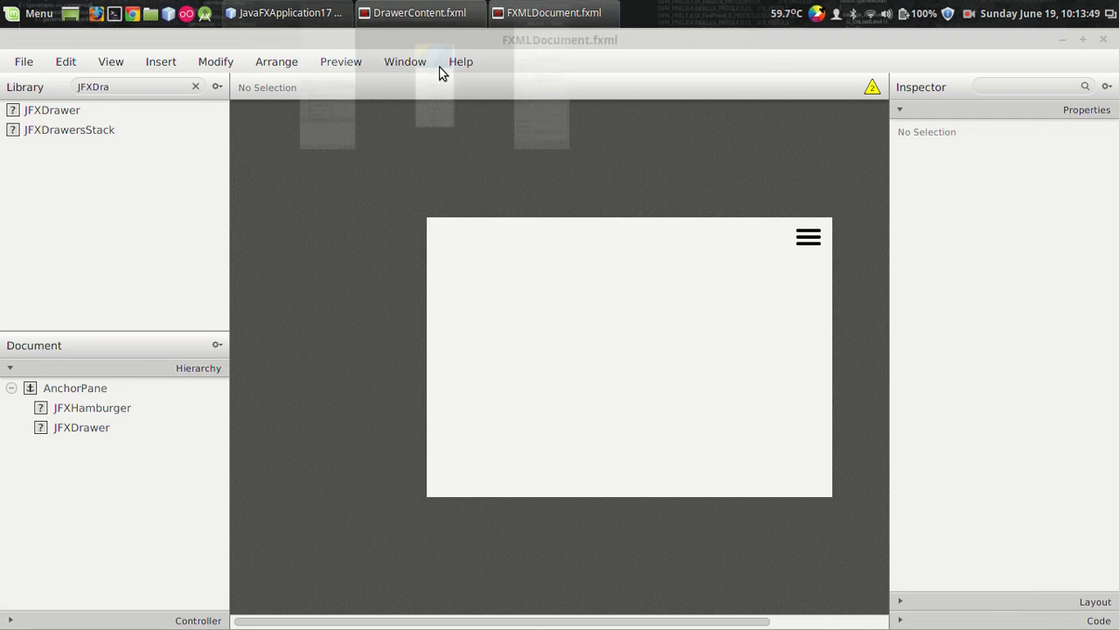
{"action": "left_click", "coordinate": [418, 13]}
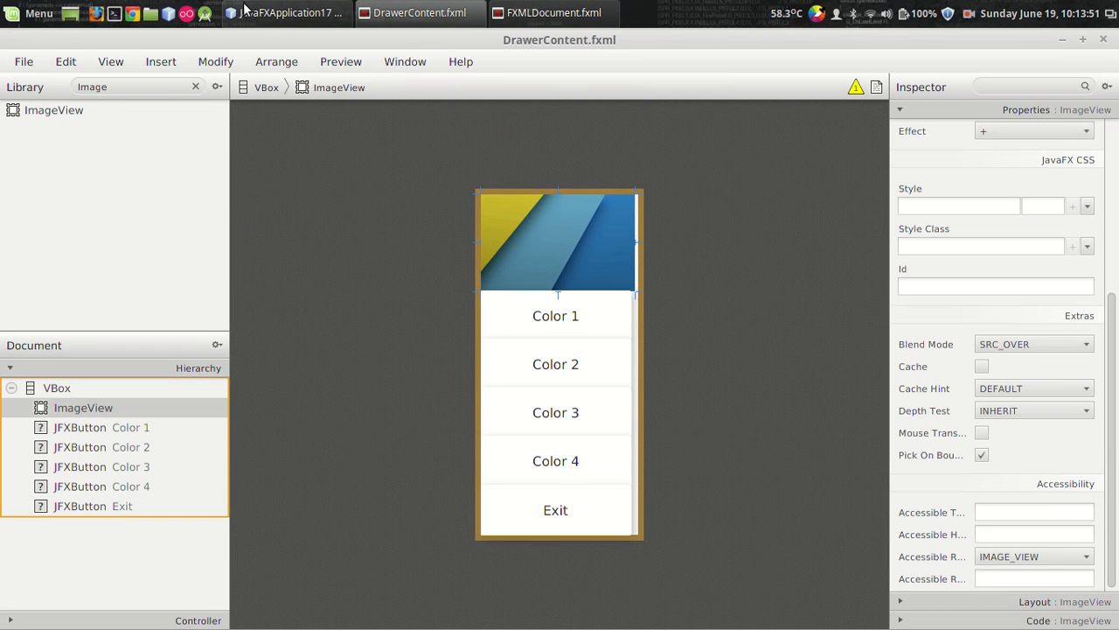
{"action": "left_click", "coordinate": [287, 12]}
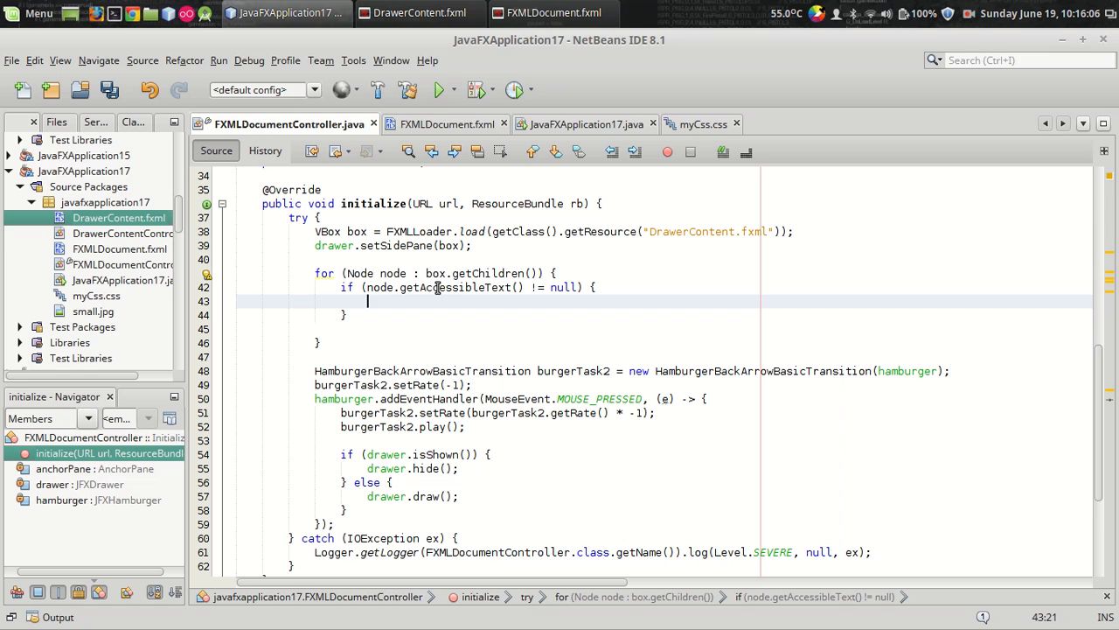
Add node.addEventHandler(MouseEvent.MOUSE_CLICKED, (e)->{ }) inside the if block.
{"action": "type", "text": "node."}
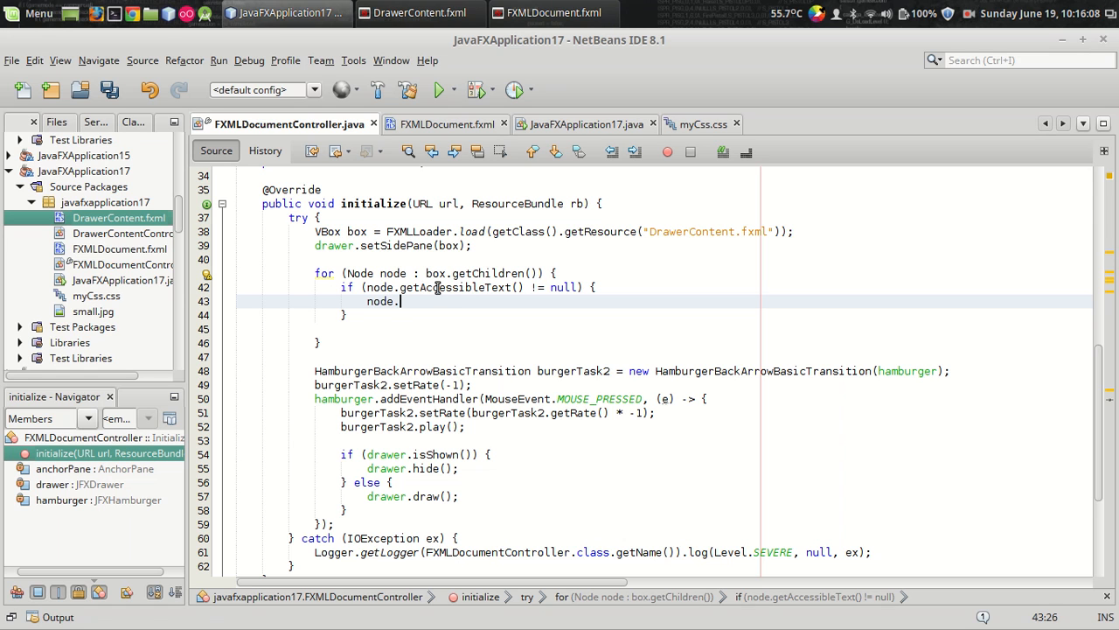
{"action": "type", "text": "add"}
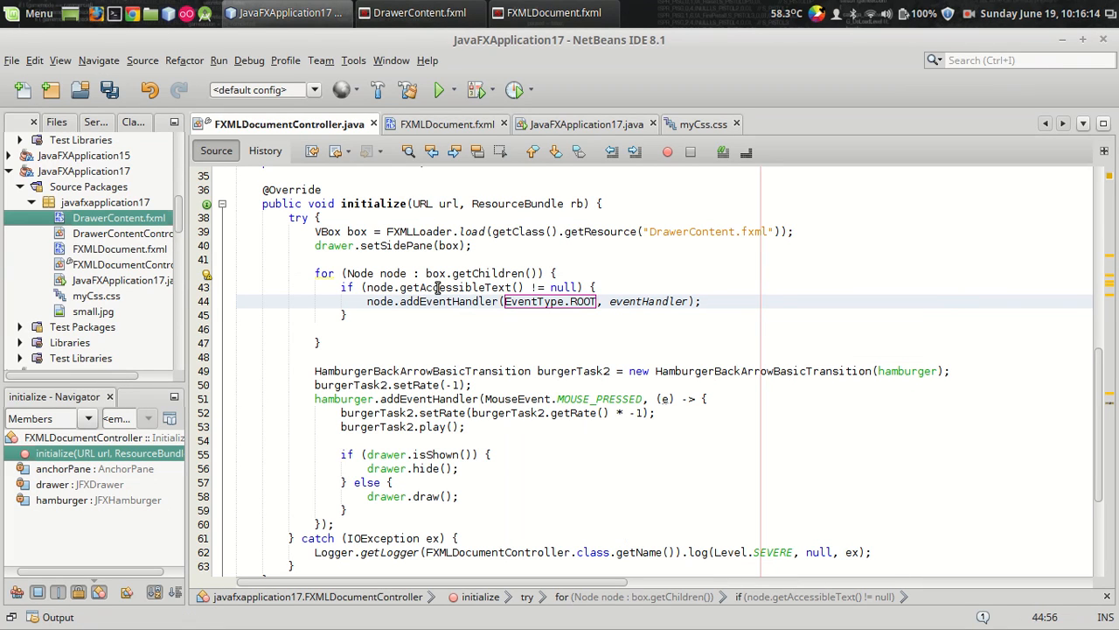
{"action": "key", "text": "Delete"}
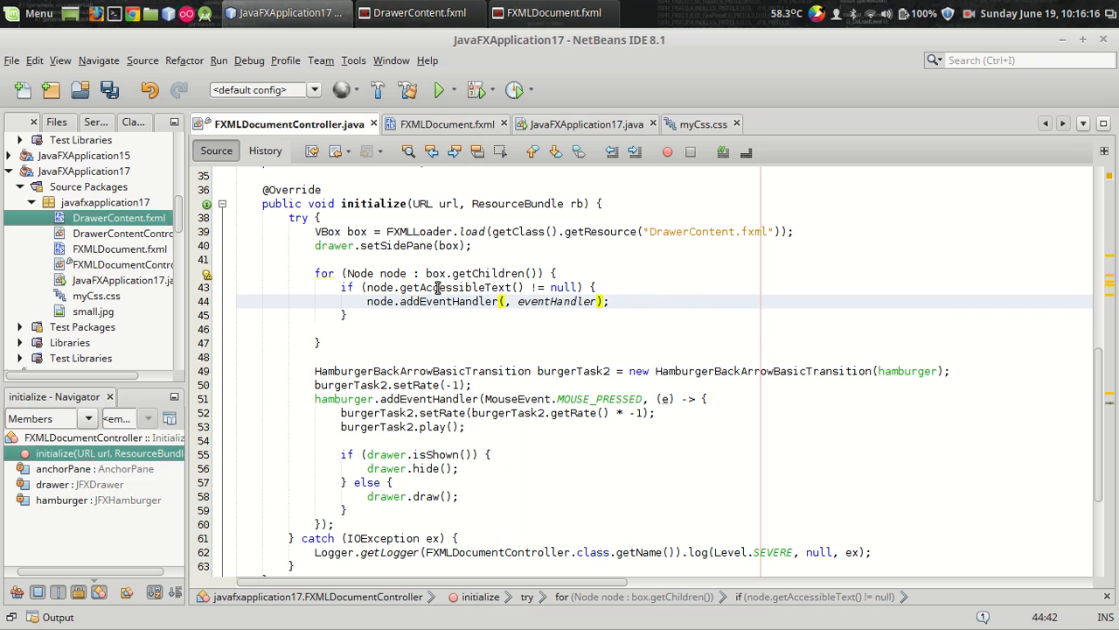
{"action": "type", "text": "Mou"}
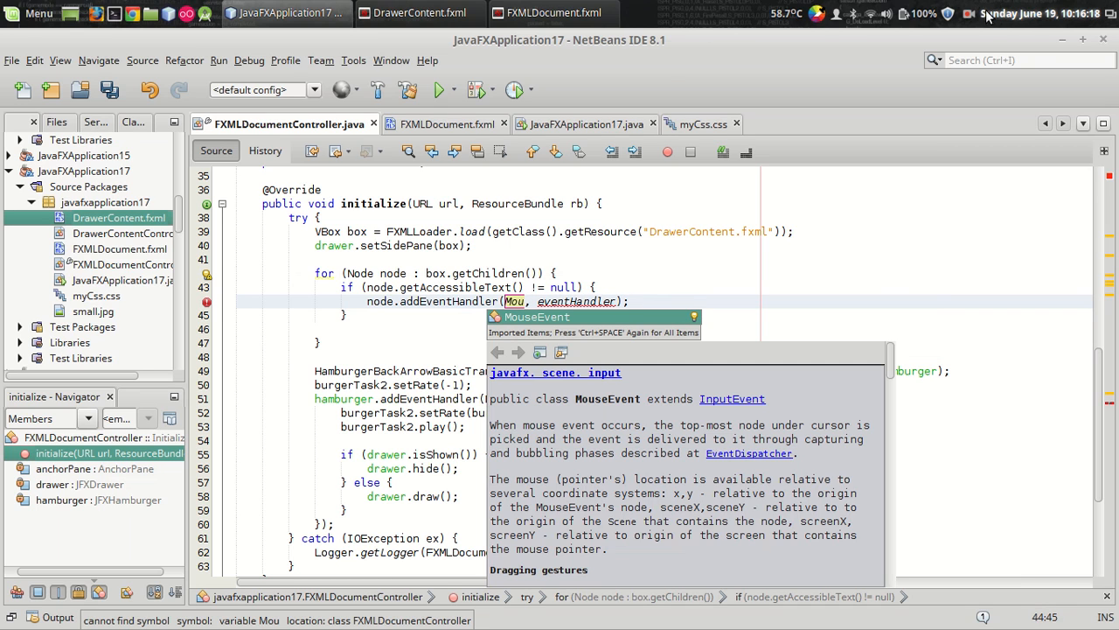
{"action": "left_click", "coordinate": [967, 13]}
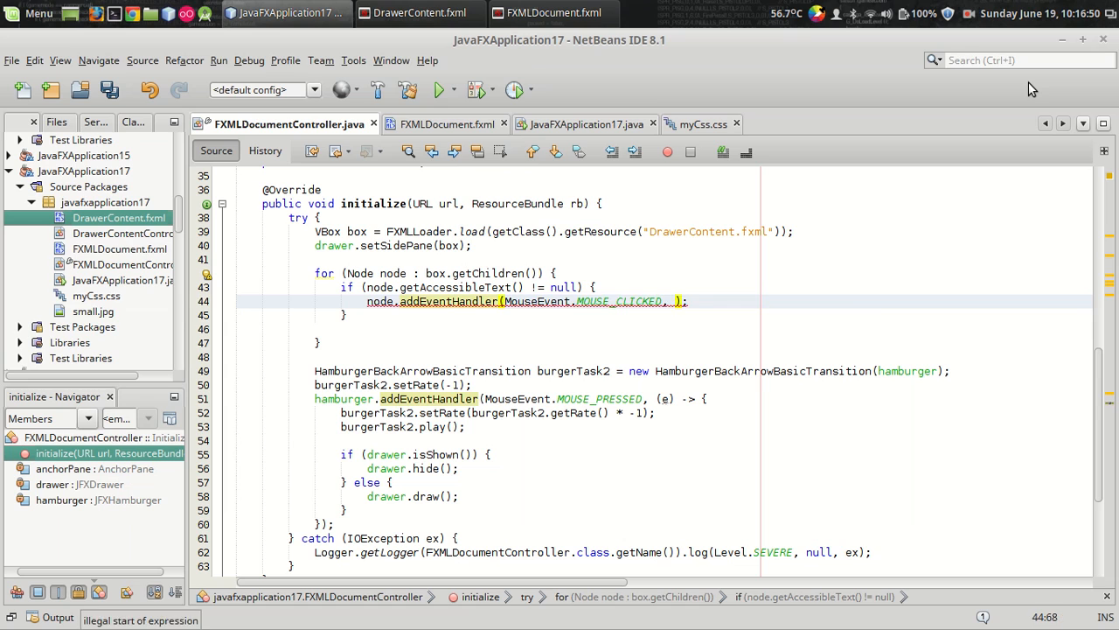
{"action": "type", "text": "(e)->{"}
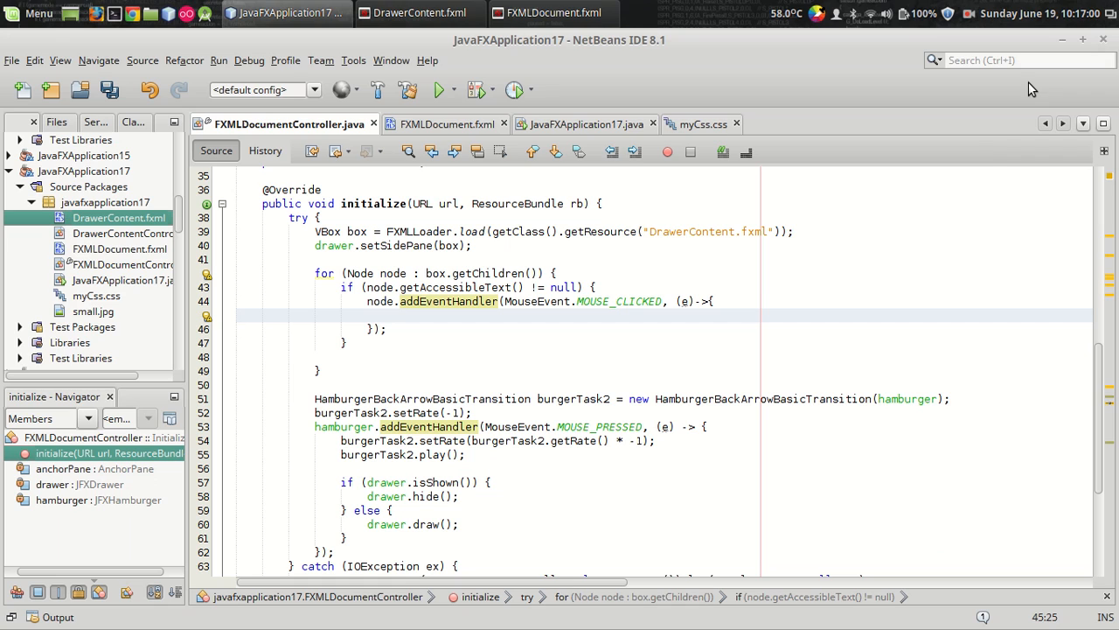
Type a switch on node.getAccessibleText() and start its first case label.
{"action": "type", "text": "s"}
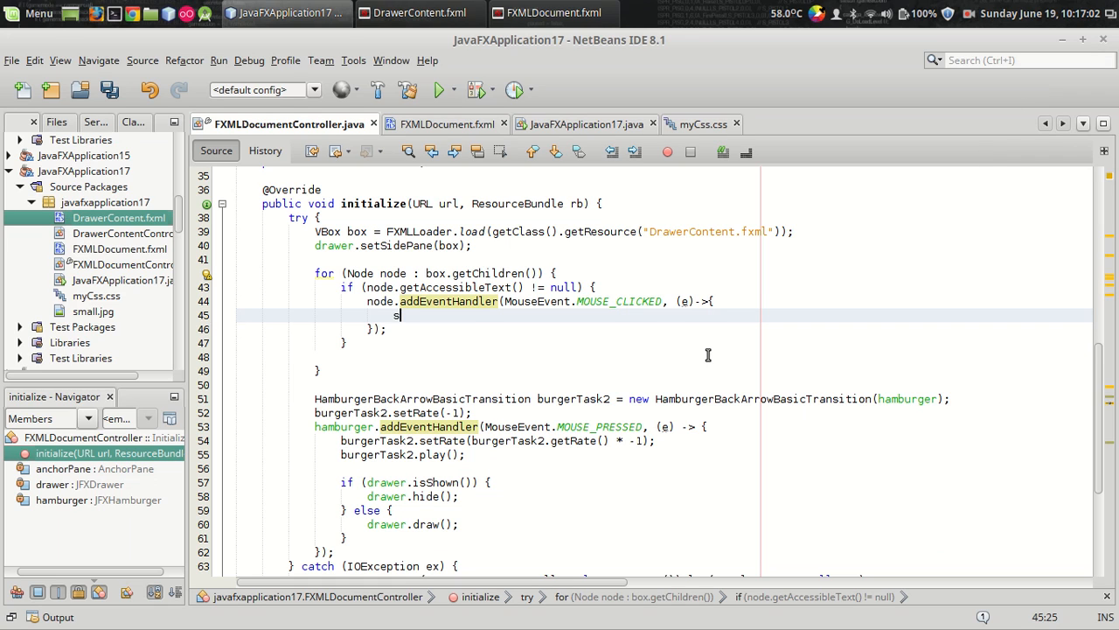
{"action": "type", "text": "switch"}
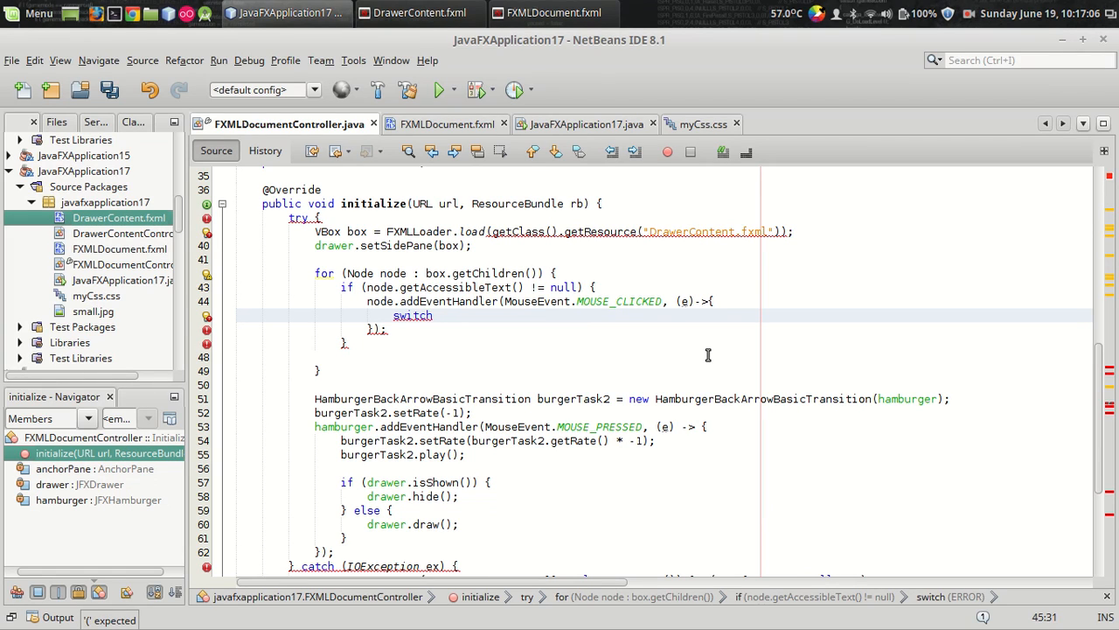
{"action": "type", "text": "n"}
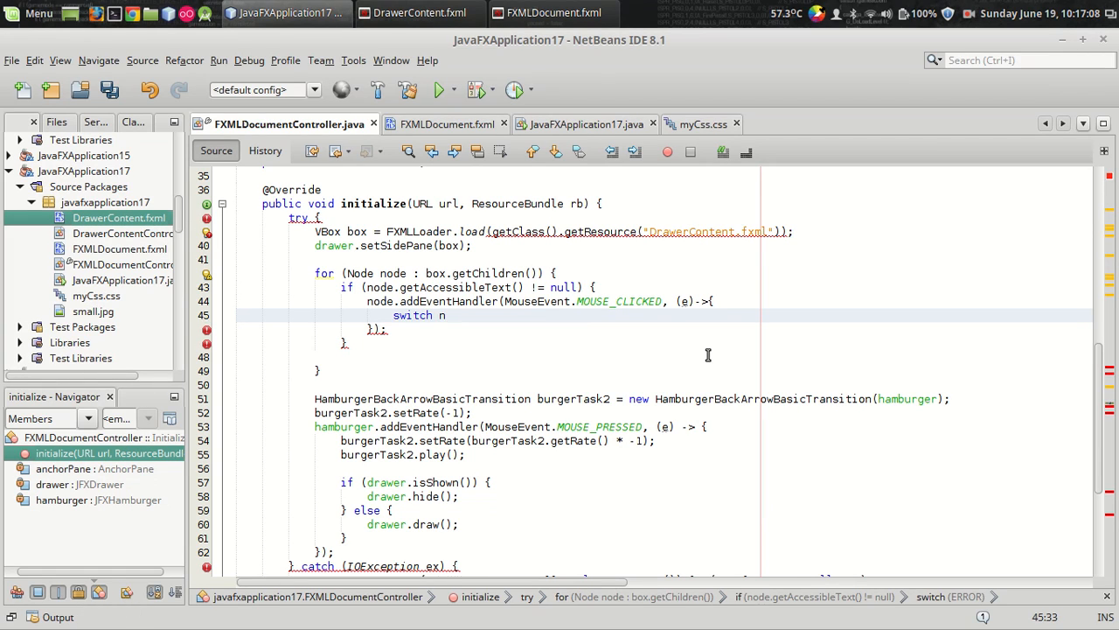
{"action": "type", "text": "ode.getAccessibleText("}
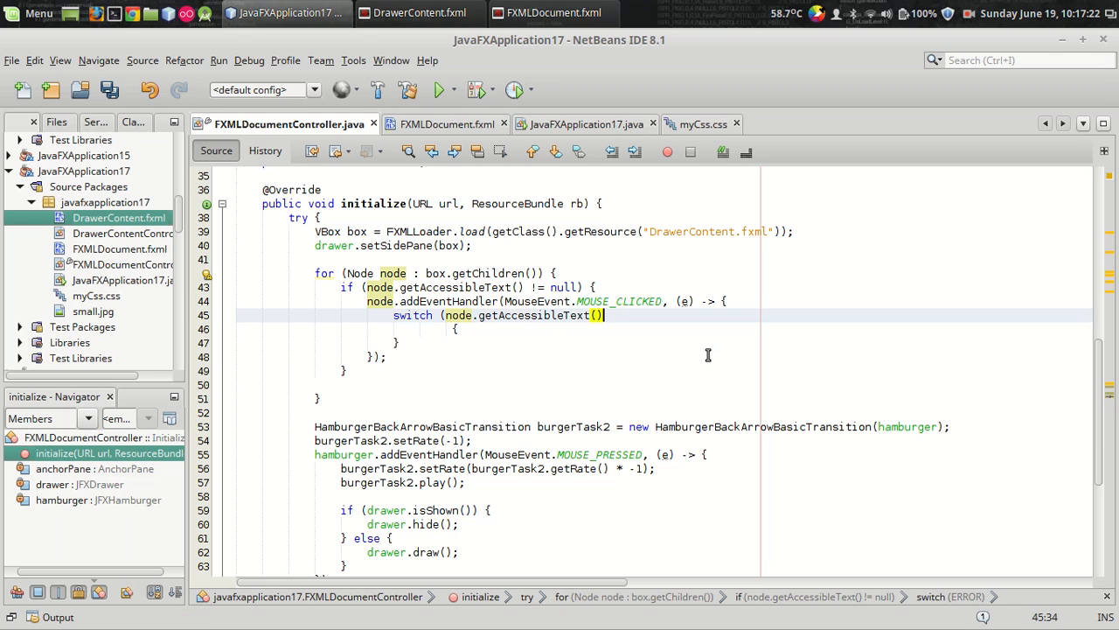
{"action": "type", "text": "{"}
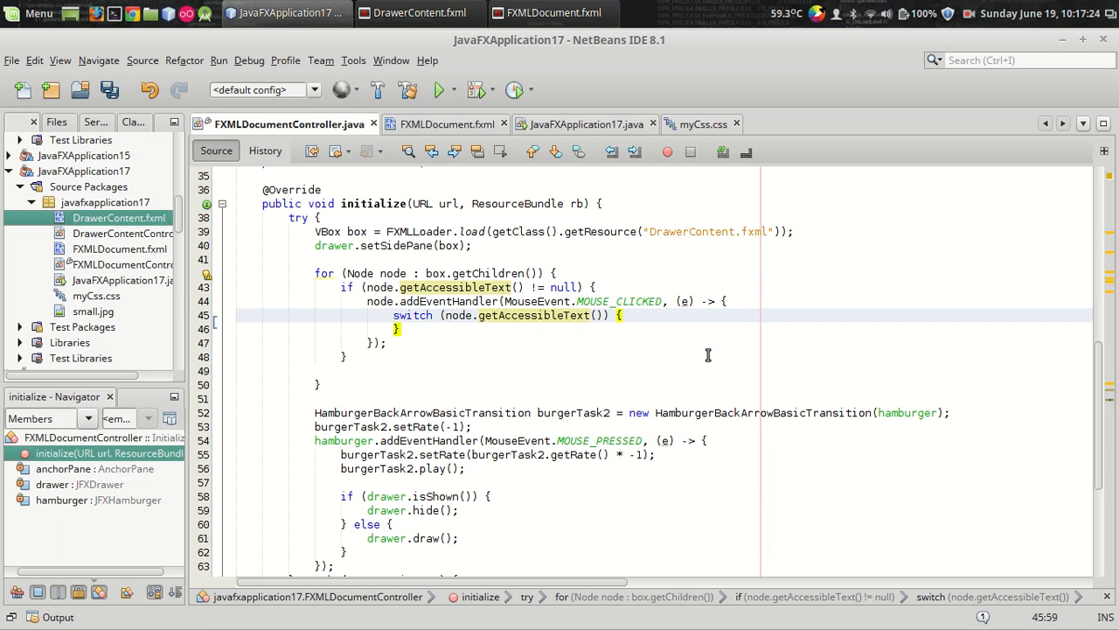
{"action": "type", "text": "case \"Material_One"}
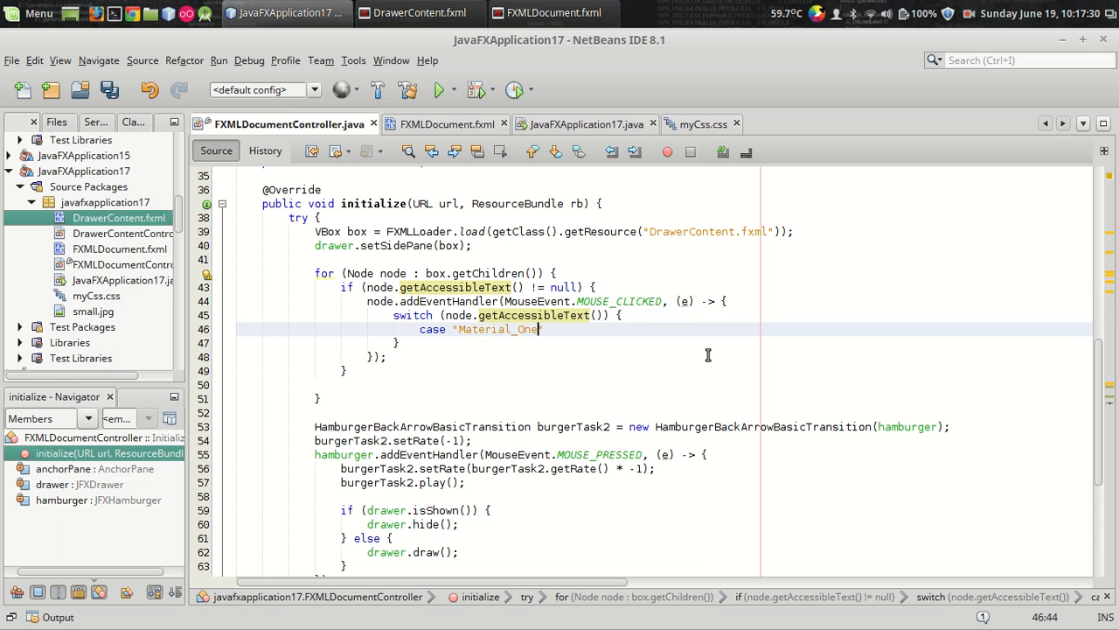
Check Color 1's accessible text in Scene Builder, then begin the Material_One case with anchorPane.setBackground.
{"action": "left_click", "coordinate": [553, 12]}
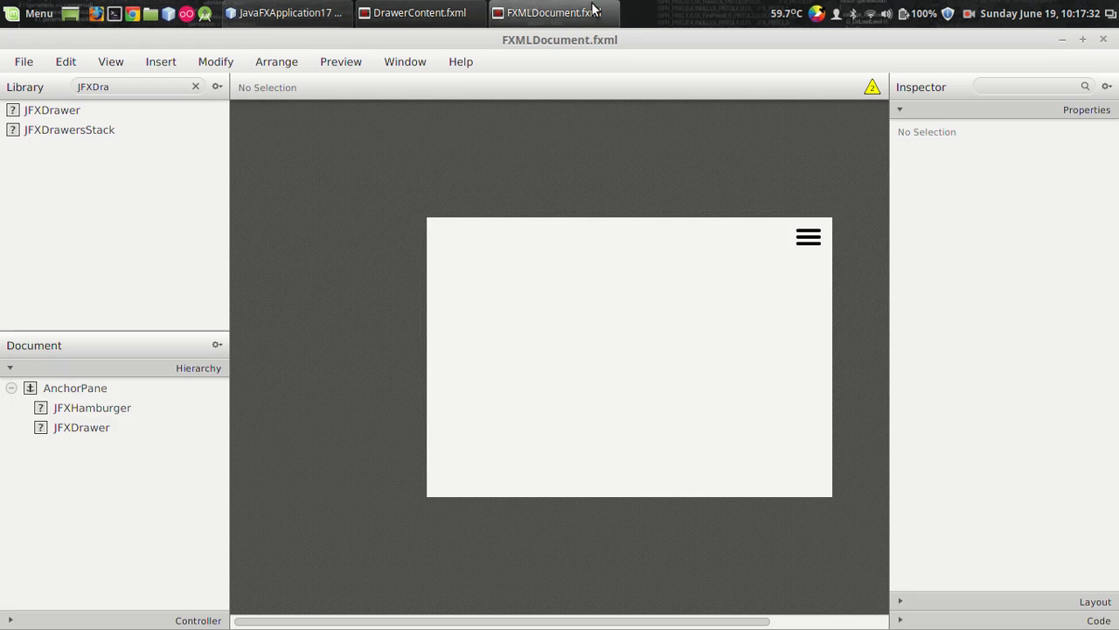
{"action": "left_click", "coordinate": [420, 13]}
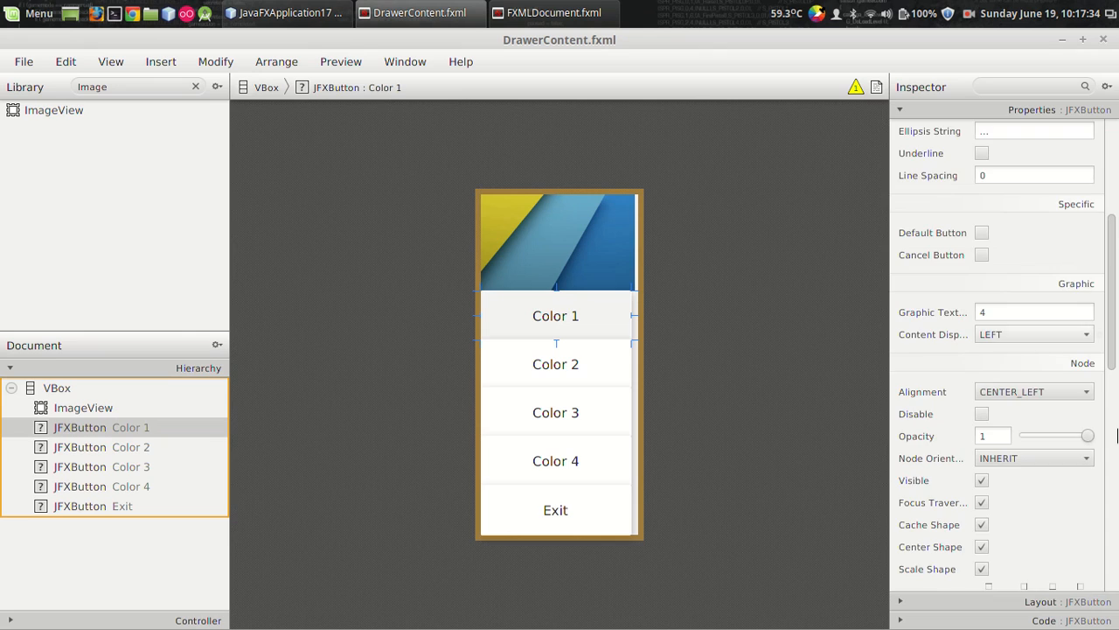
{"action": "scroll", "scroll_direction": "down", "scroll_amount": 3}
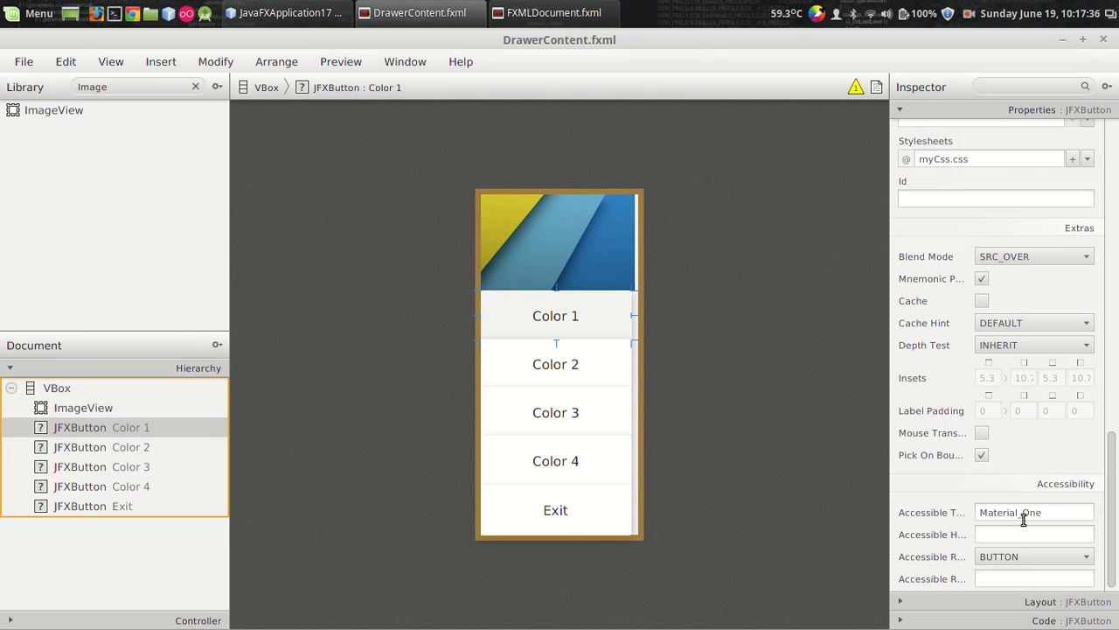
{"action": "left_click", "coordinate": [287, 12]}
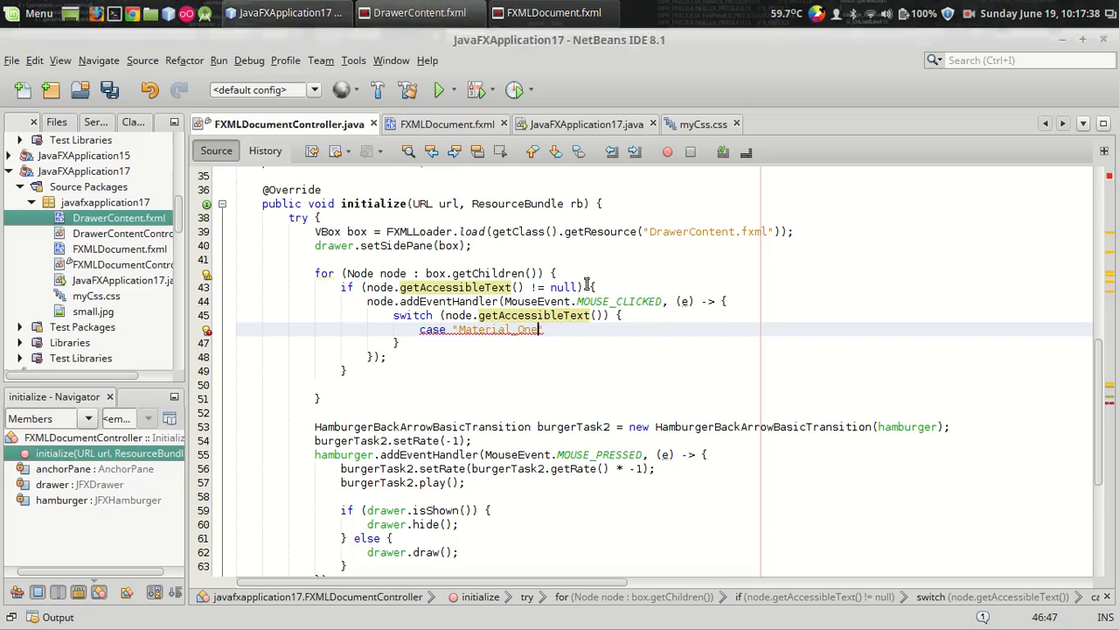
{"action": "type", "text": "\""}
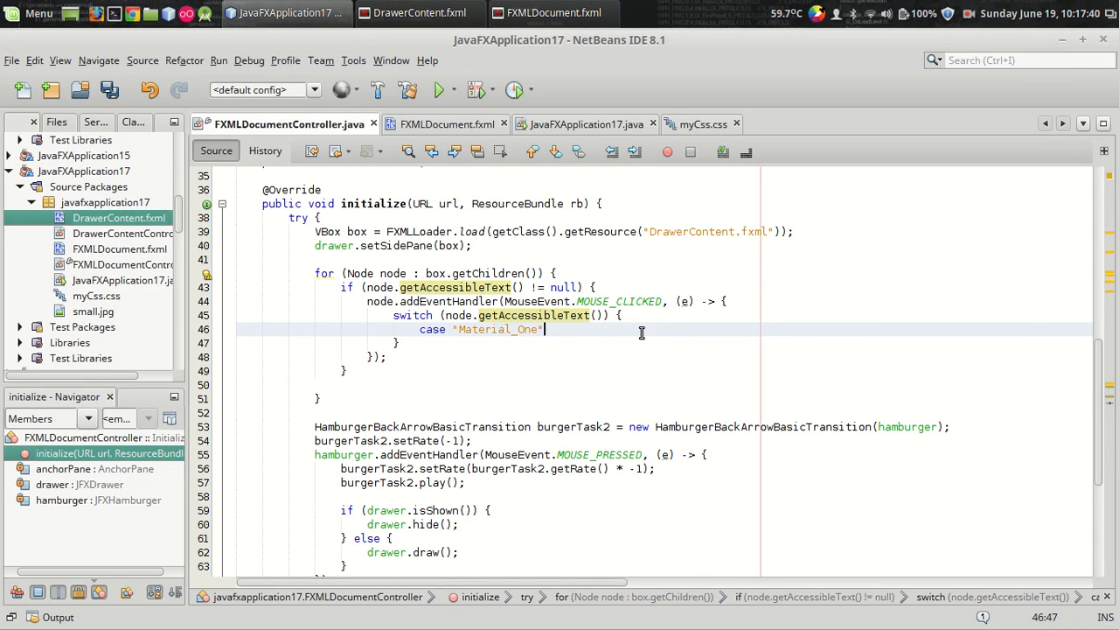
{"action": "scroll", "scroll_direction": "up", "scroll_amount": 3}
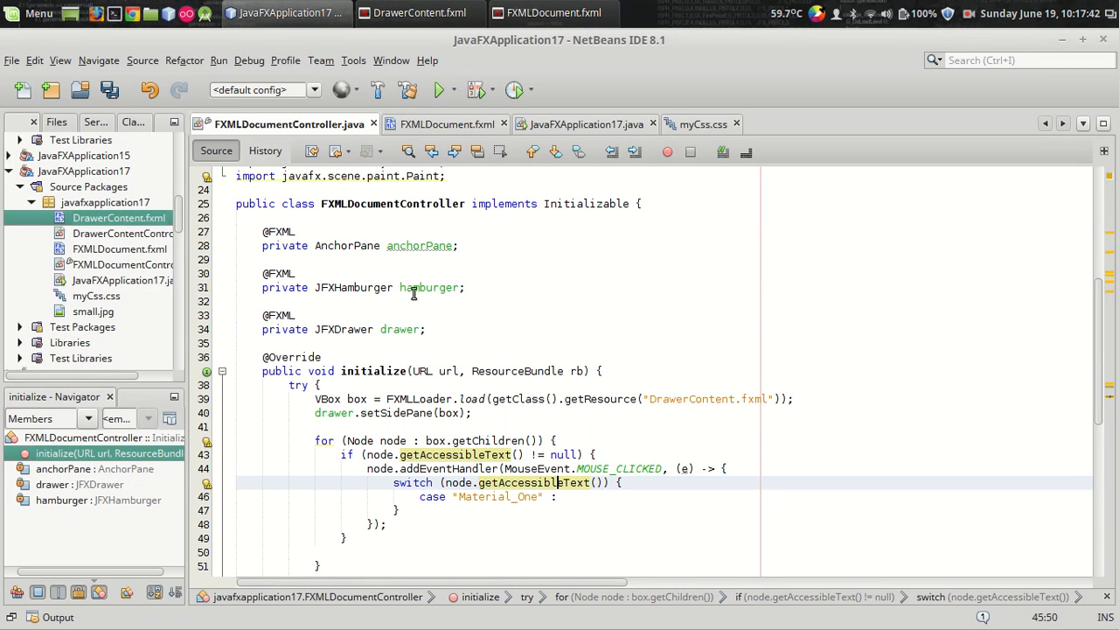
{"action": "type", "text": "ac"}
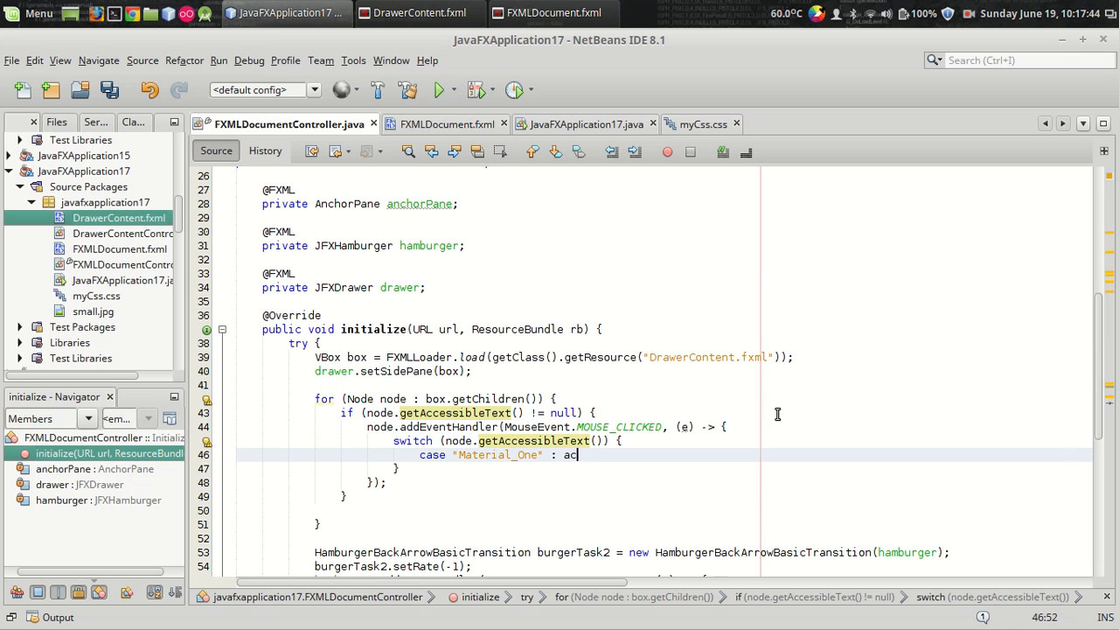
{"action": "type", "text": "nchorPane"}
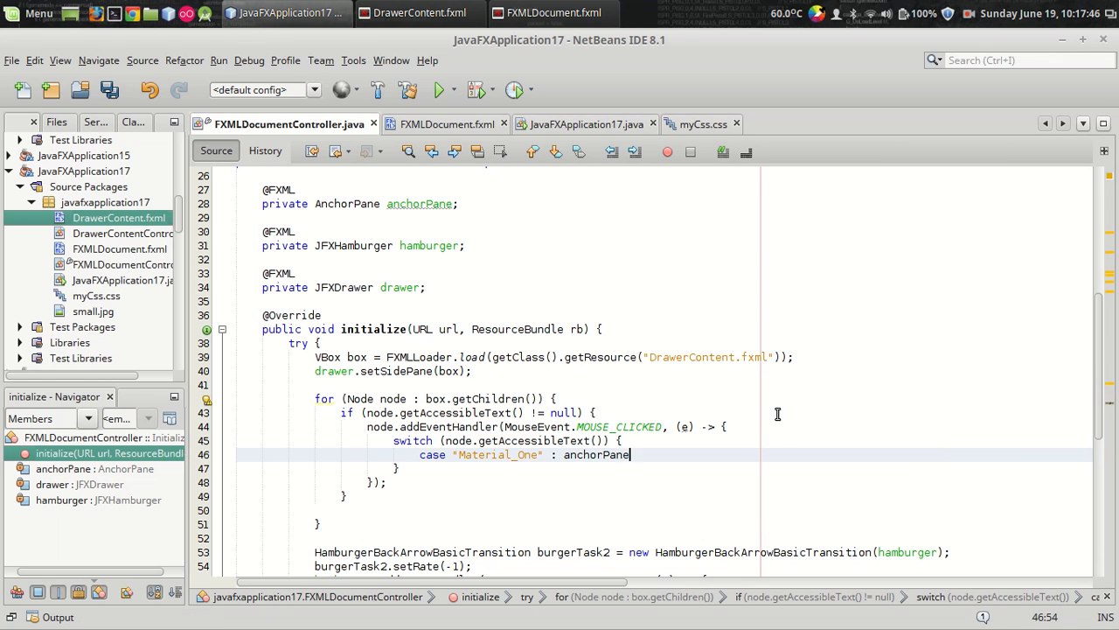
{"action": "type", "text": ".setBa"}
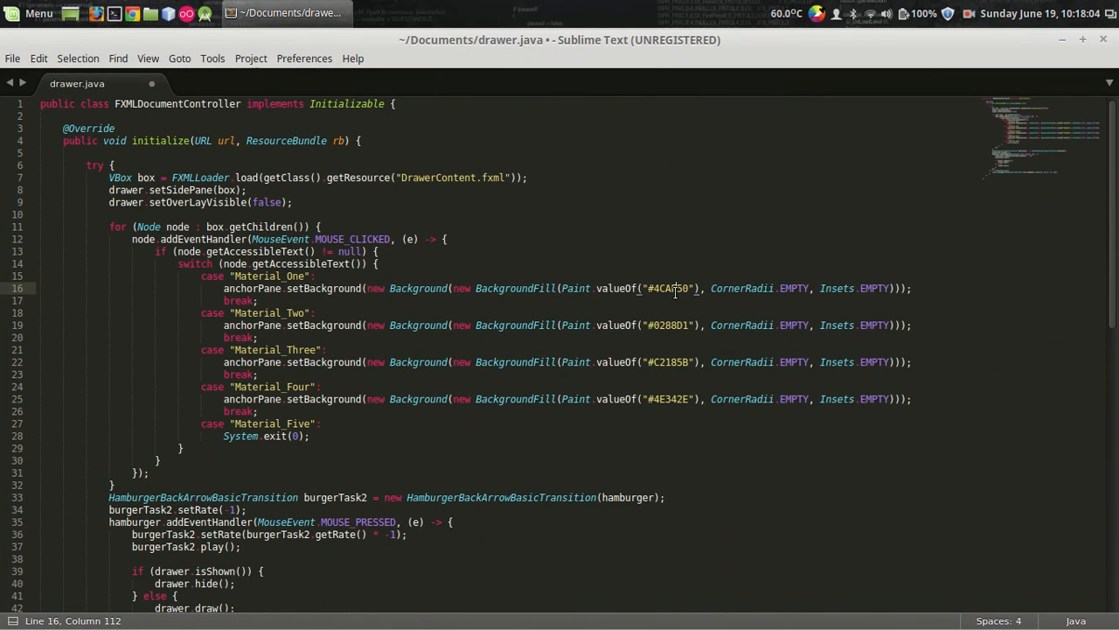
Finish setting anchorPane's background to #4CAF50 and add break; to the Material_One case.
{"action": "left_click", "coordinate": [286, 12]}
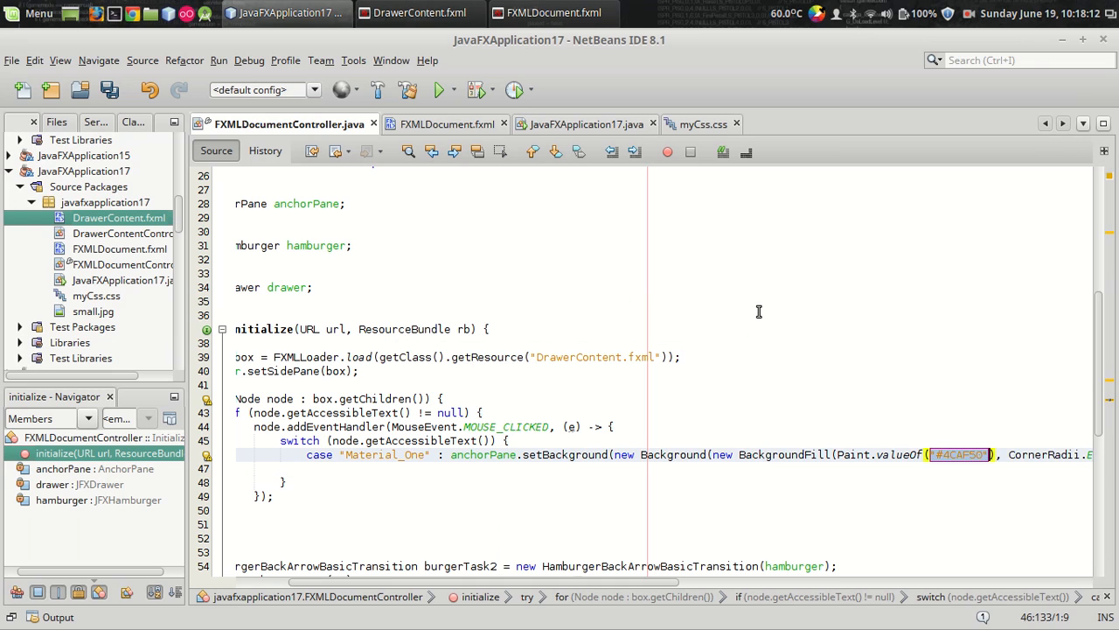
{"action": "type", "text": "break;"}
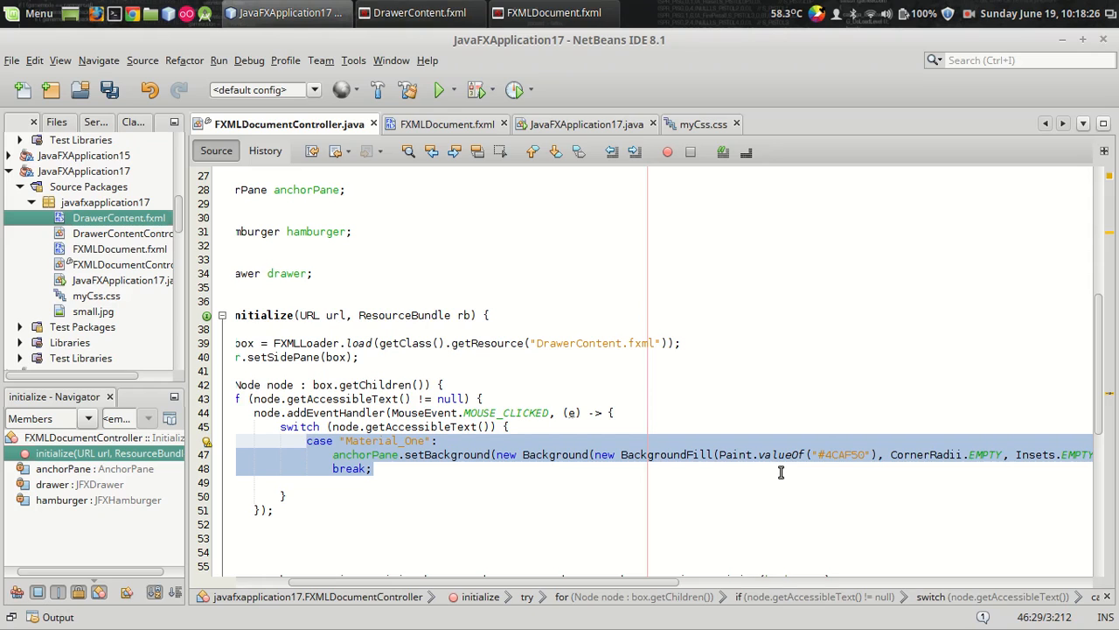
Copy the remaining color cases (#0288D1, #C2185B, #4E342E) from the Sublime Text reference into the switch.
{"action": "left_click", "coordinate": [288, 12]}
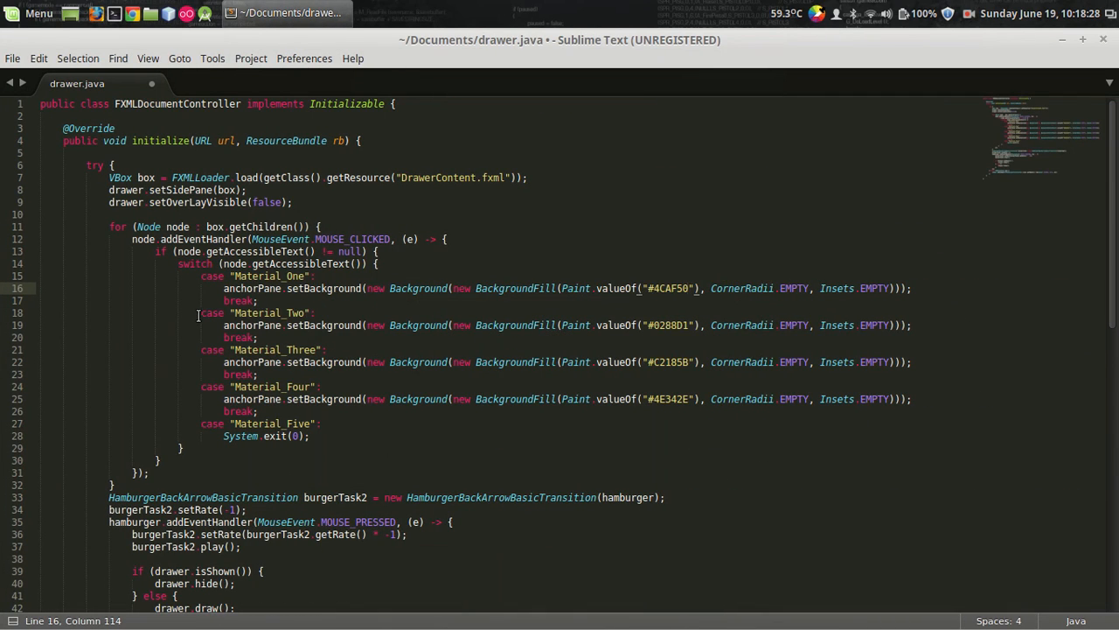
{"action": "left_click_drag", "start_coordinate": [198, 313], "coordinate": [309, 436]}
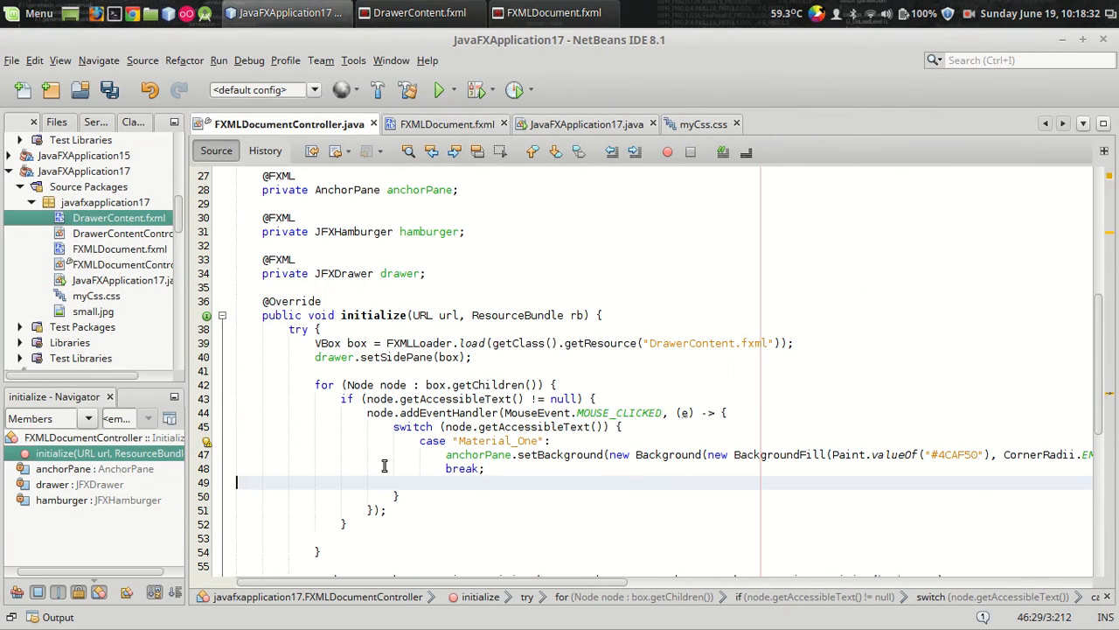
{"action": "left_click", "coordinate": [518, 468]}
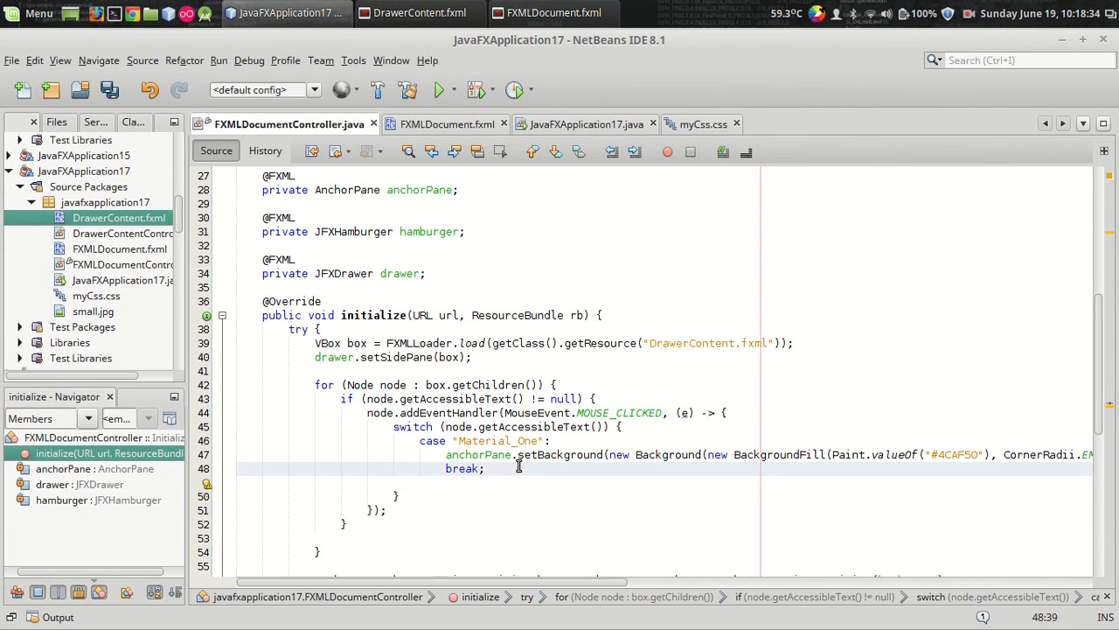
{"action": "scroll", "scroll_direction": "down", "scroll_amount": 3}
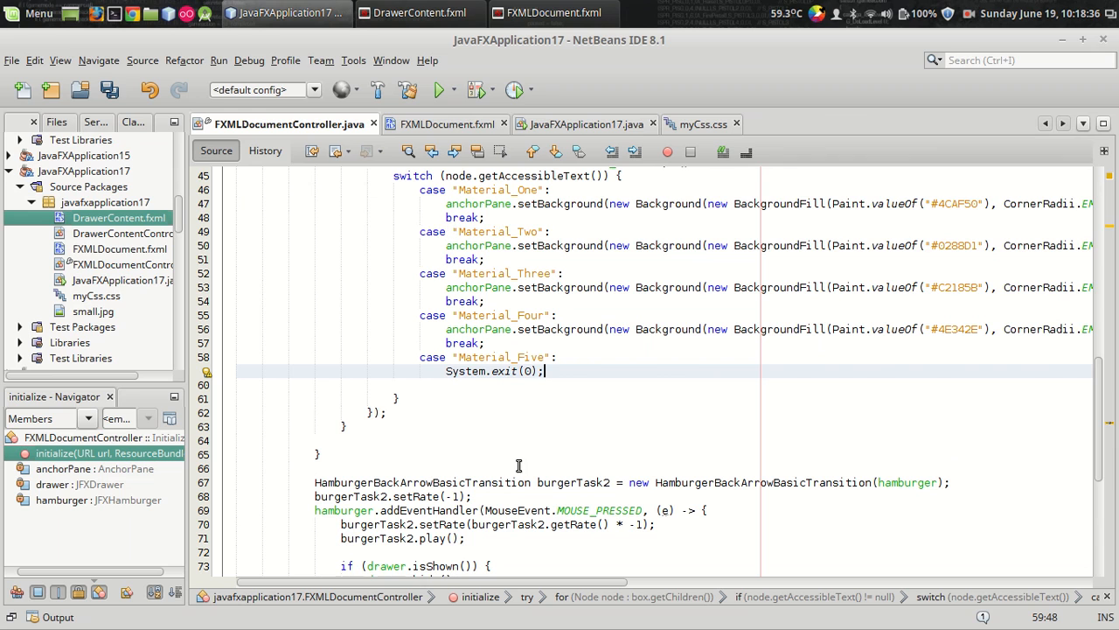
{"action": "scroll", "scroll_direction": "up", "scroll_amount": 3}
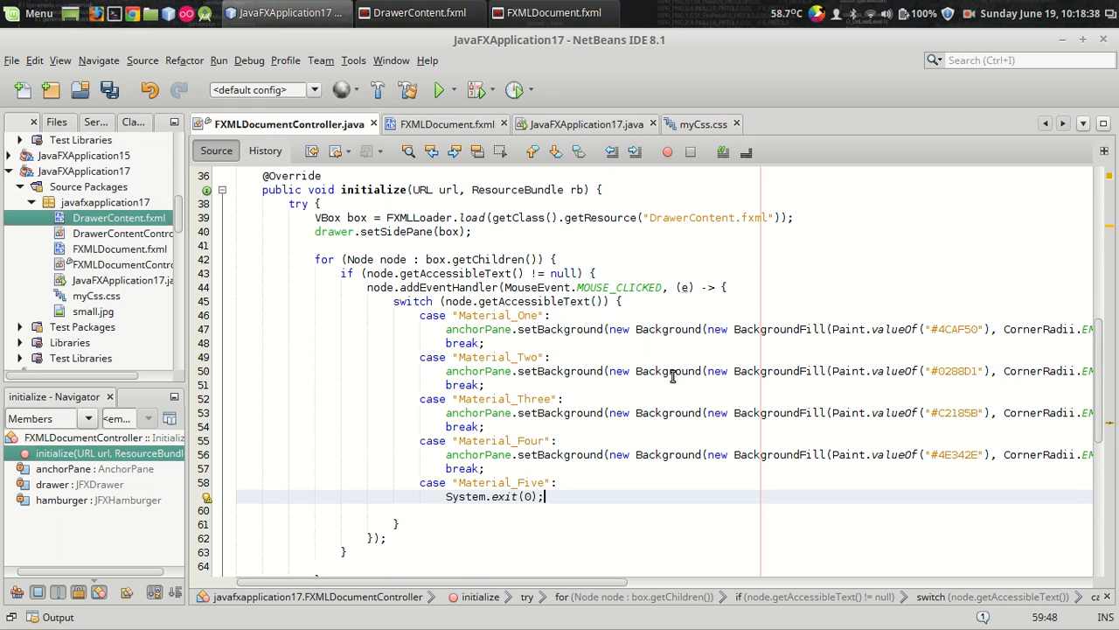
{"action": "mouse_move", "coordinate": [511, 409]}
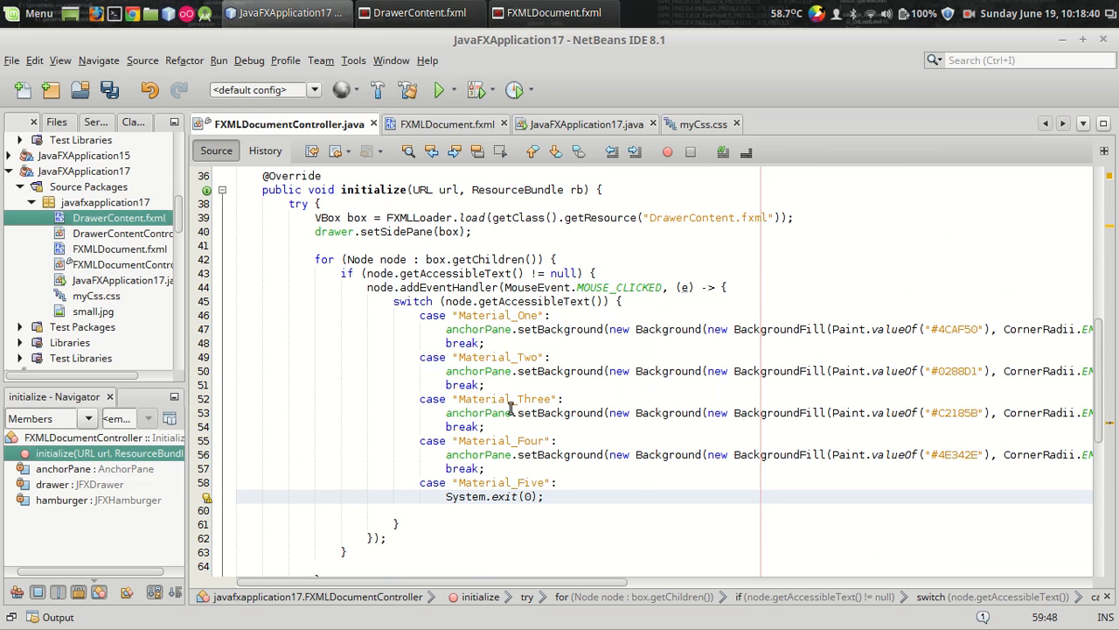
{"action": "mouse_move", "coordinate": [469, 421]}
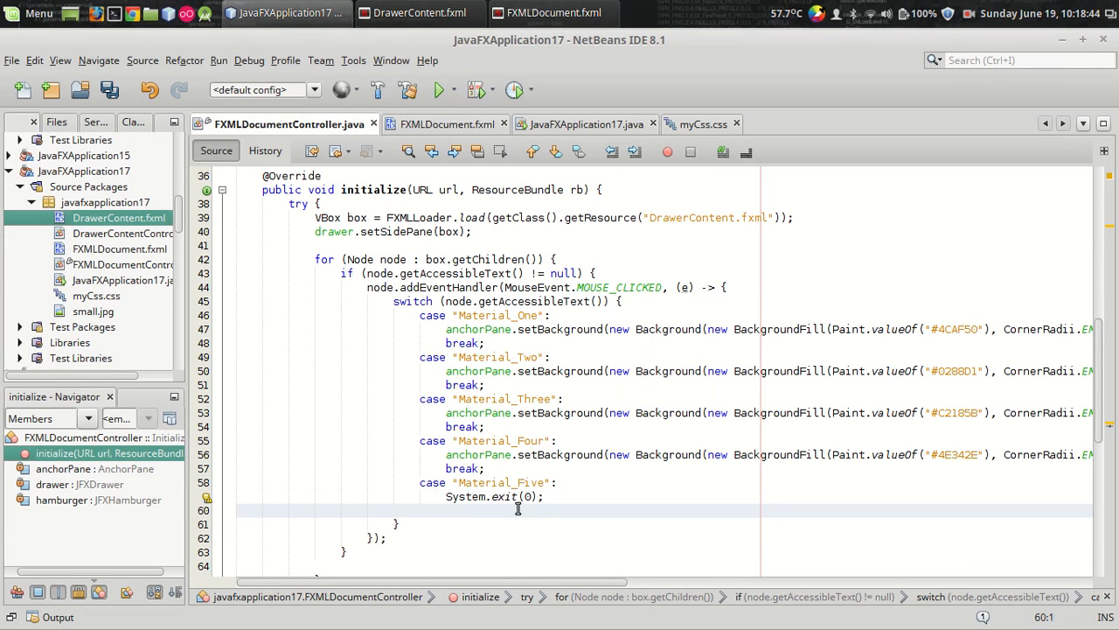
Add System.exit(0) under Material_Five, remove the blank line, and save.
{"action": "key", "text": "ctrl+s"}
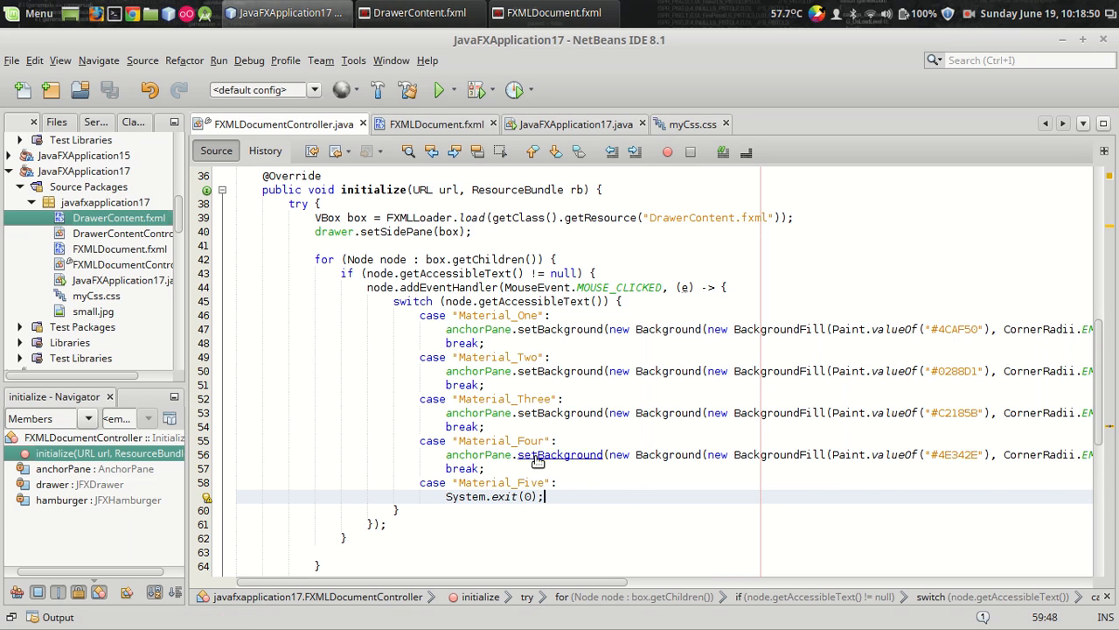
{"action": "scroll", "scroll_direction": "down", "scroll_amount": 3}
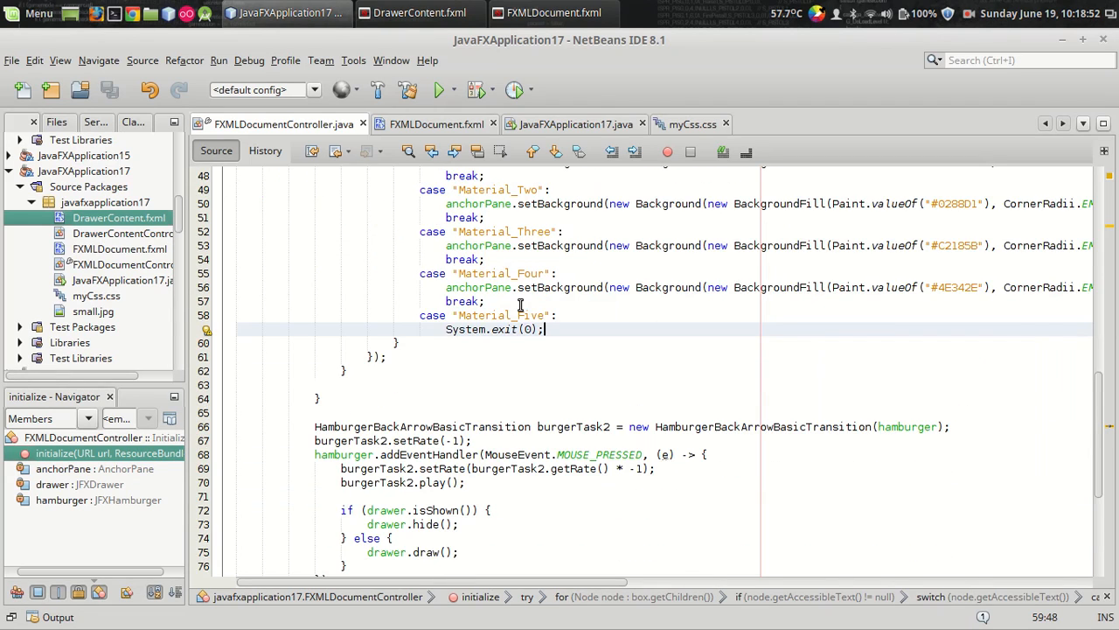
{"action": "scroll", "scroll_direction": "up", "scroll_amount": 3}
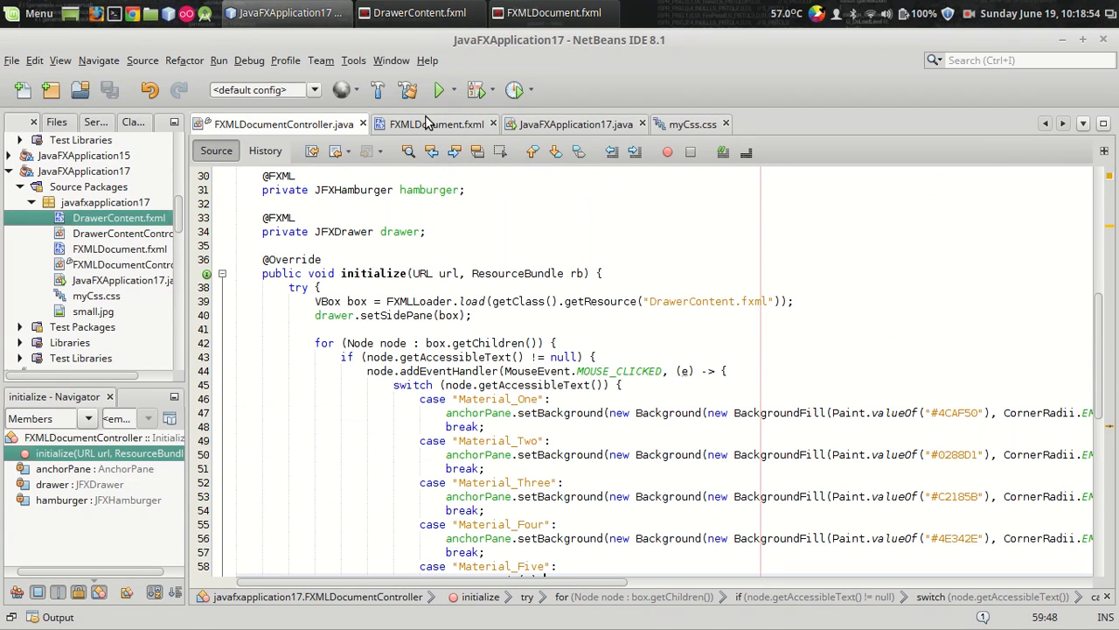
Run the project, open the drawer, and click color buttons to turn the pane green, then magenta.
{"action": "left_click", "coordinate": [439, 90]}
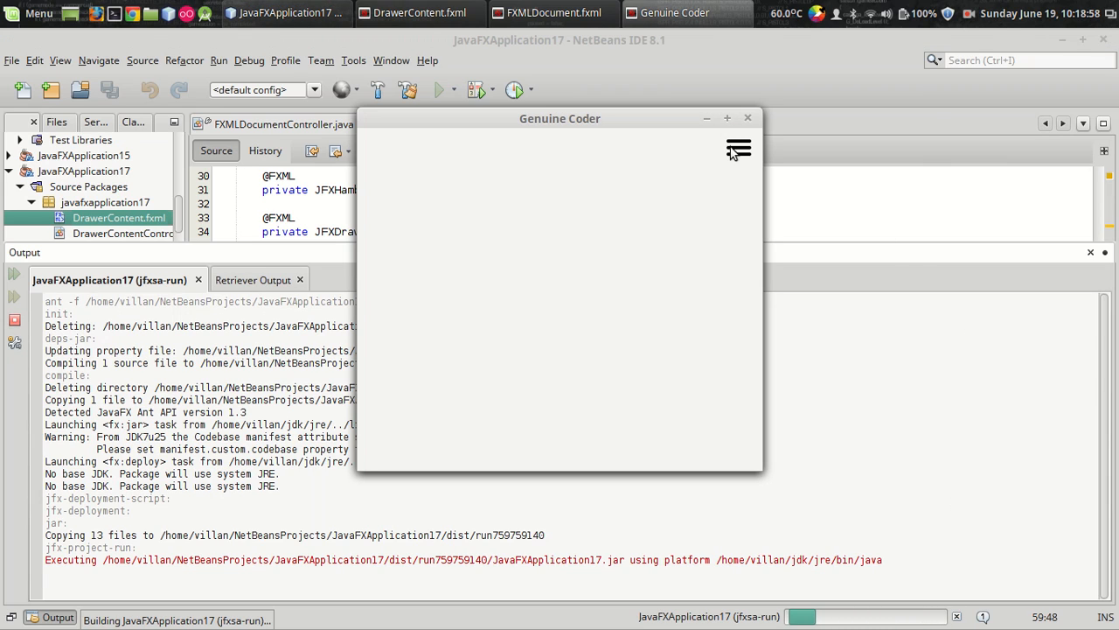
{"action": "left_click", "coordinate": [739, 148]}
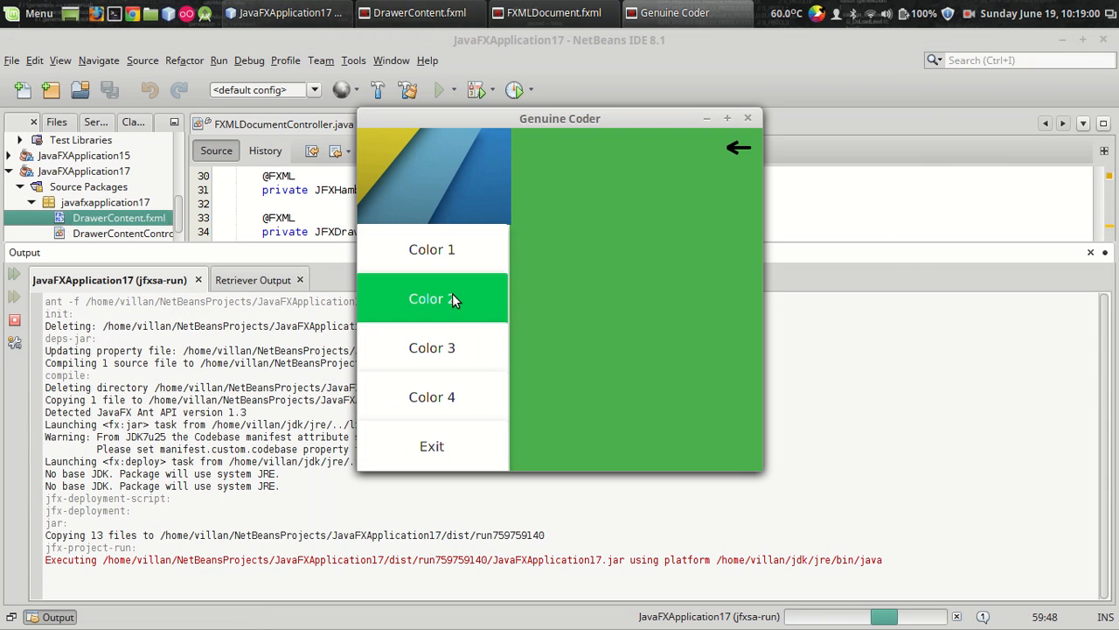
{"action": "left_click", "coordinate": [432, 396]}
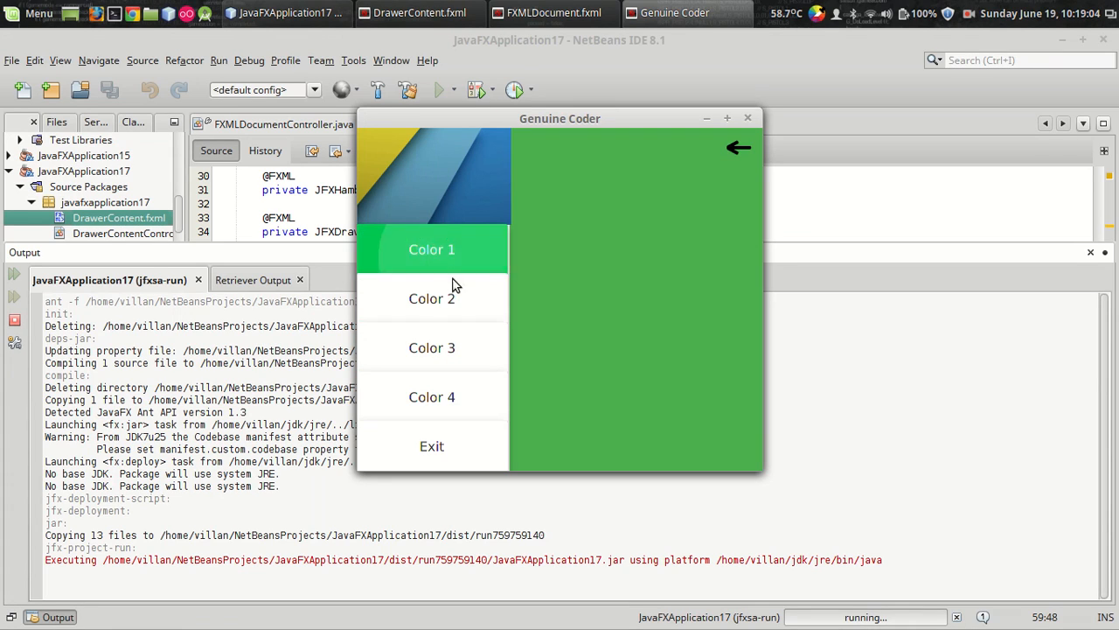
{"action": "left_click", "coordinate": [431, 396]}
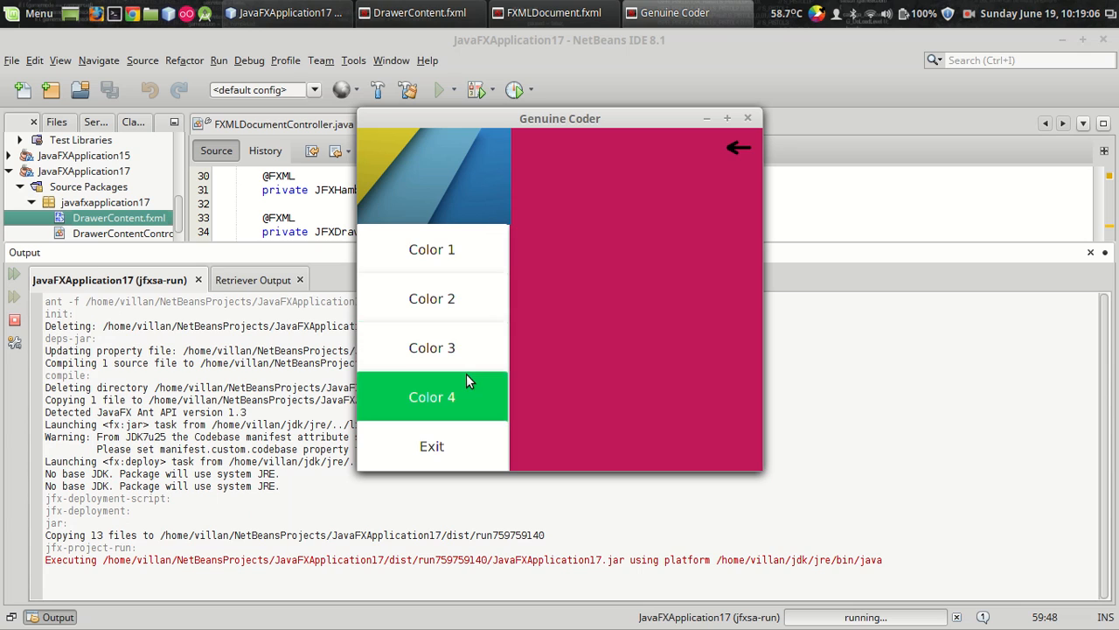
{"action": "left_click", "coordinate": [431, 347]}
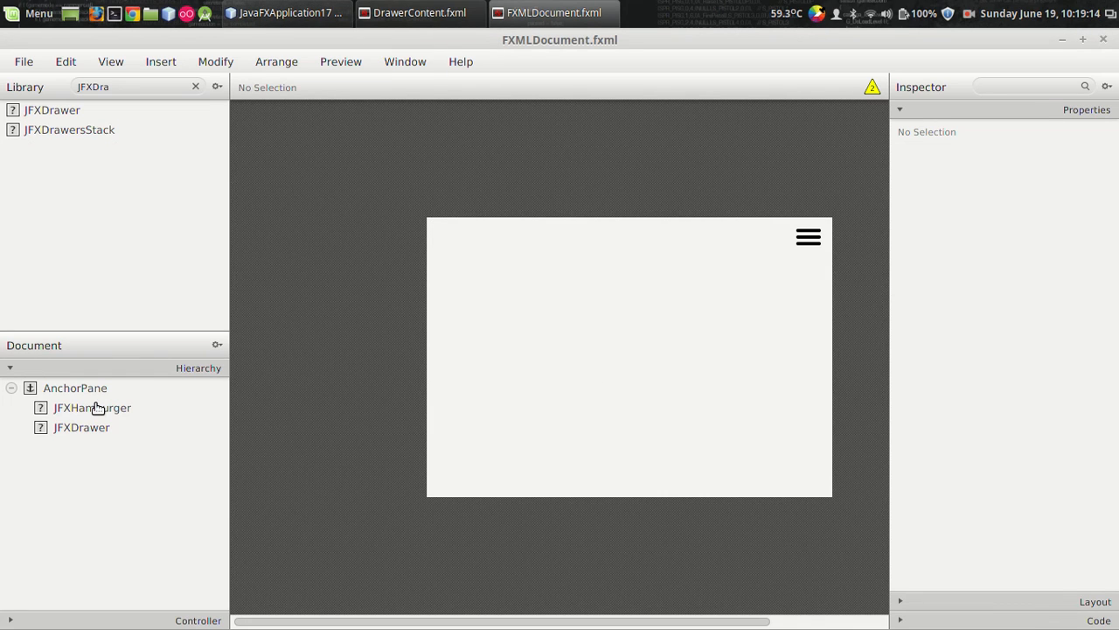
{"action": "mouse_move", "coordinate": [103, 428]}
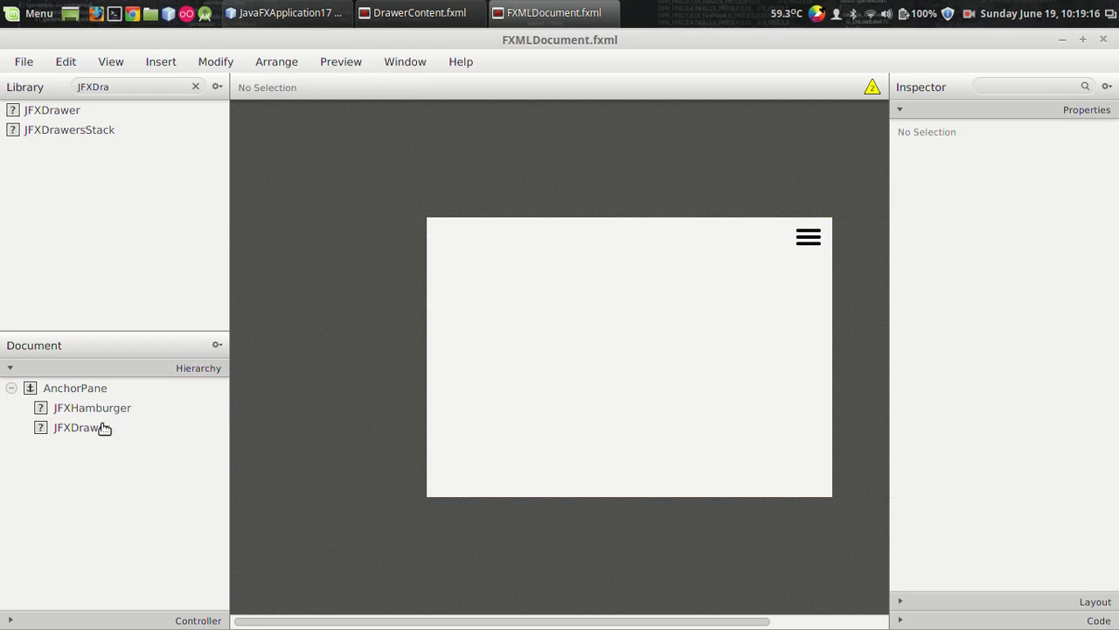
Select the JFXDrawer in Scene Builder and set its Direction to RIGHT.
{"action": "left_click", "coordinate": [81, 427]}
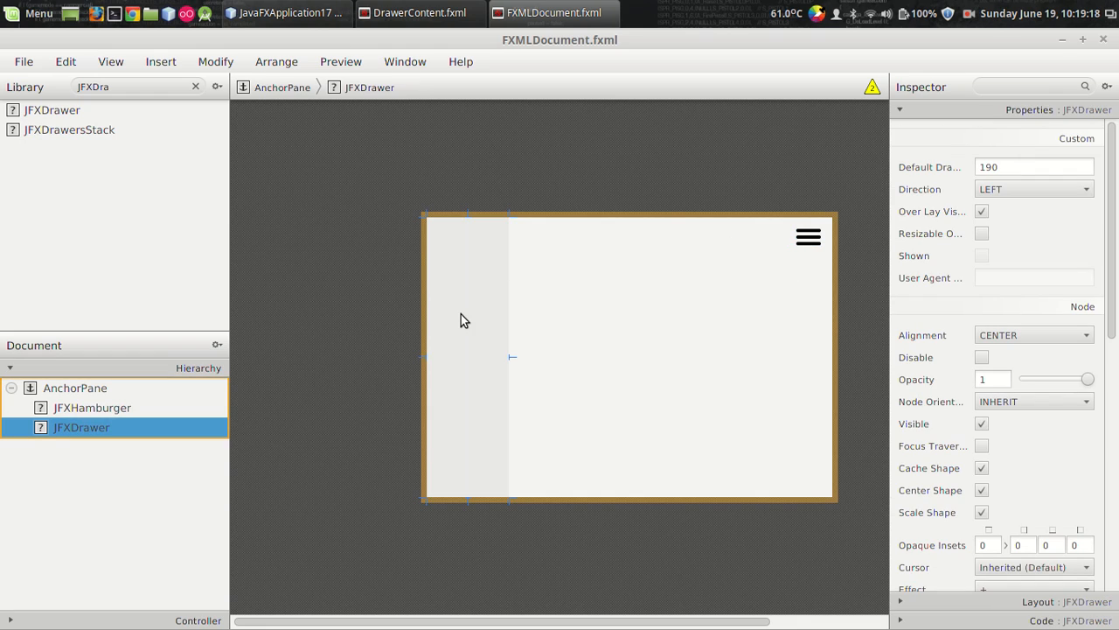
{"action": "mouse_move", "coordinate": [787, 243]}
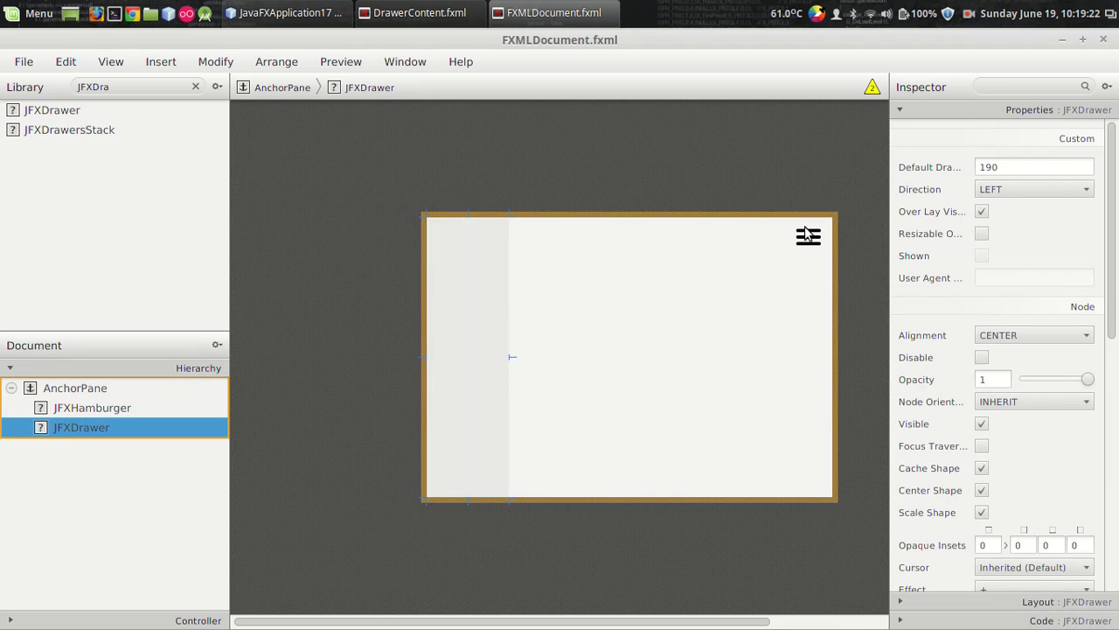
{"action": "left_click", "coordinate": [92, 407]}
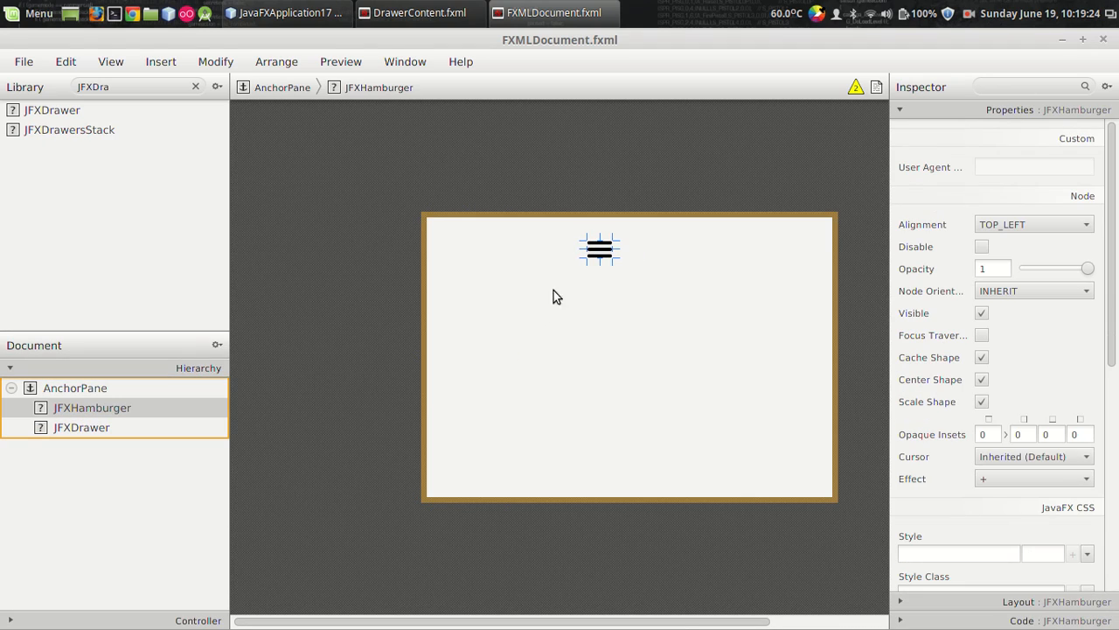
{"action": "left_click", "coordinate": [74, 388]}
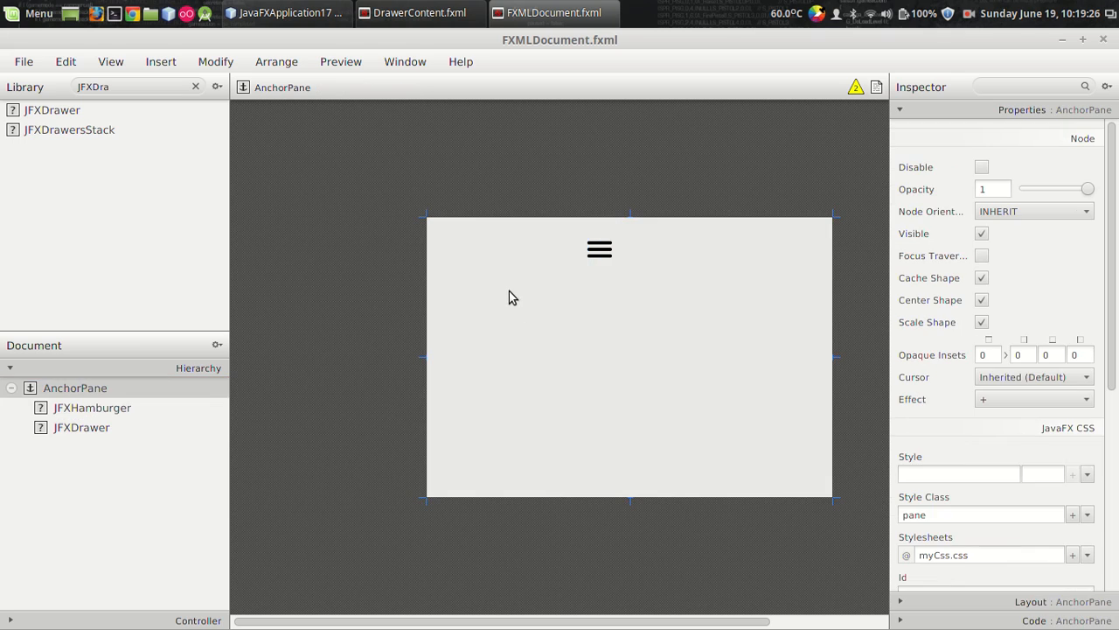
{"action": "left_click", "coordinate": [81, 426]}
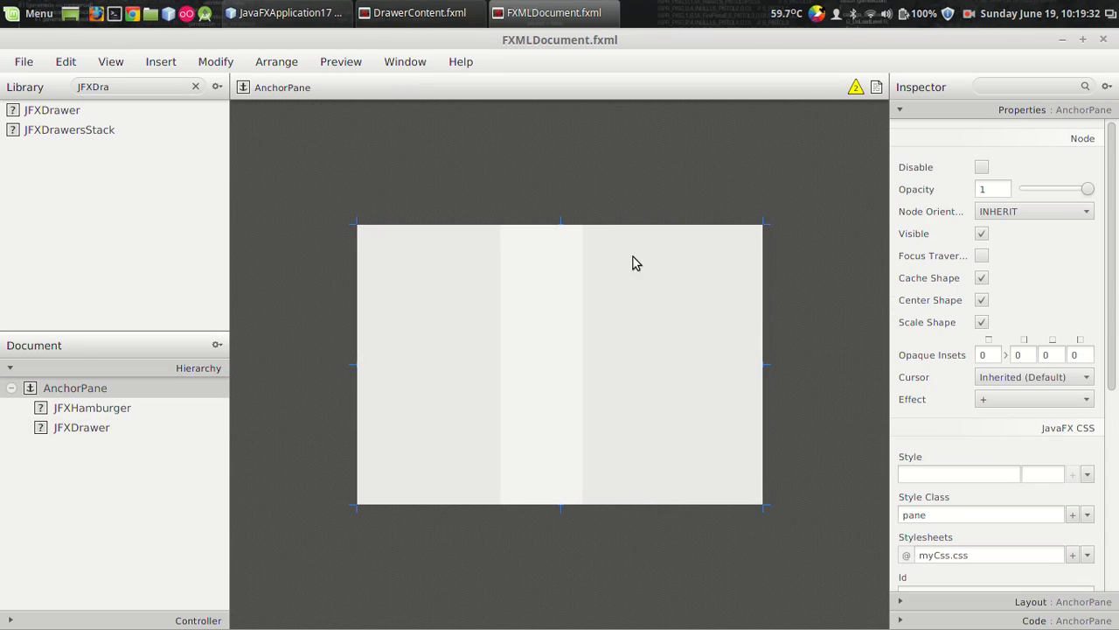
{"action": "left_click", "coordinate": [81, 427]}
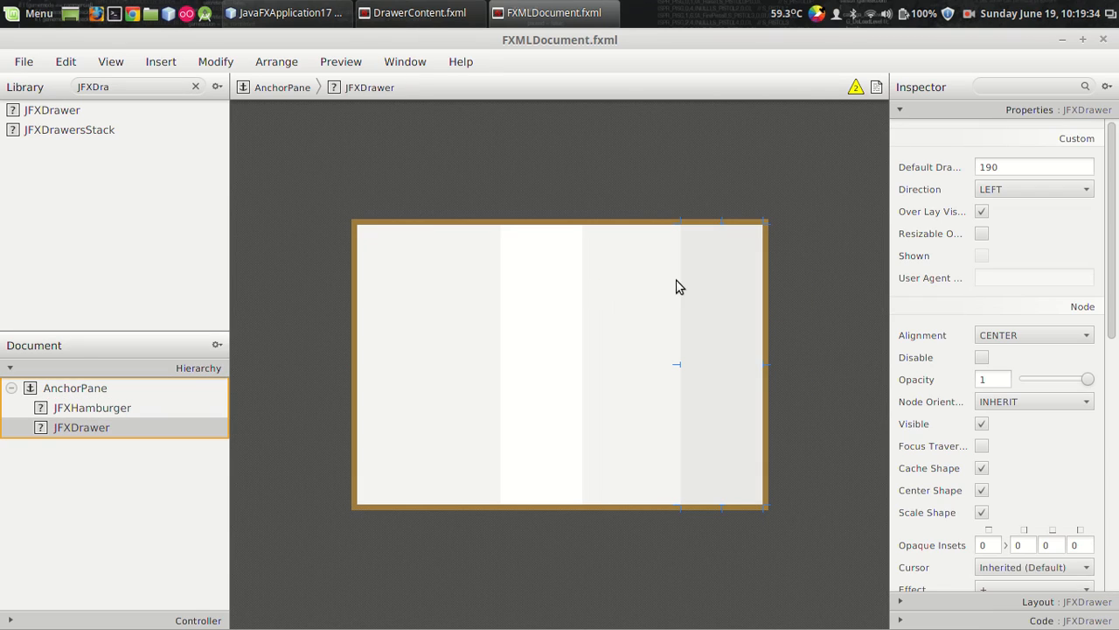
{"action": "mouse_move", "coordinate": [534, 263]}
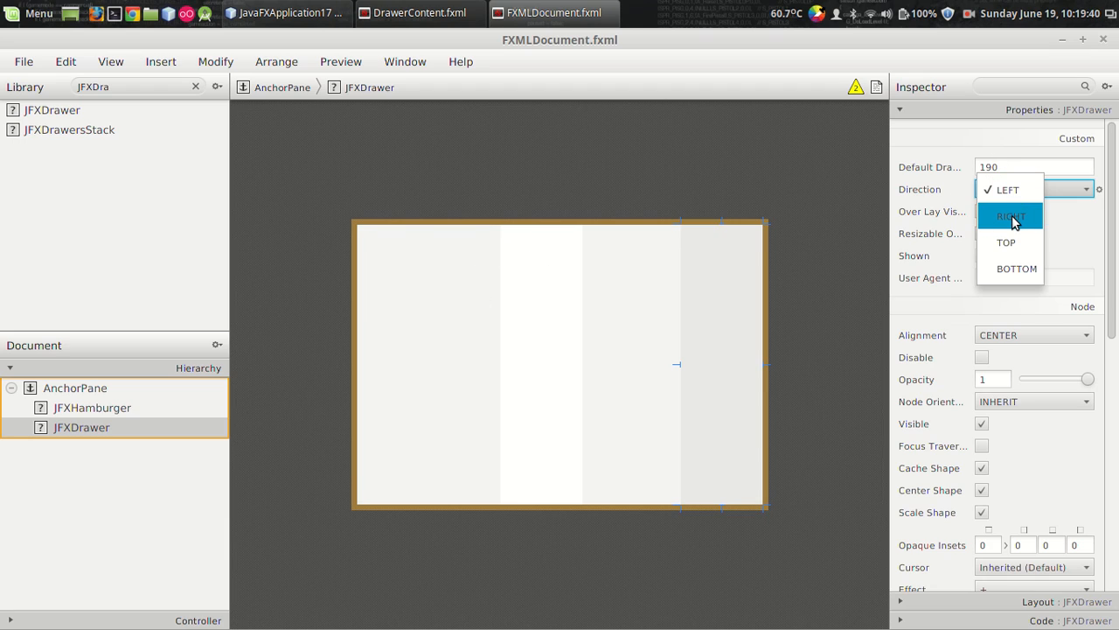
{"action": "left_click", "coordinate": [1010, 216]}
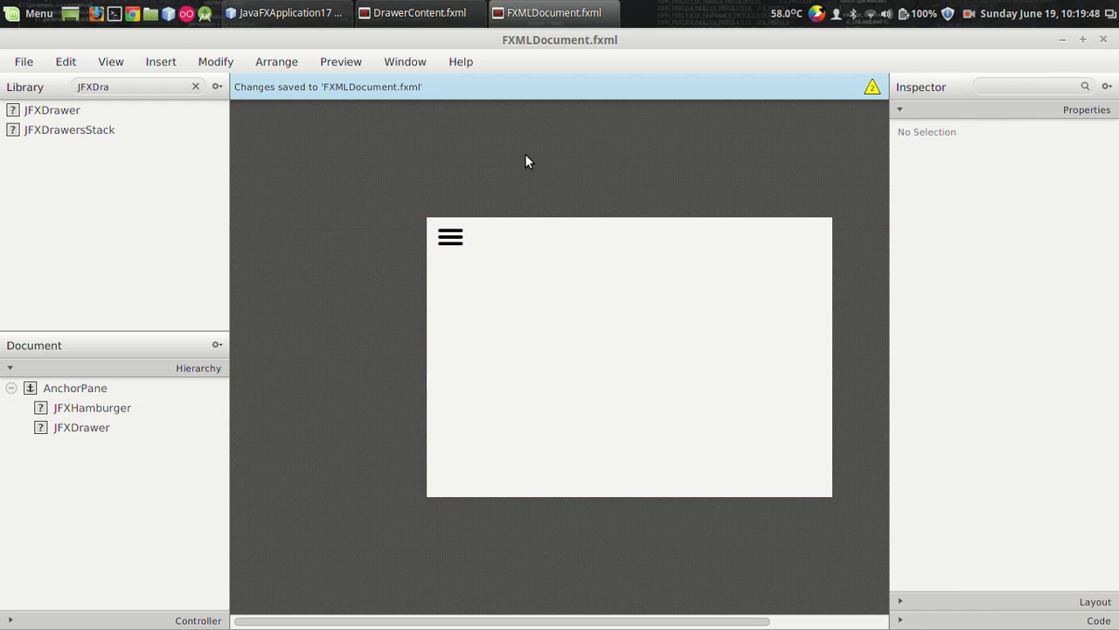
Relaunch the app and toggle the hamburger to watch the drawer slide in from the right.
{"action": "left_click", "coordinate": [286, 12]}
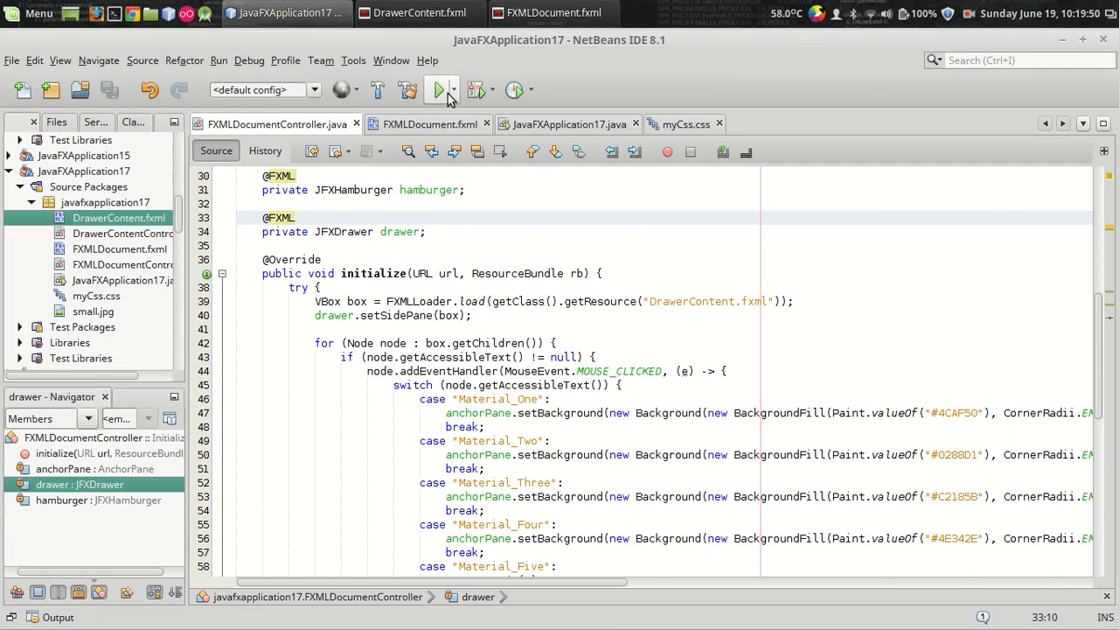
{"action": "left_click", "coordinate": [439, 90]}
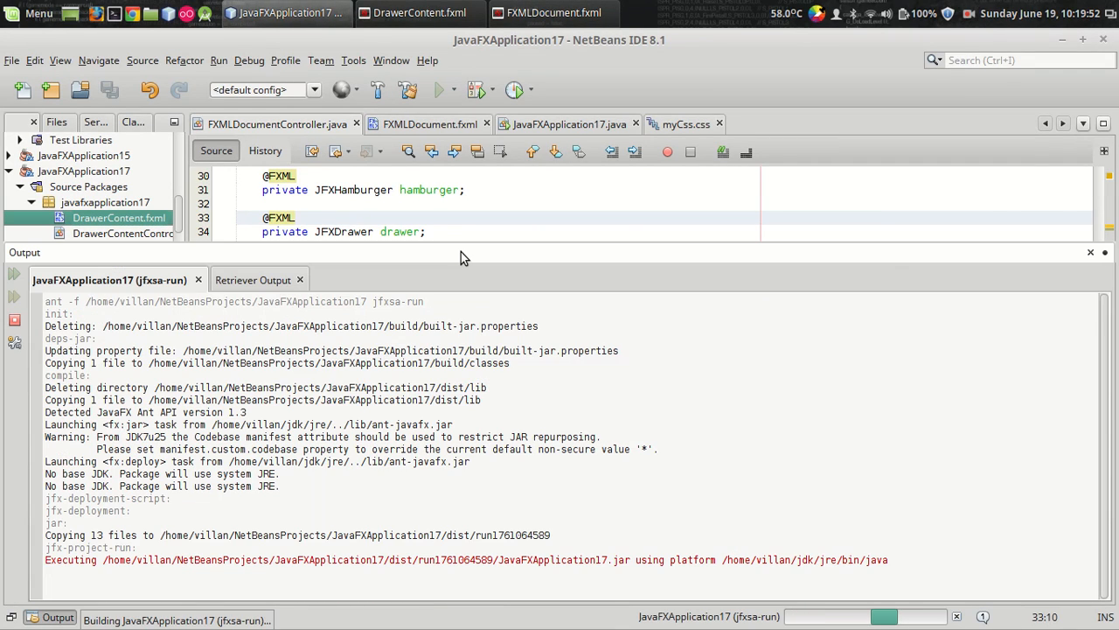
{"action": "left_click", "coordinate": [438, 90]}
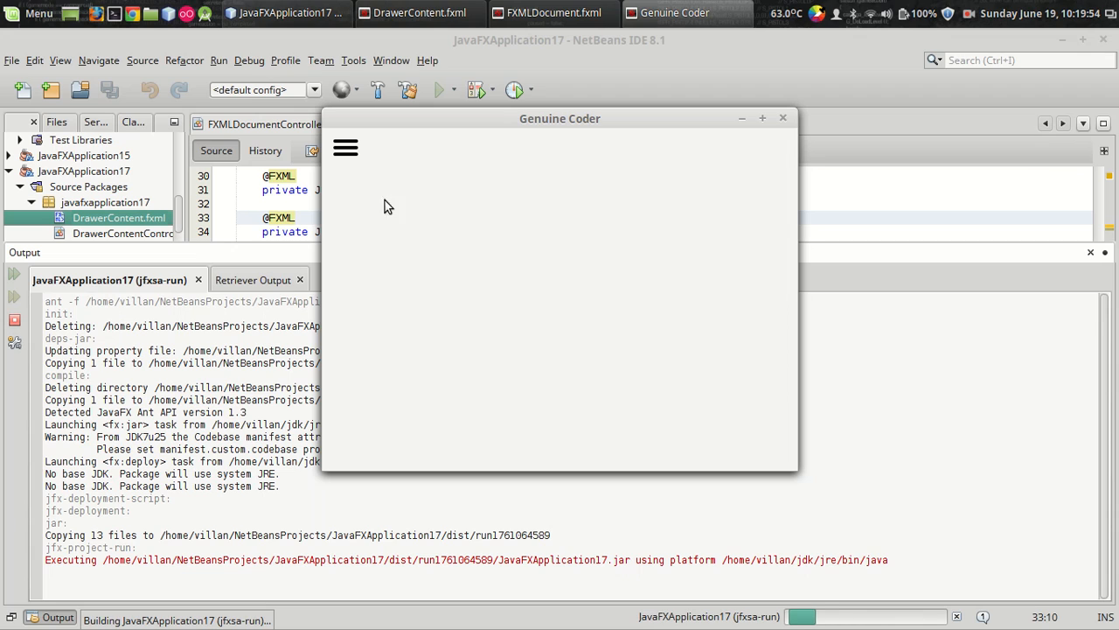
{"action": "left_click", "coordinate": [346, 147]}
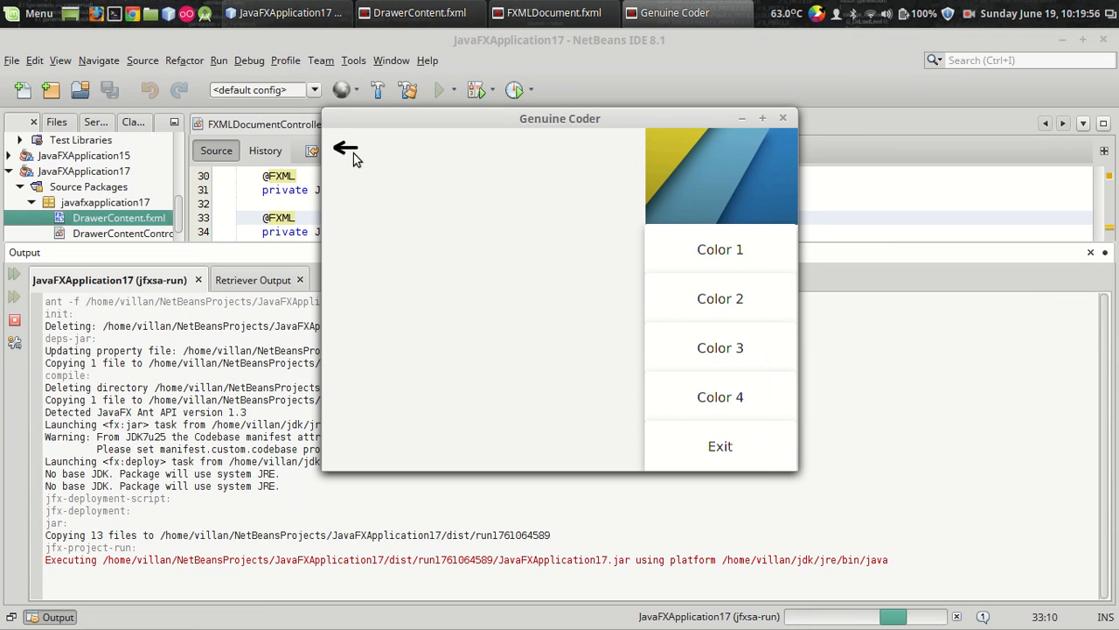
{"action": "left_click", "coordinate": [346, 148]}
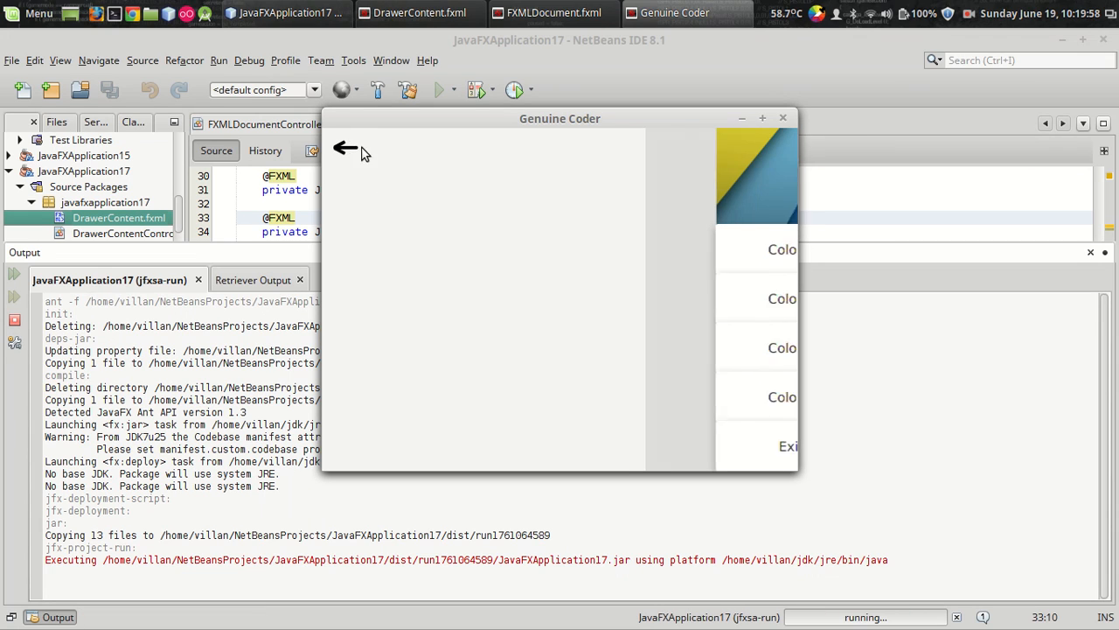
{"action": "left_click", "coordinate": [346, 147]}
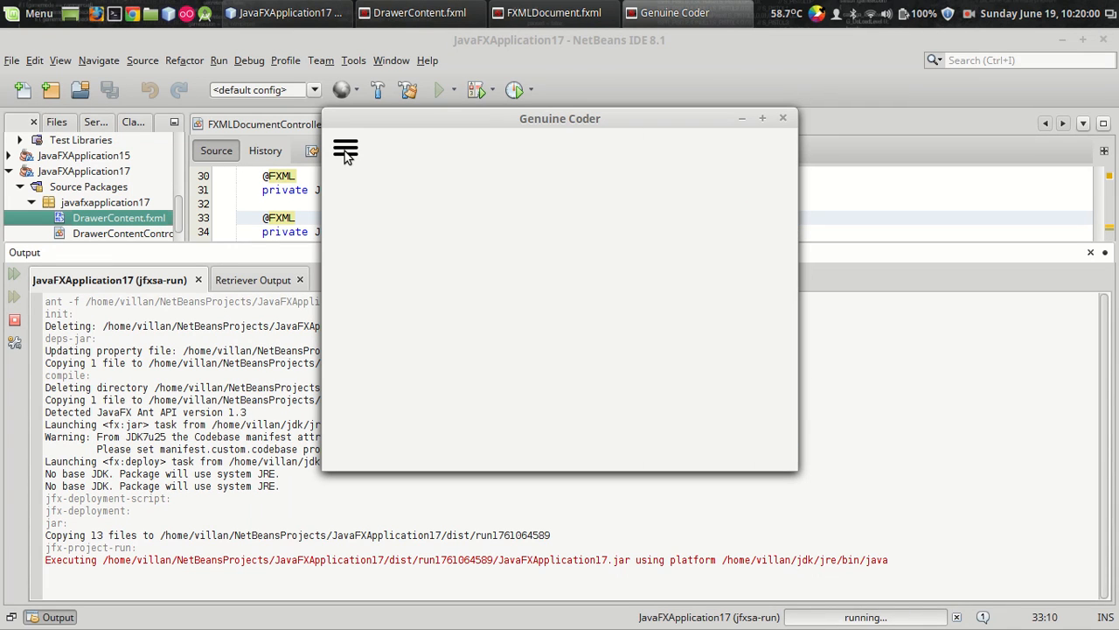
{"action": "mouse_move", "coordinate": [871, 196]}
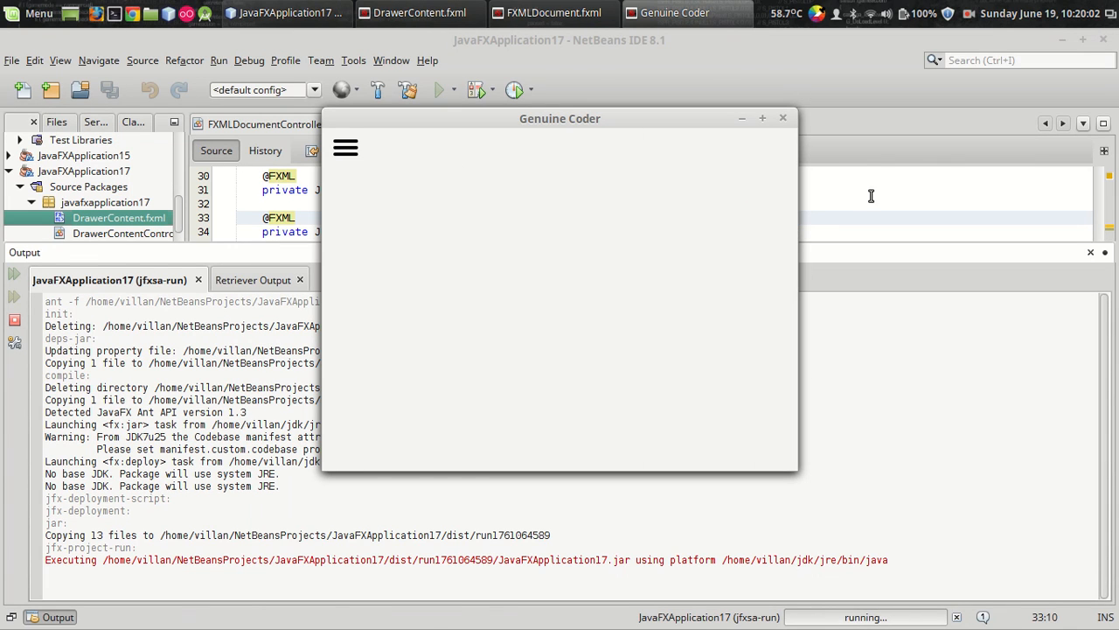
{"action": "left_click", "coordinate": [782, 117]}
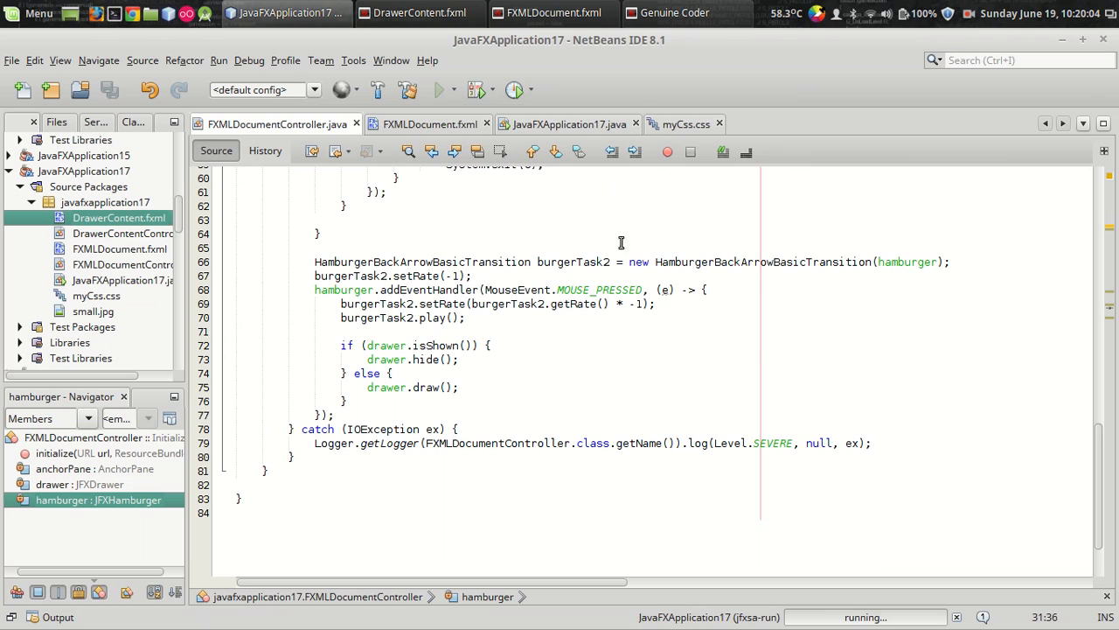
{"action": "left_click", "coordinate": [674, 12]}
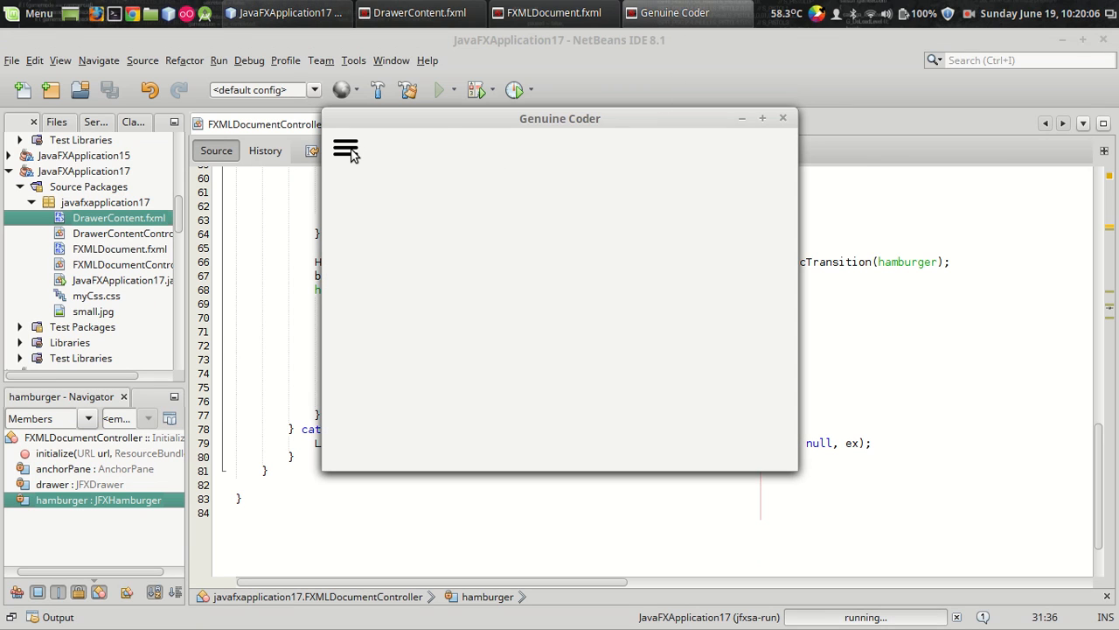
{"action": "left_click", "coordinate": [345, 149]}
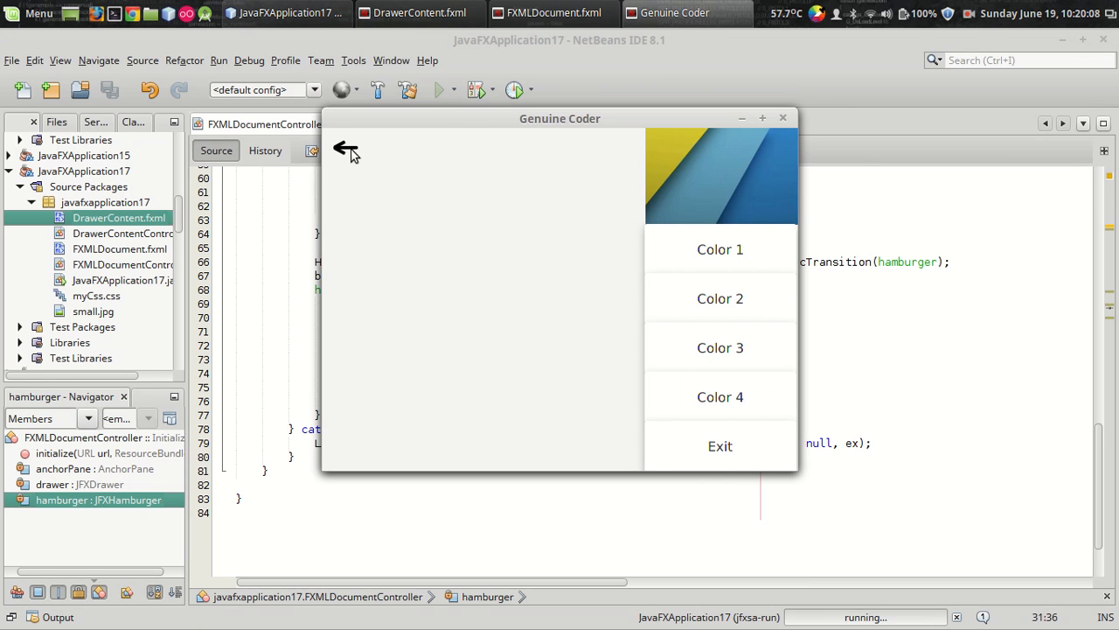